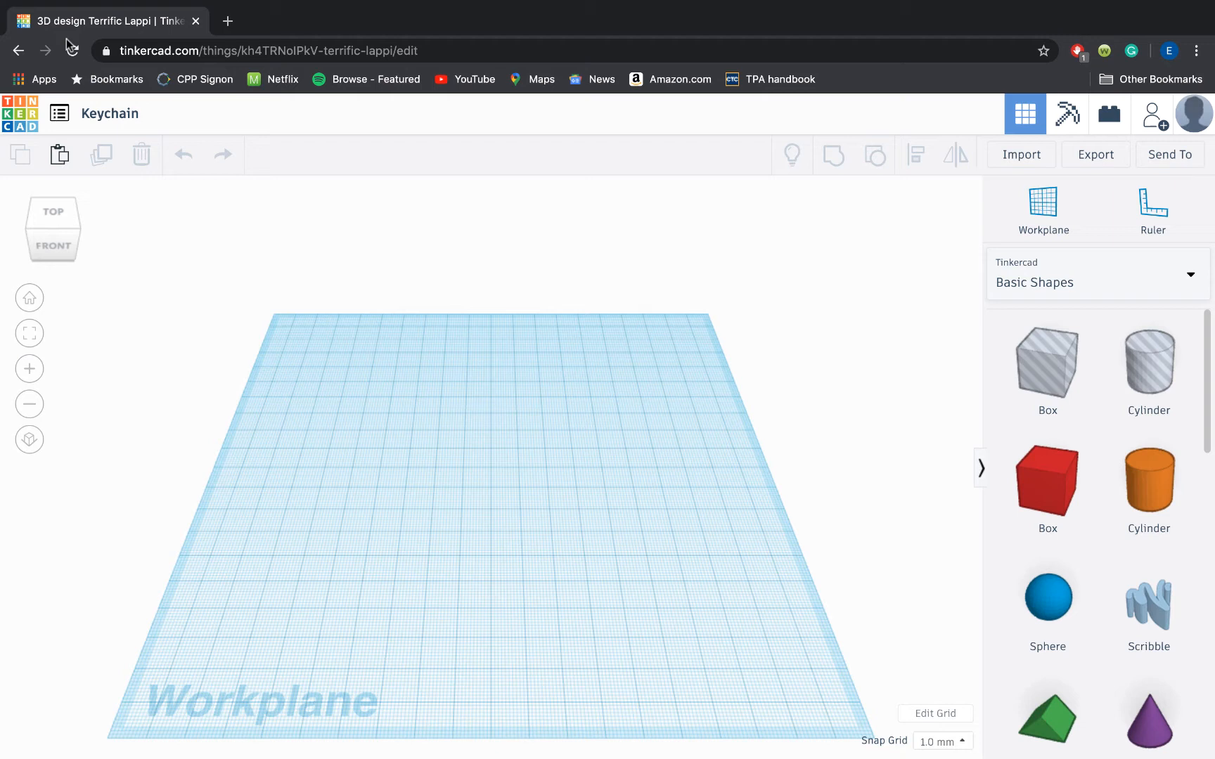
mouse_move(69, 45)
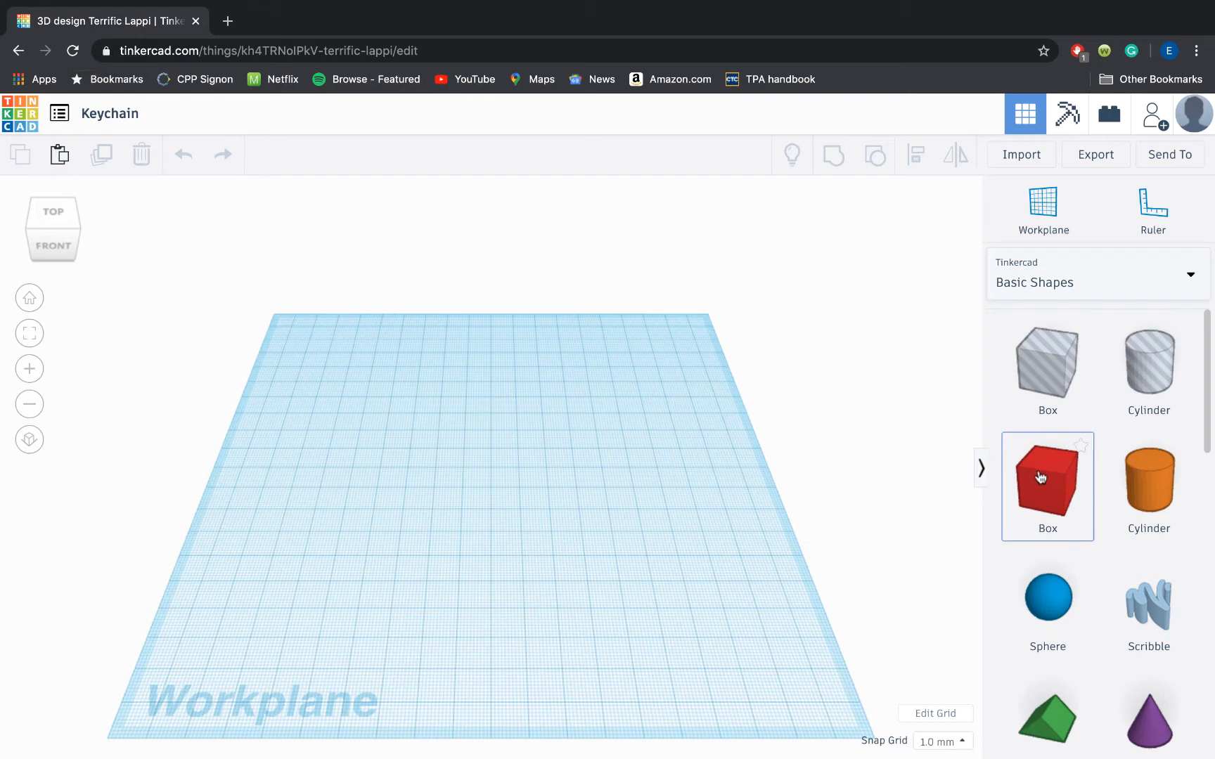
mouse_move(1058, 483)
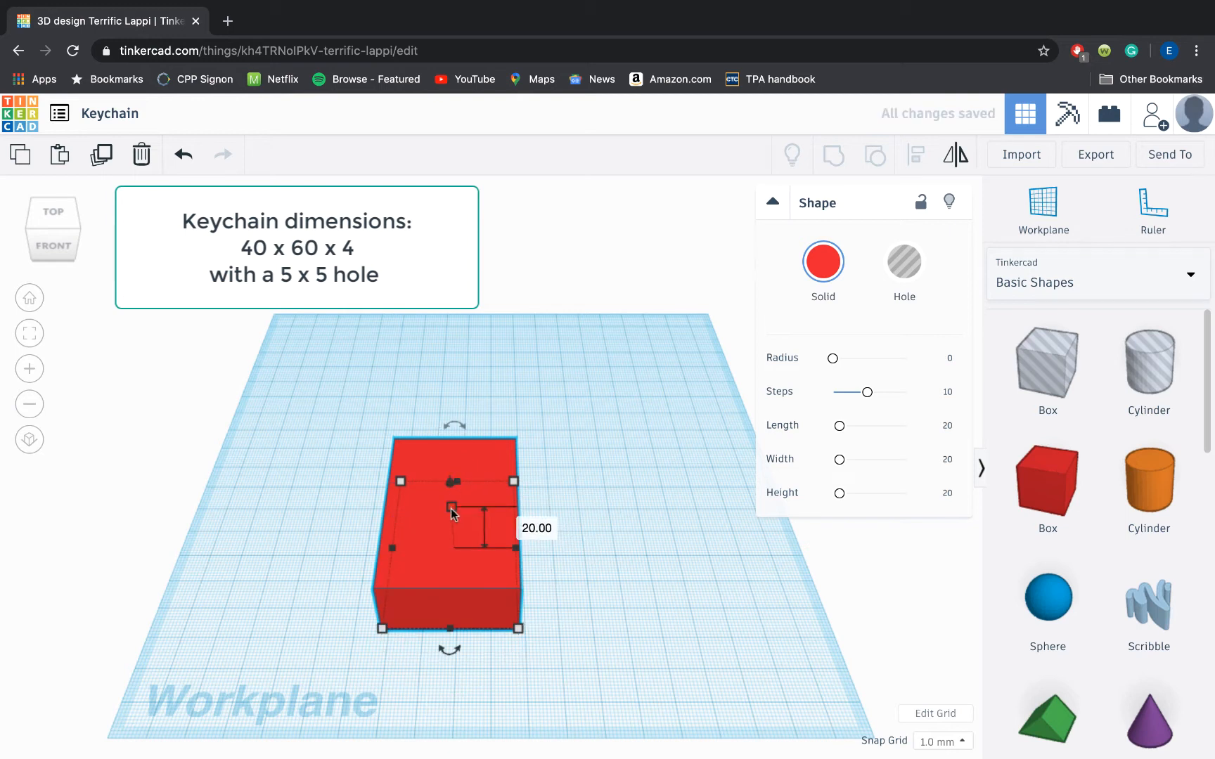
Flatten the box to a 4 mm tall slab and color it pink.
type("4")
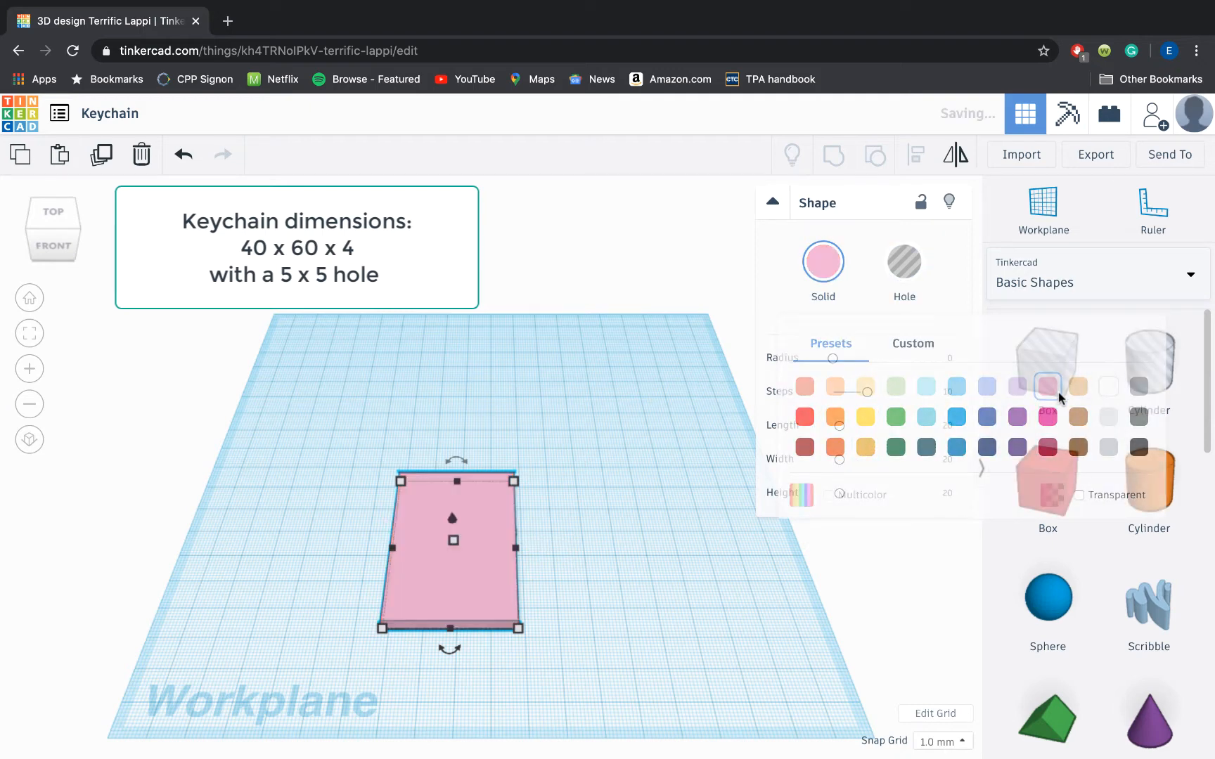
left_click(596, 430)
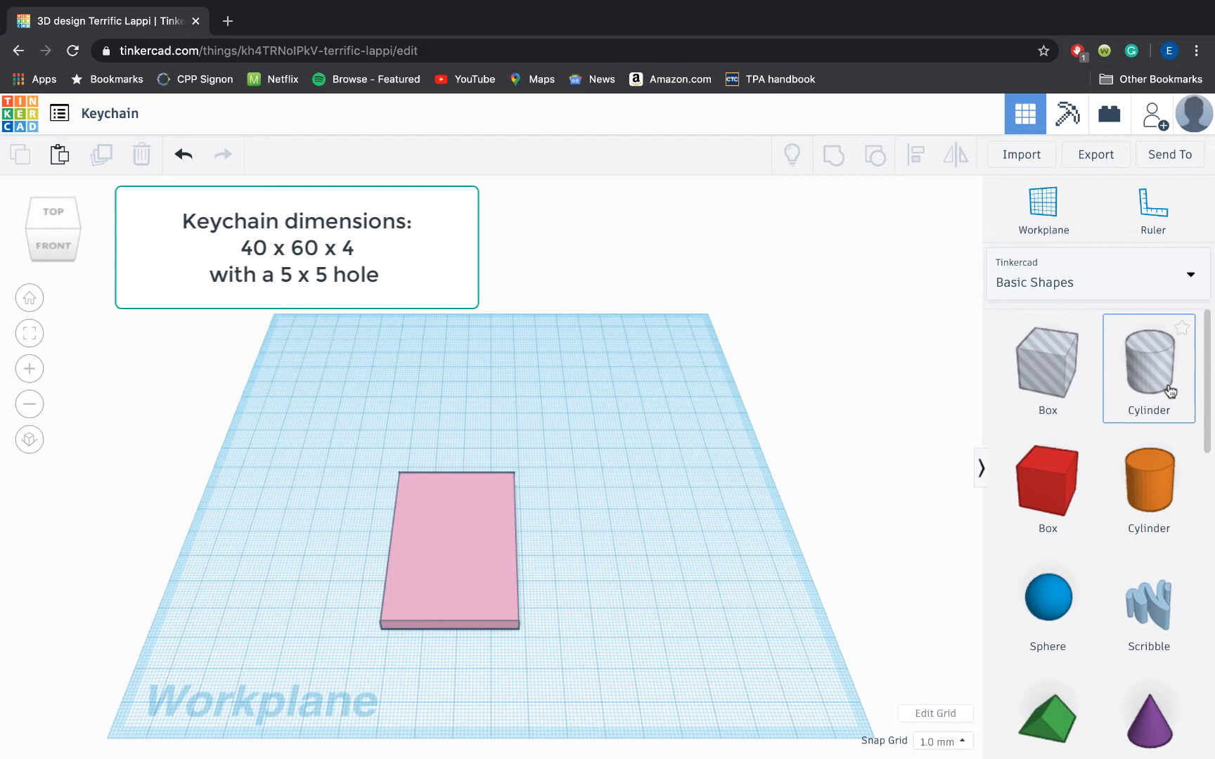
Add a 5 mm round hole cylinder at the top of the base and group them.
left_click(1149, 368)
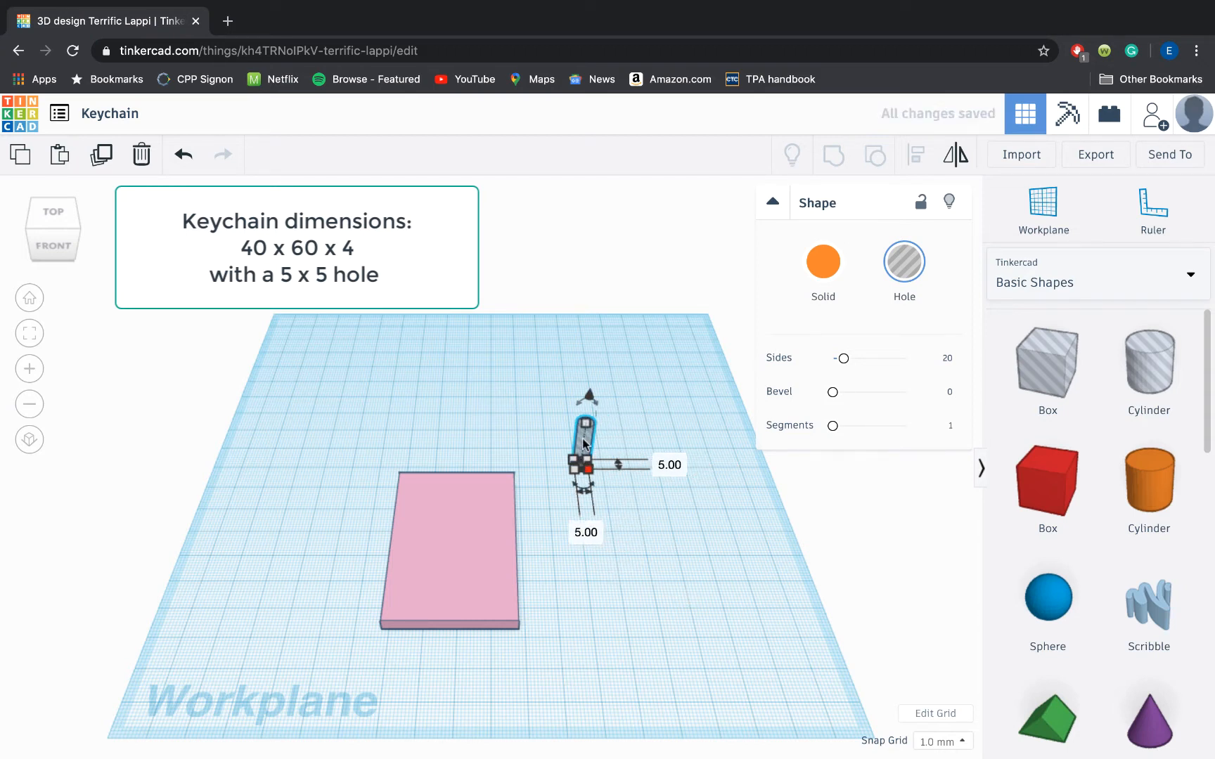
left_click_drag(585, 445, 449, 476)
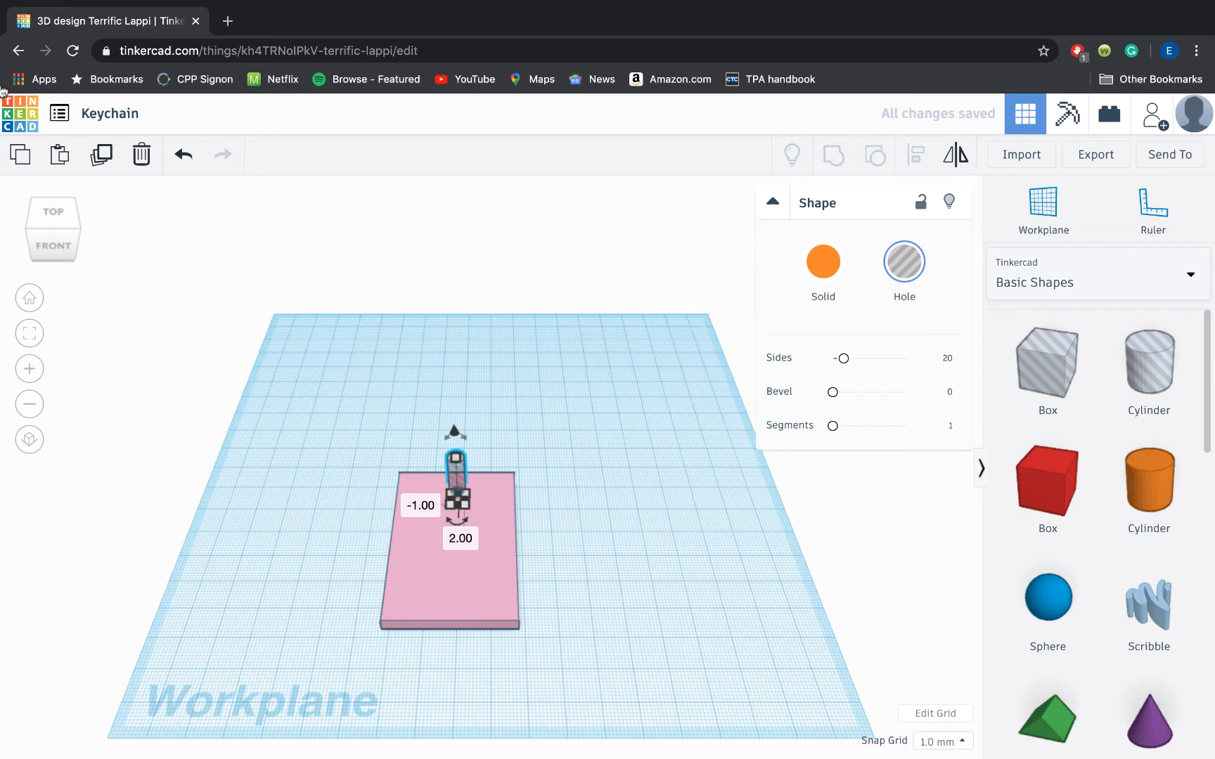
left_click(52, 211)
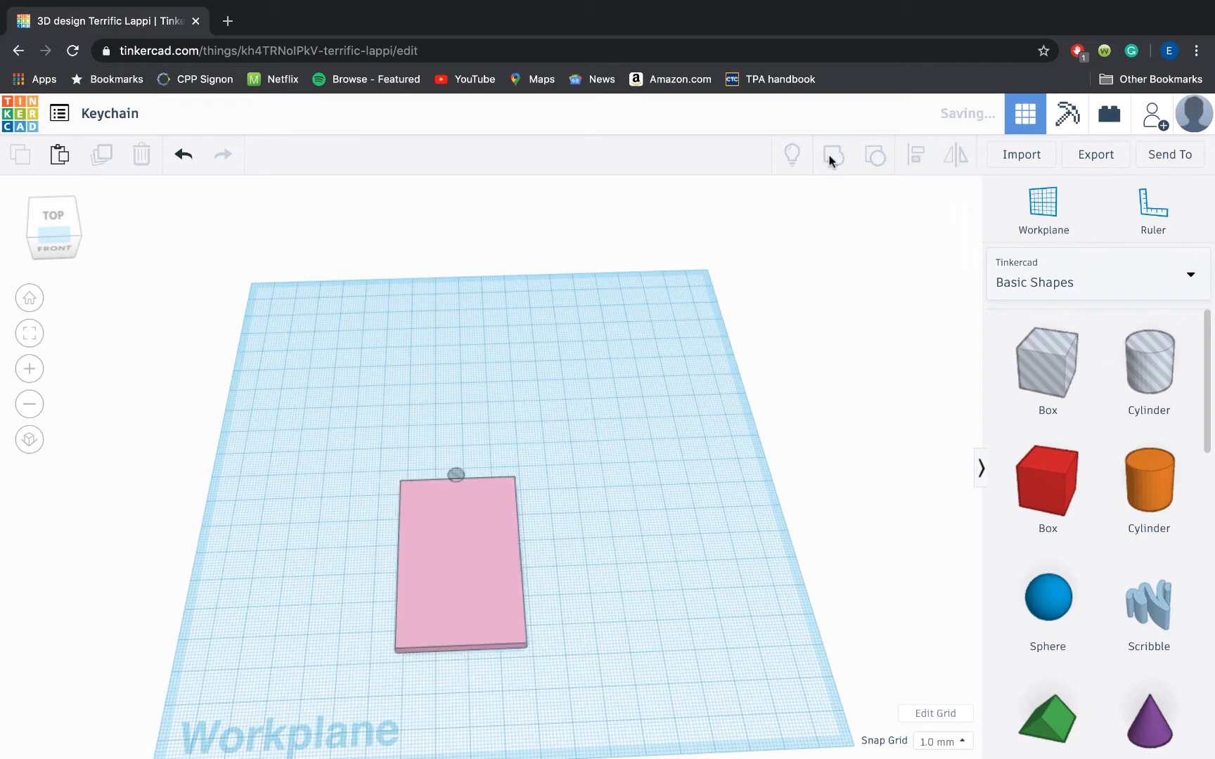
left_click(457, 565)
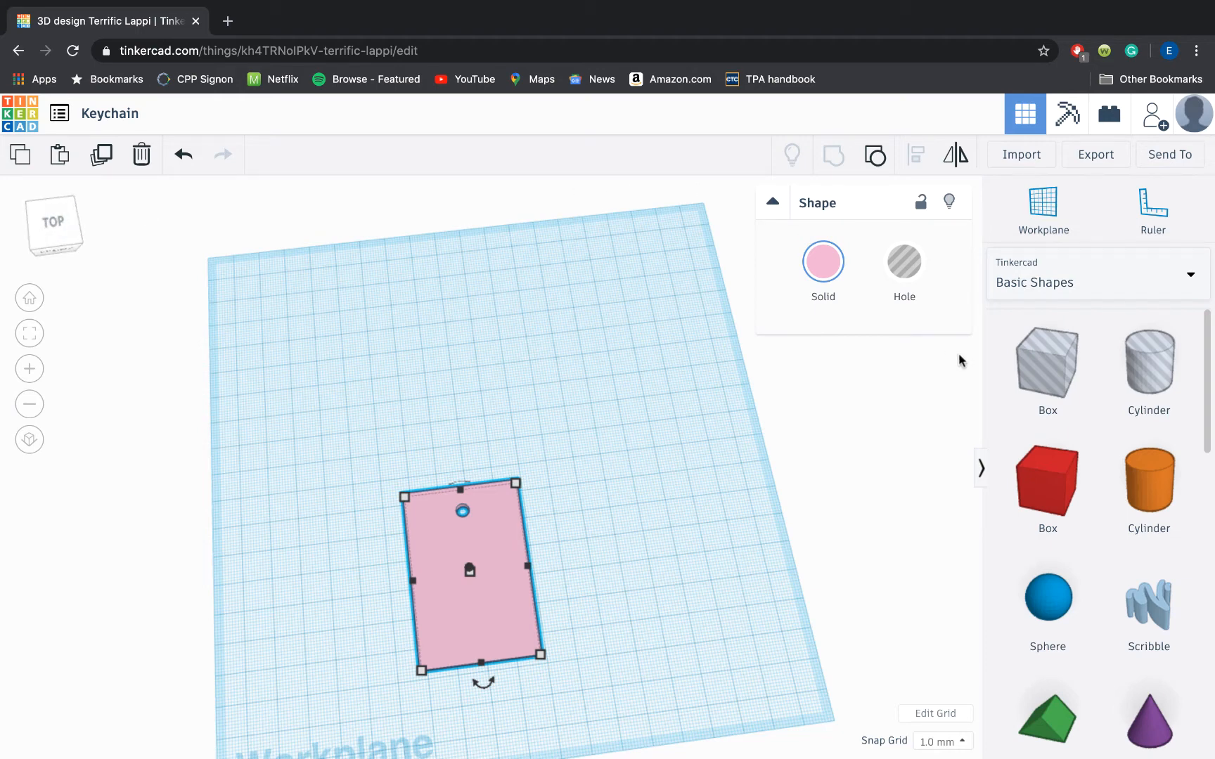
mouse_move(1095, 644)
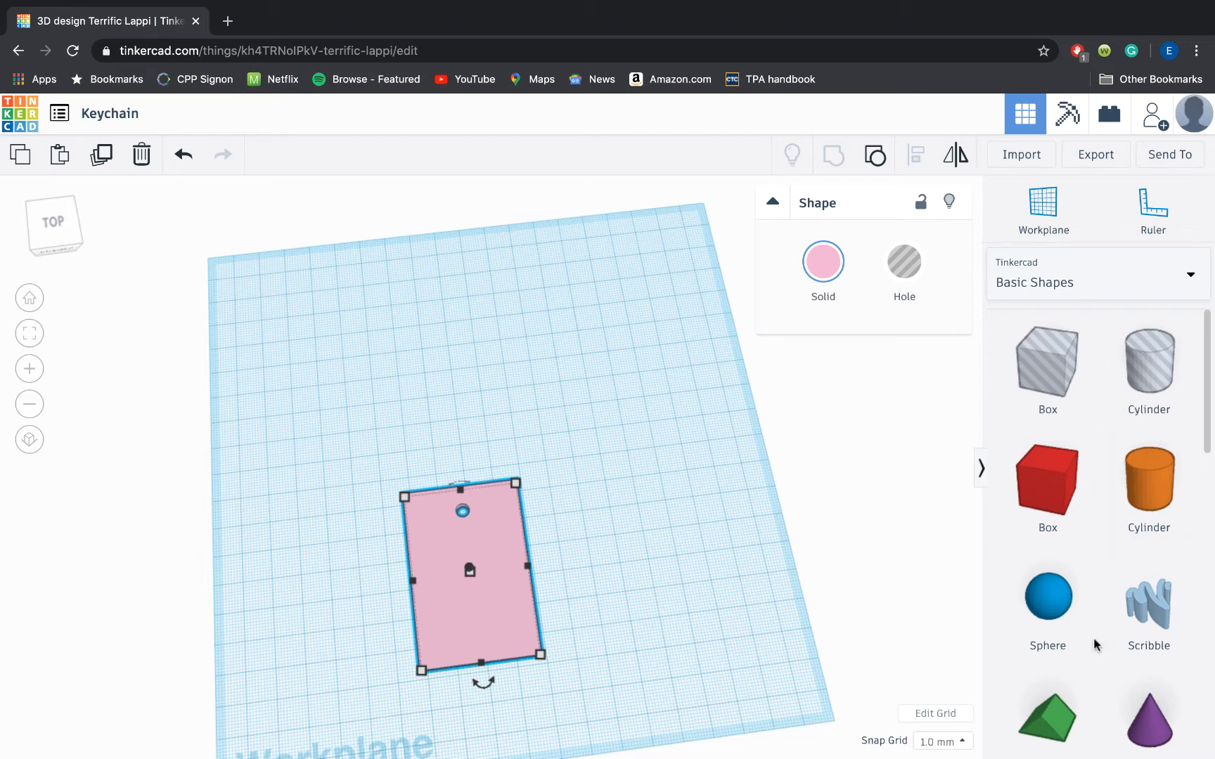
Show page 2 of All Shape Generators, where the script text generator appears.
scroll("down", 3)
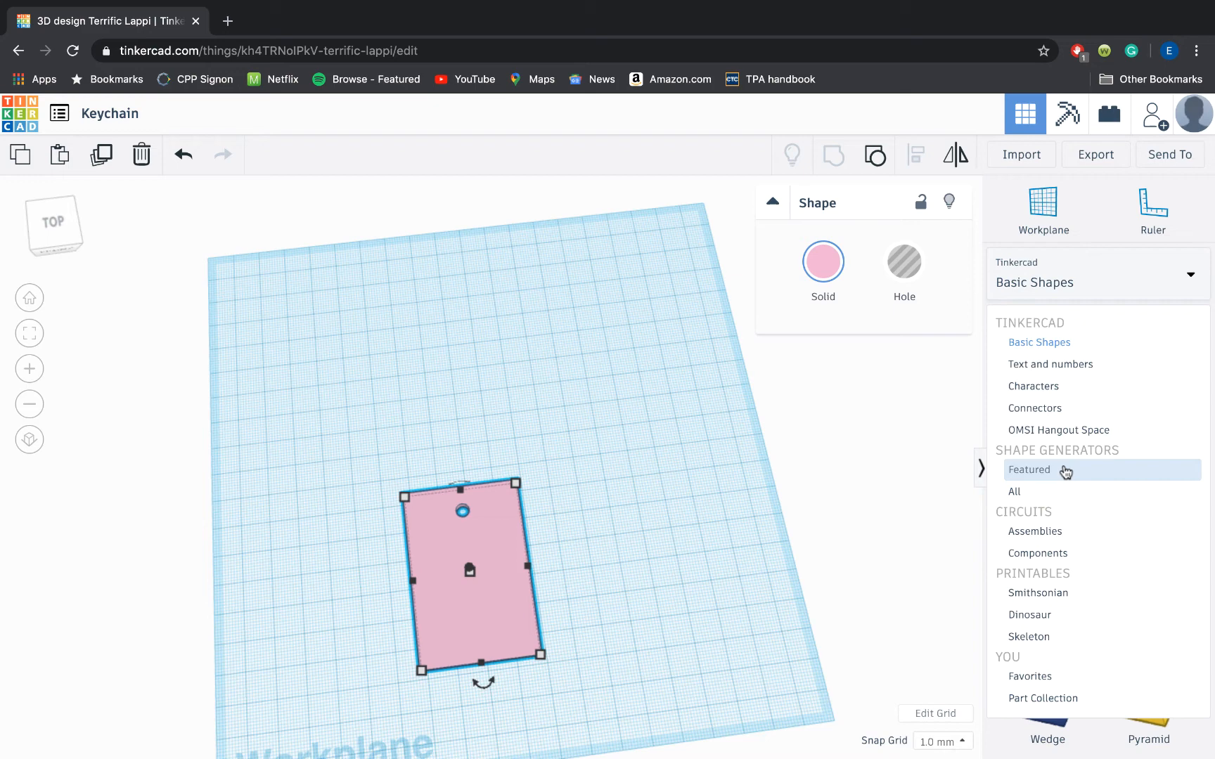
left_click(1014, 491)
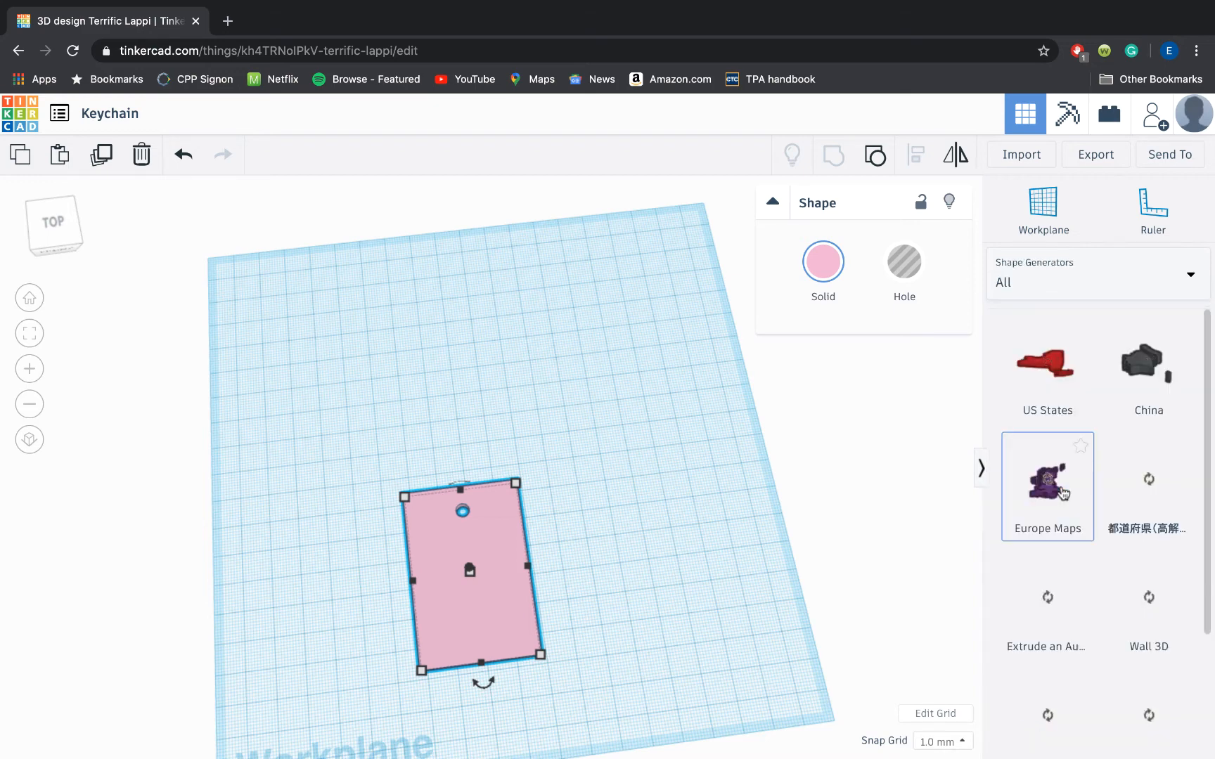
scroll("down", 3)
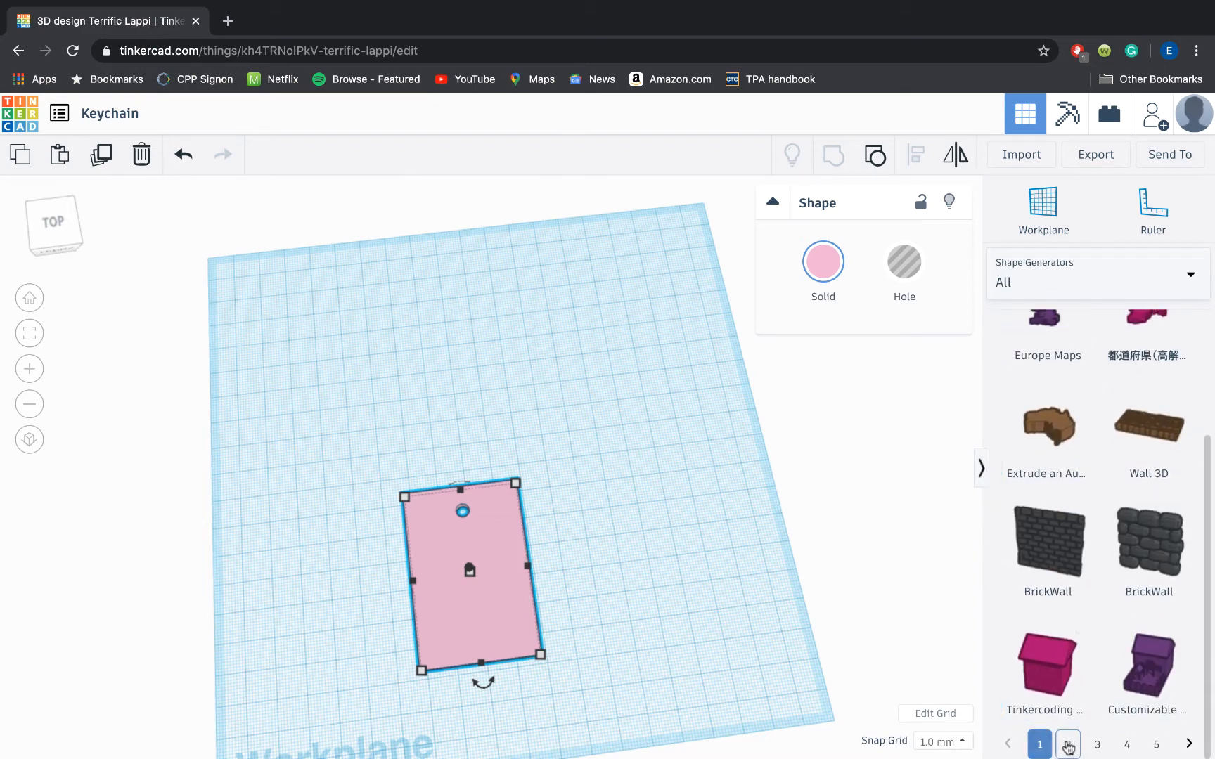
left_click(1067, 744)
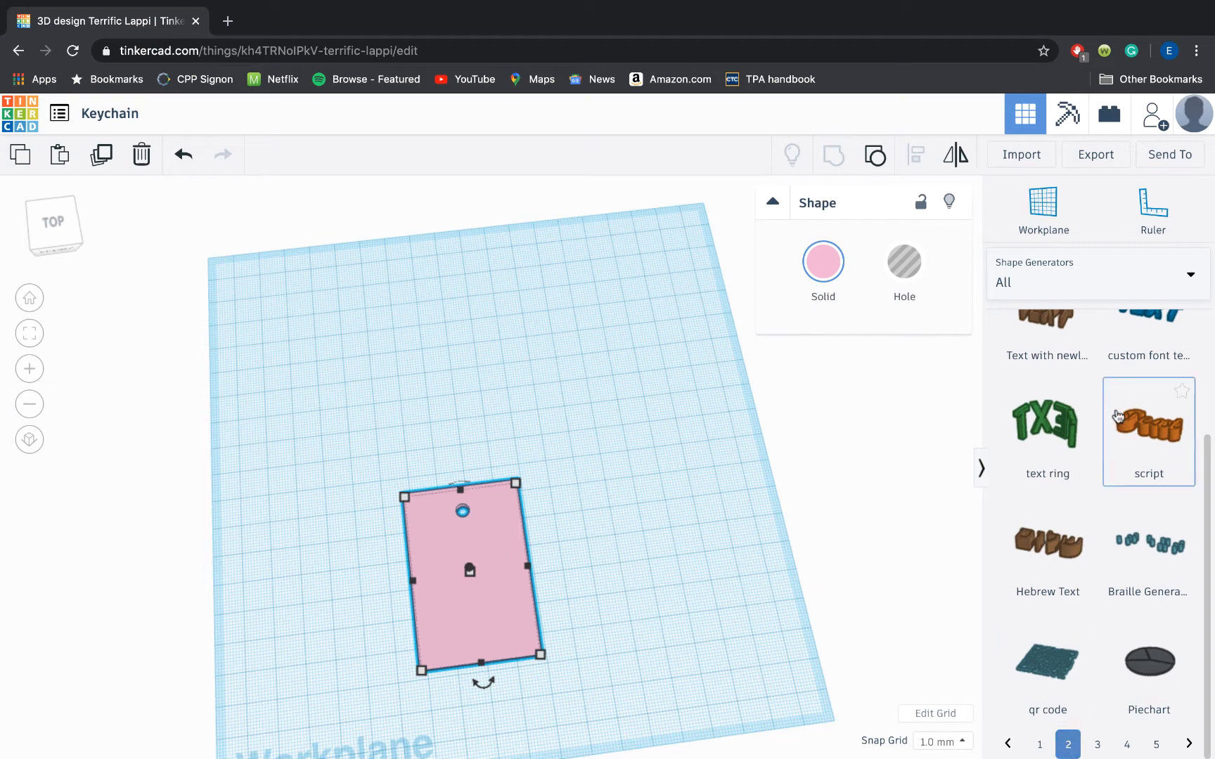
mouse_move(1168, 433)
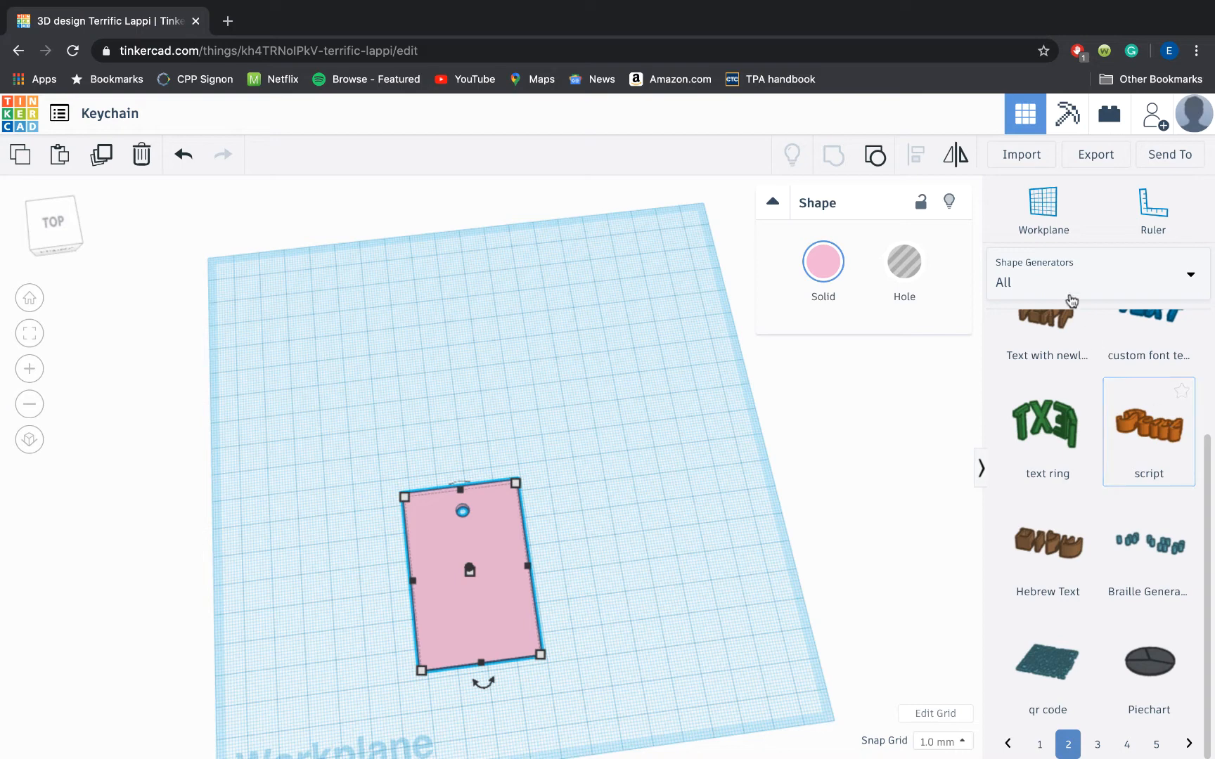
left_click(1043, 204)
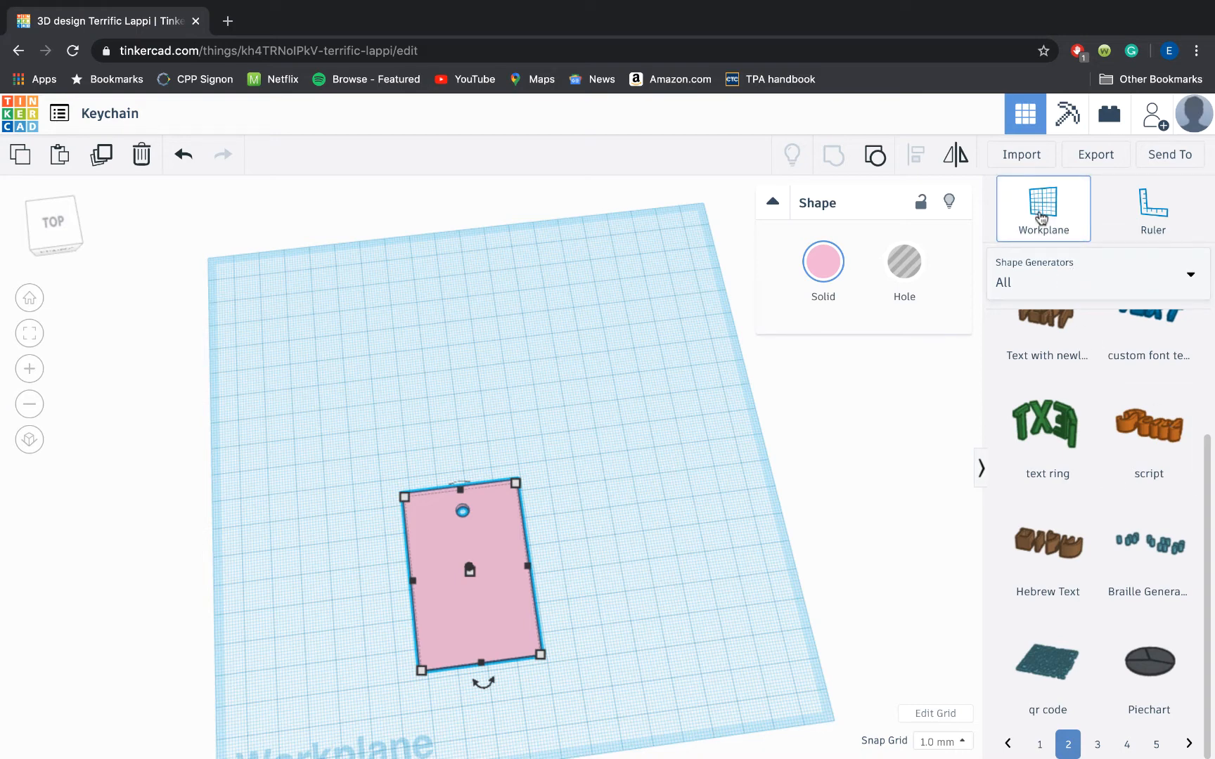
Drop a script text shape on the base and change its text to 'Emma'.
left_click(1042, 201)
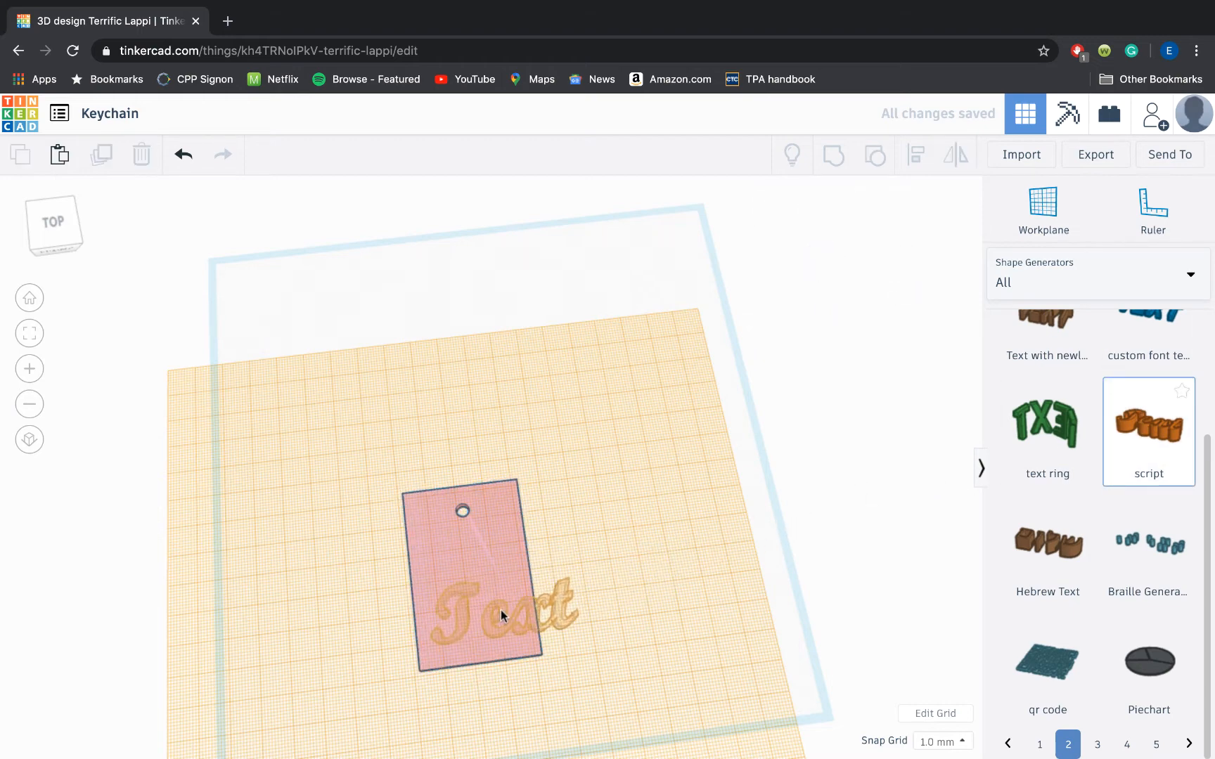
left_click(501, 617)
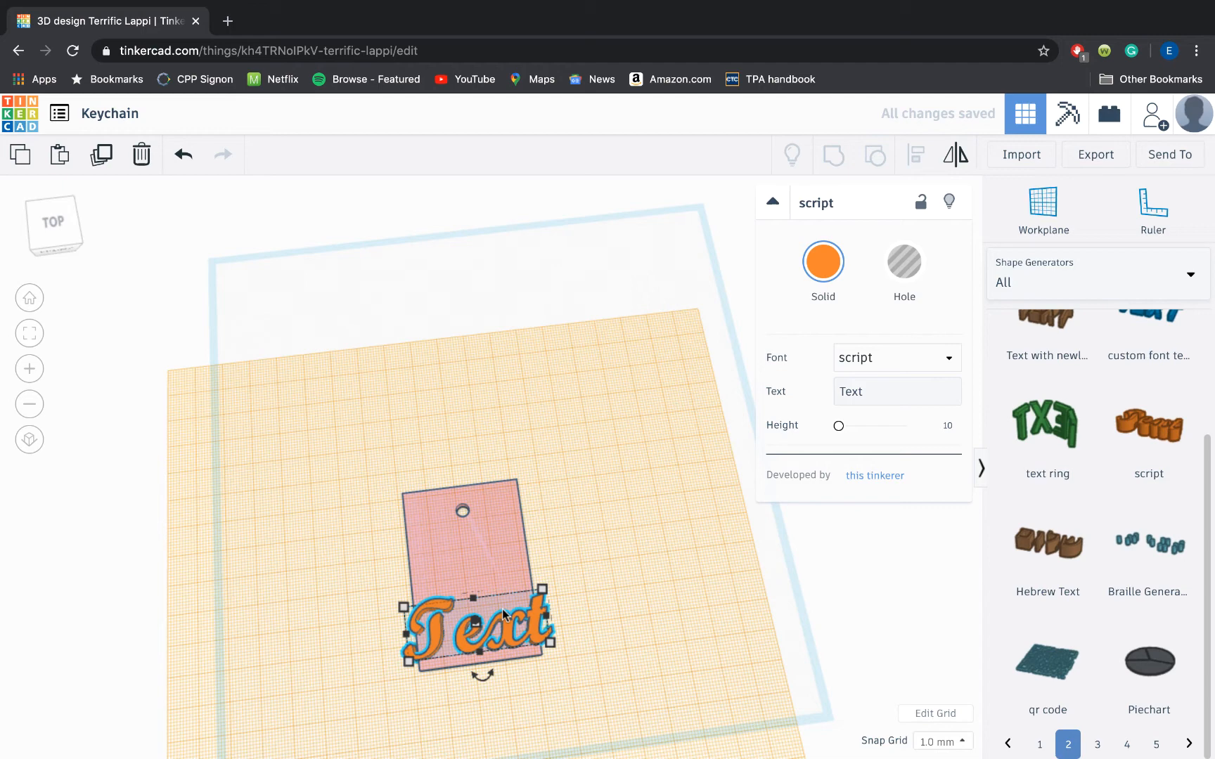
left_click(889, 391)
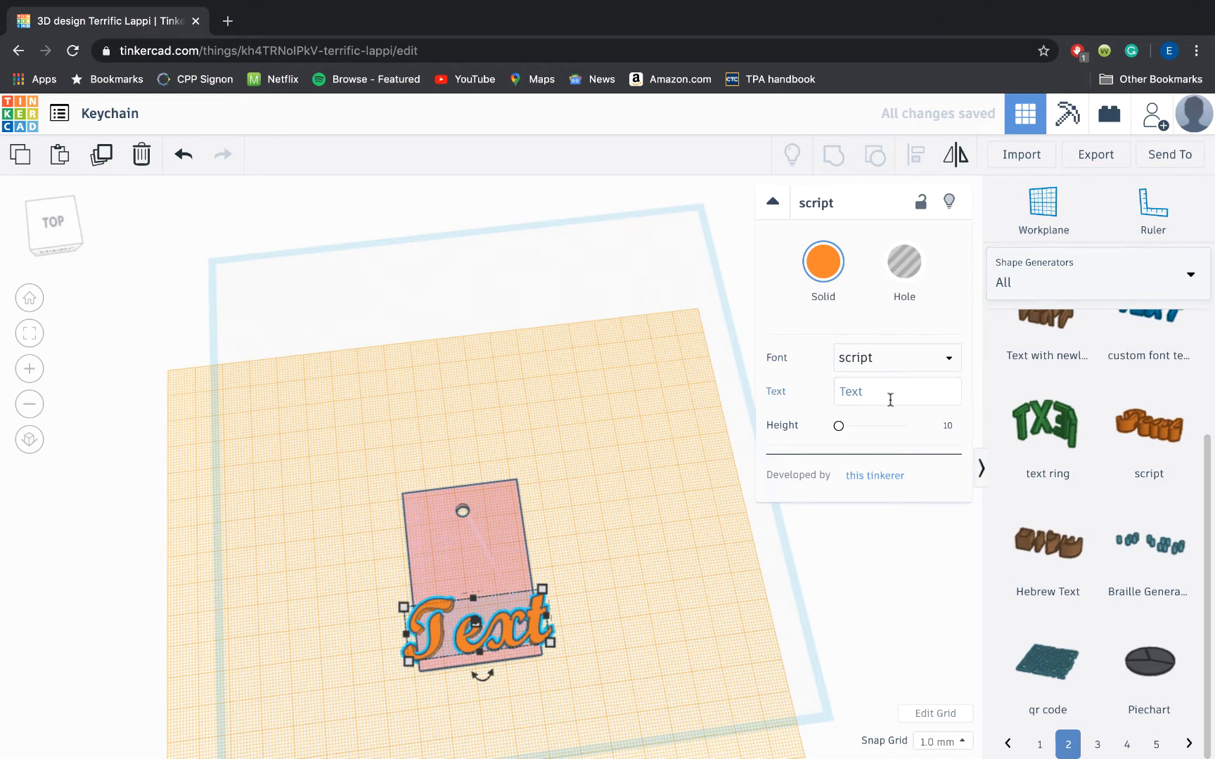
type("T")
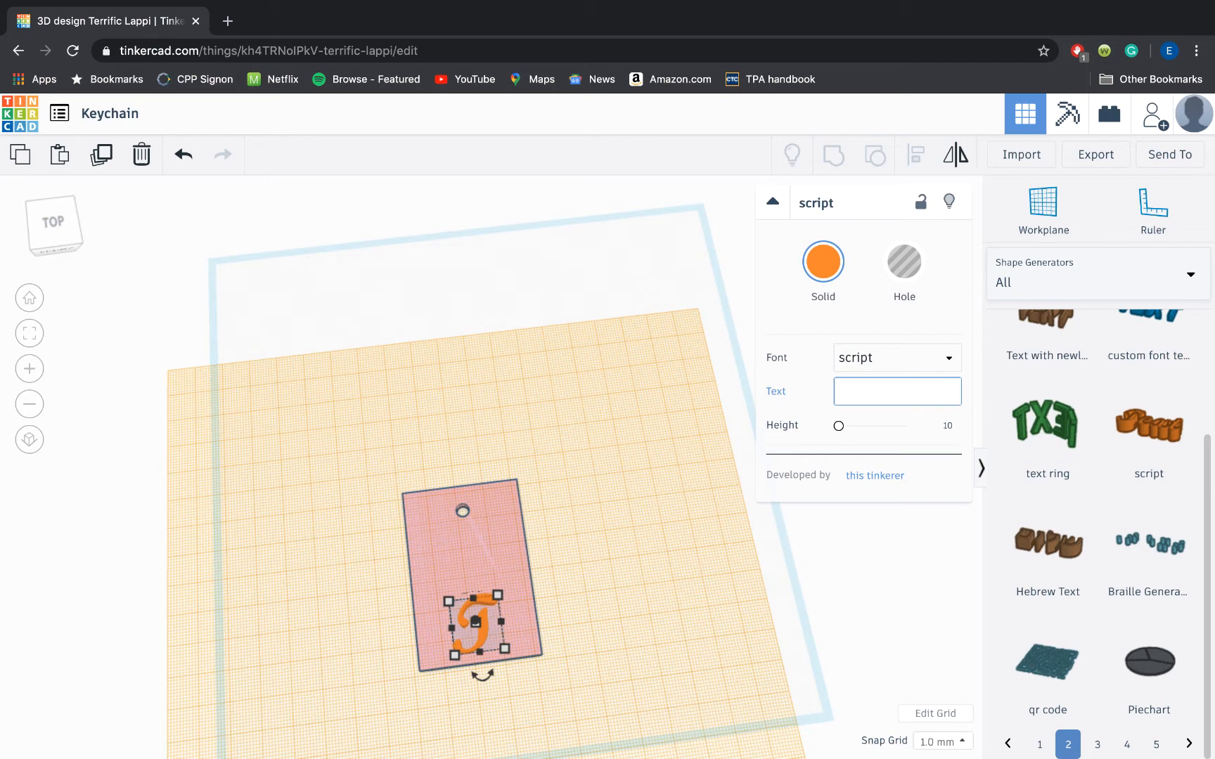
type("Emma")
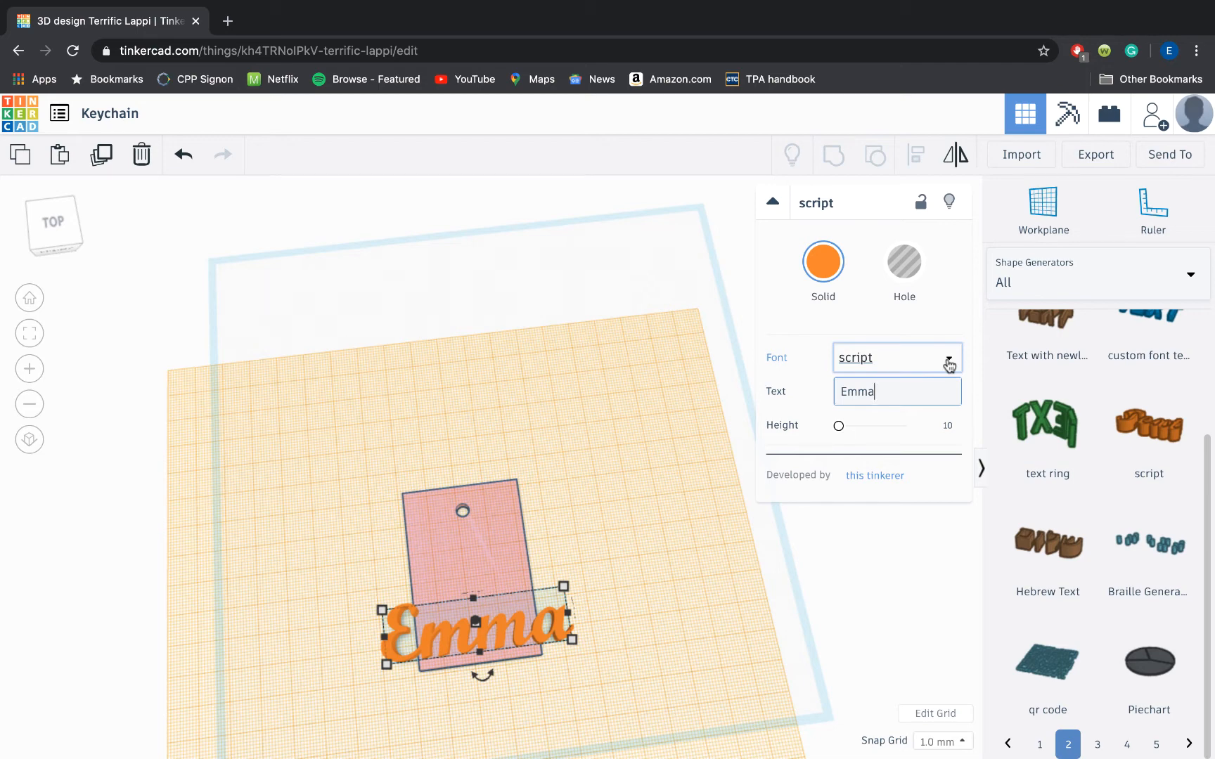
Switch the Emma lettering to the Stencil font.
left_click(946, 358)
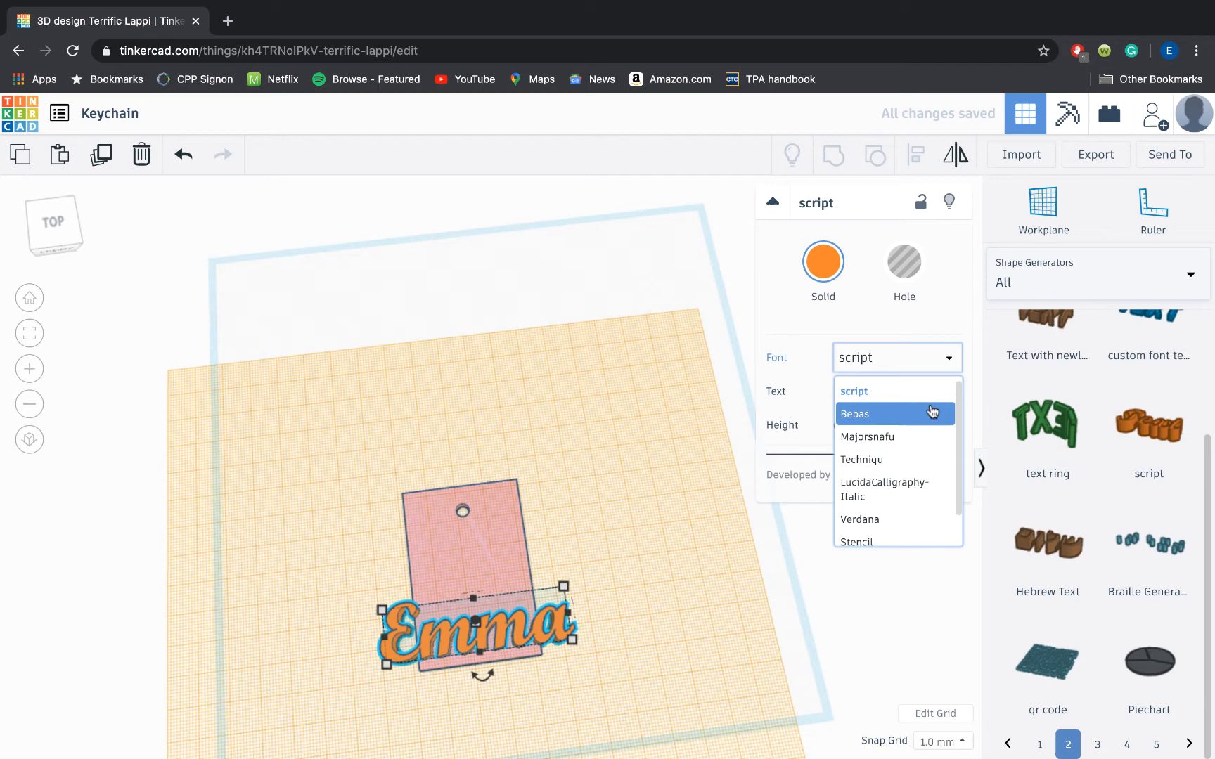
mouse_move(903, 487)
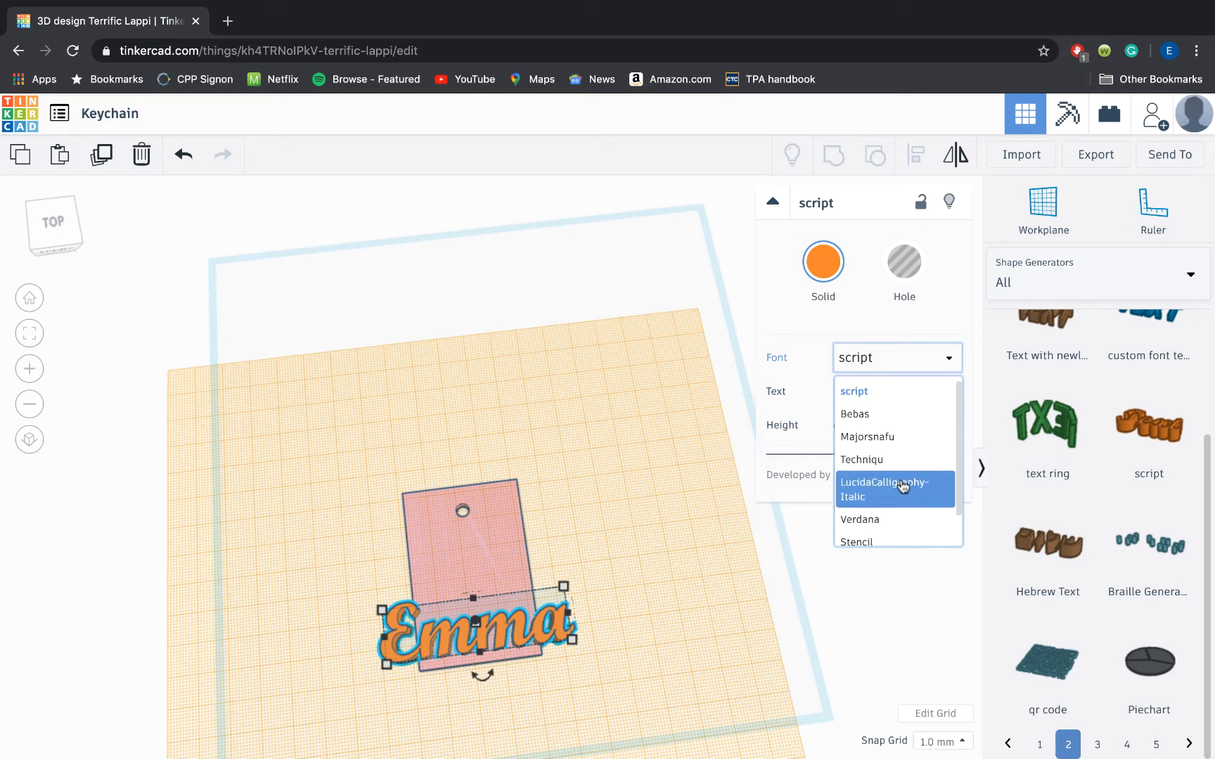
mouse_move(898, 500)
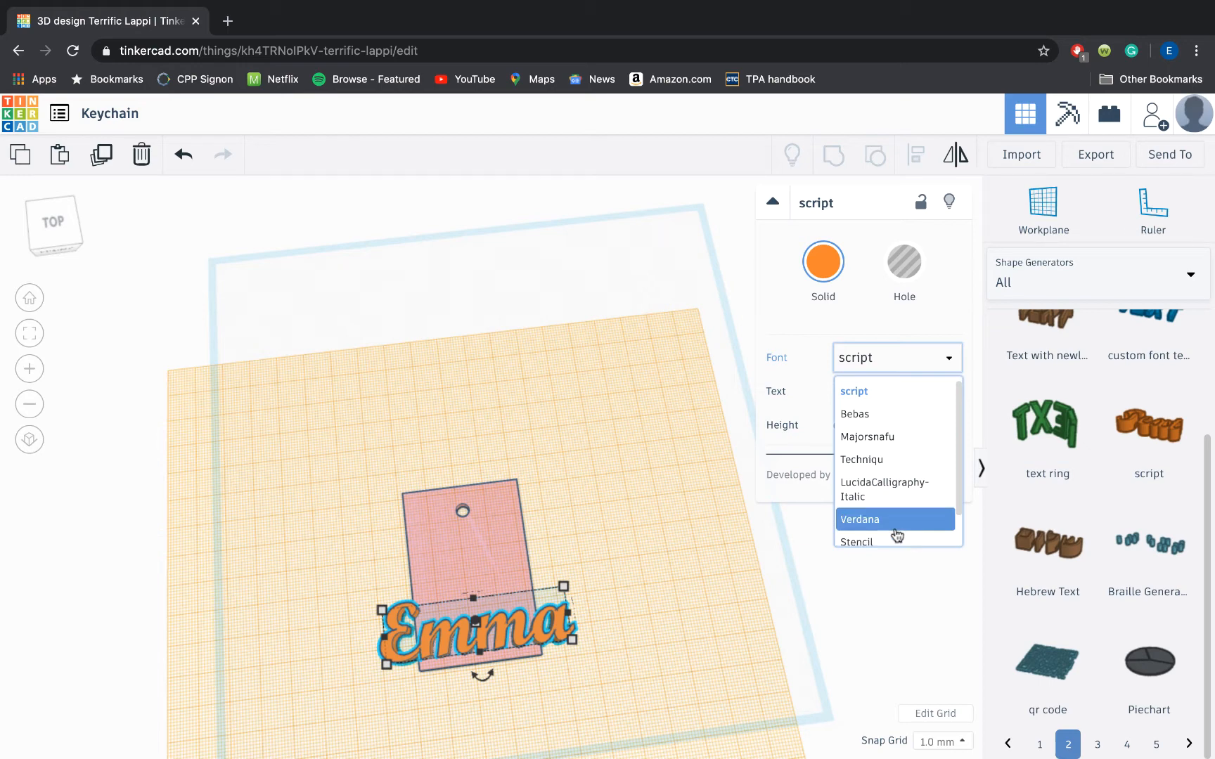
left_click(856, 542)
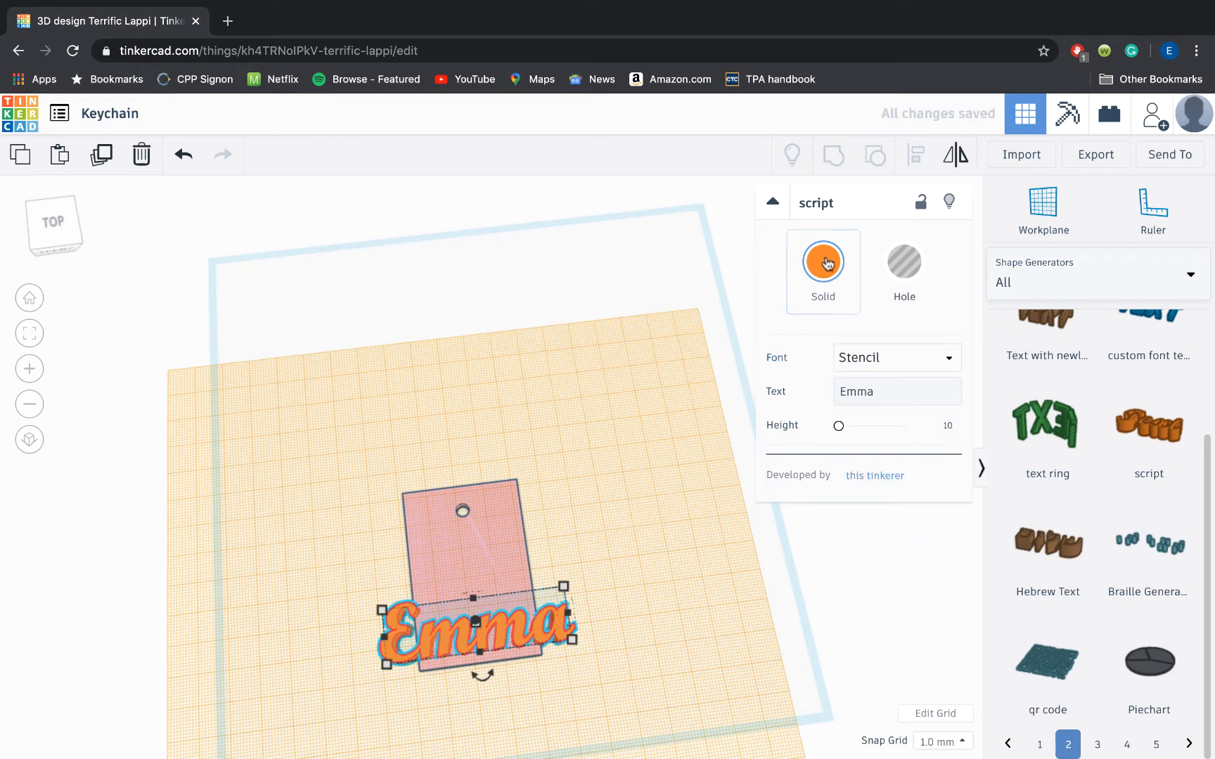
left_click(823, 262)
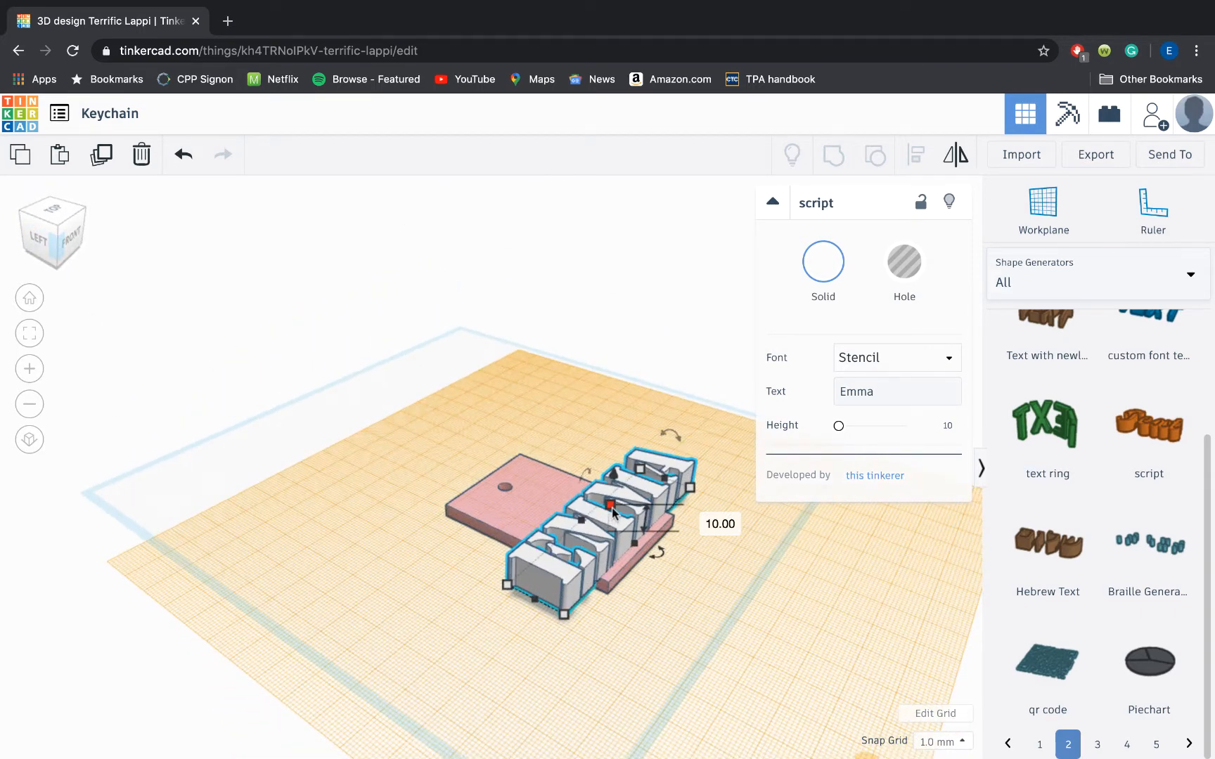
Adjust the Emma lettering's height, then group it with the pink plate.
left_click_drag(612, 511, 615, 533)
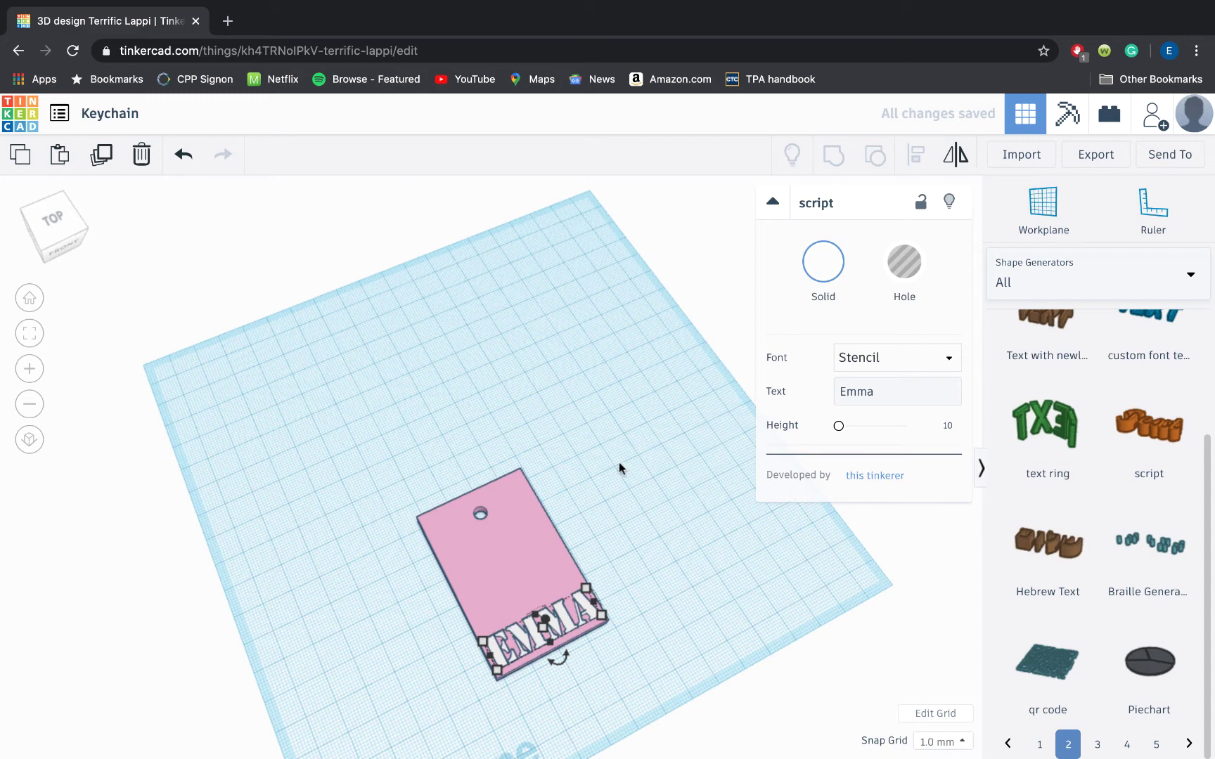
mouse_move(578, 536)
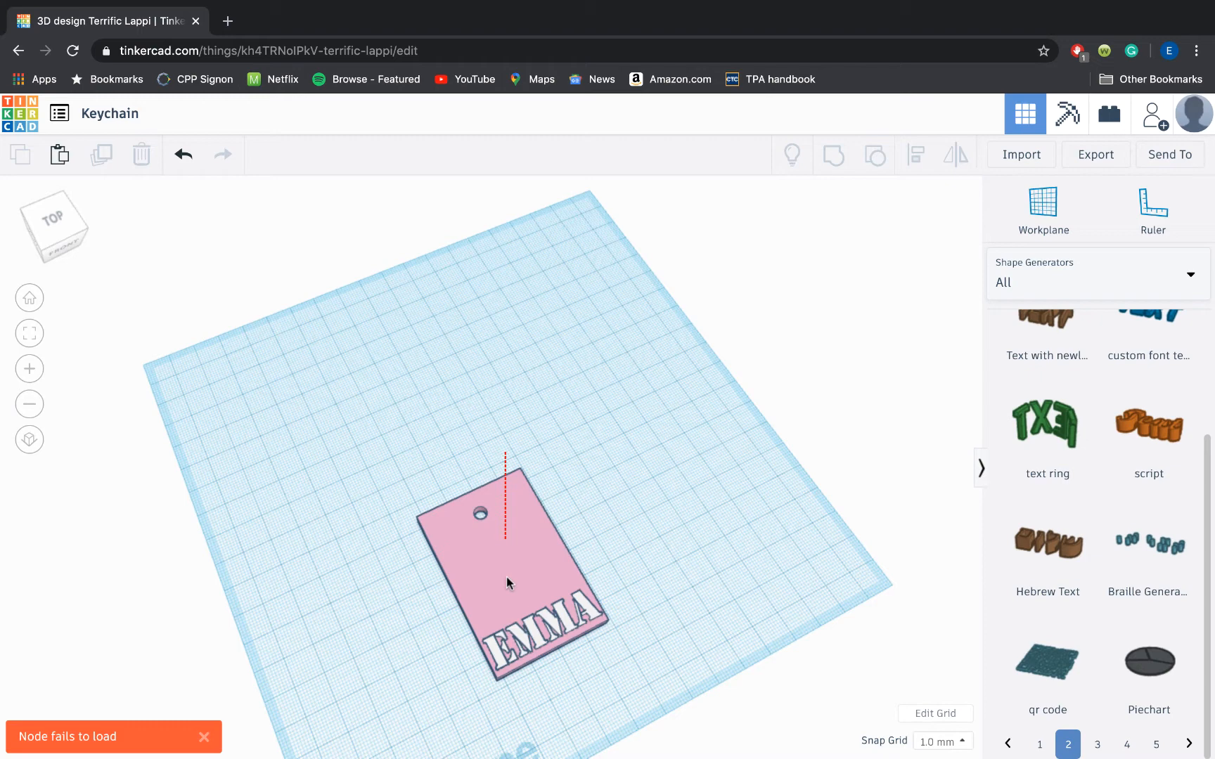
left_click(508, 581)
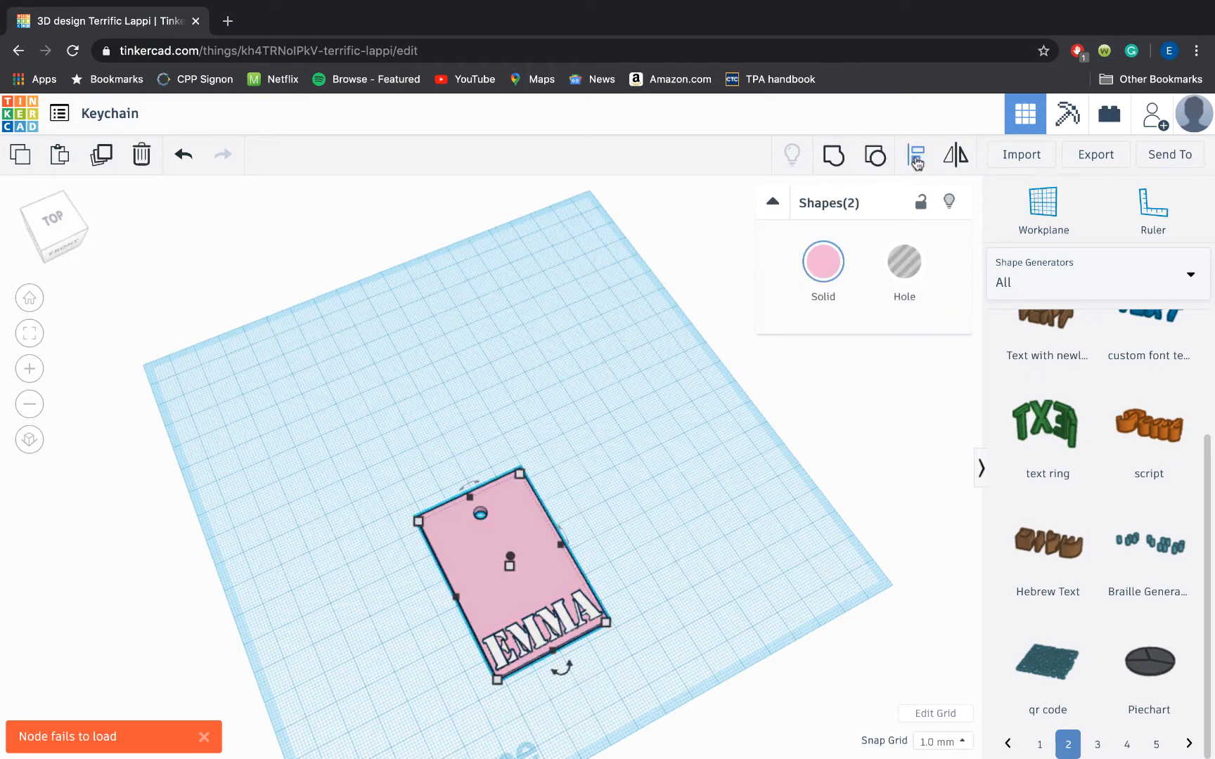
left_click(915, 154)
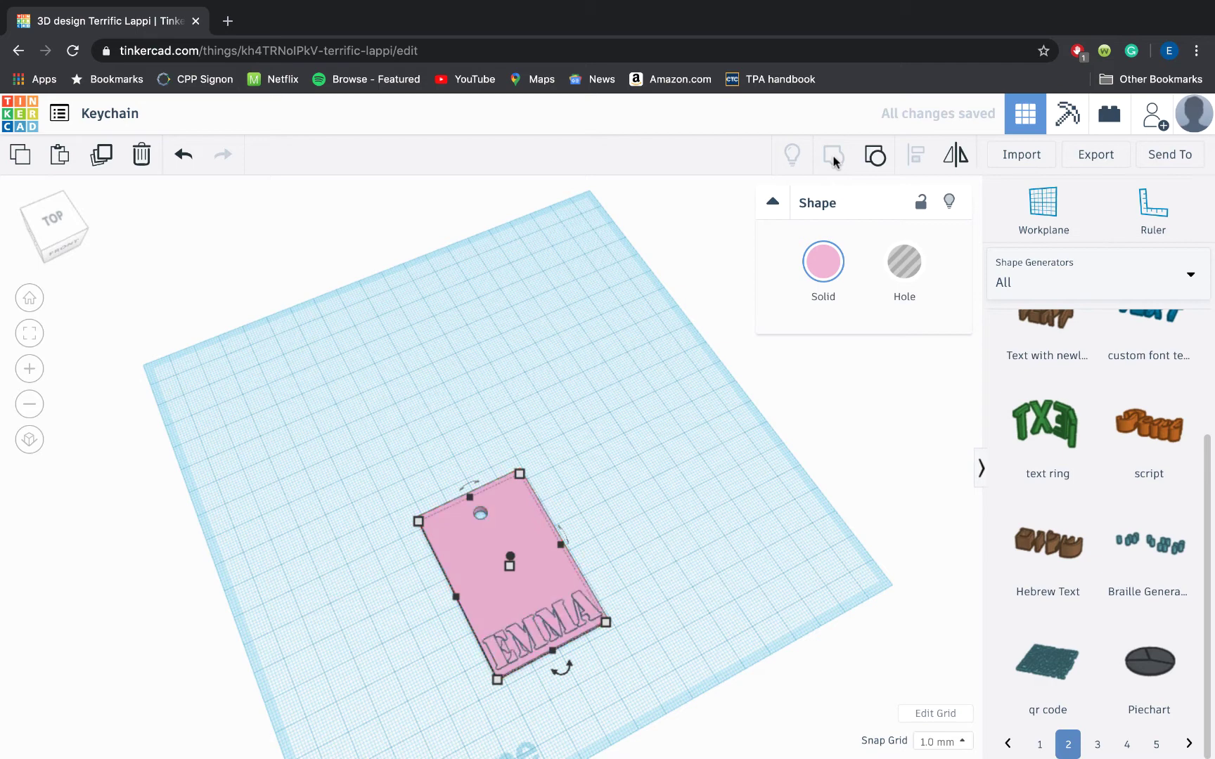
left_click(823, 263)
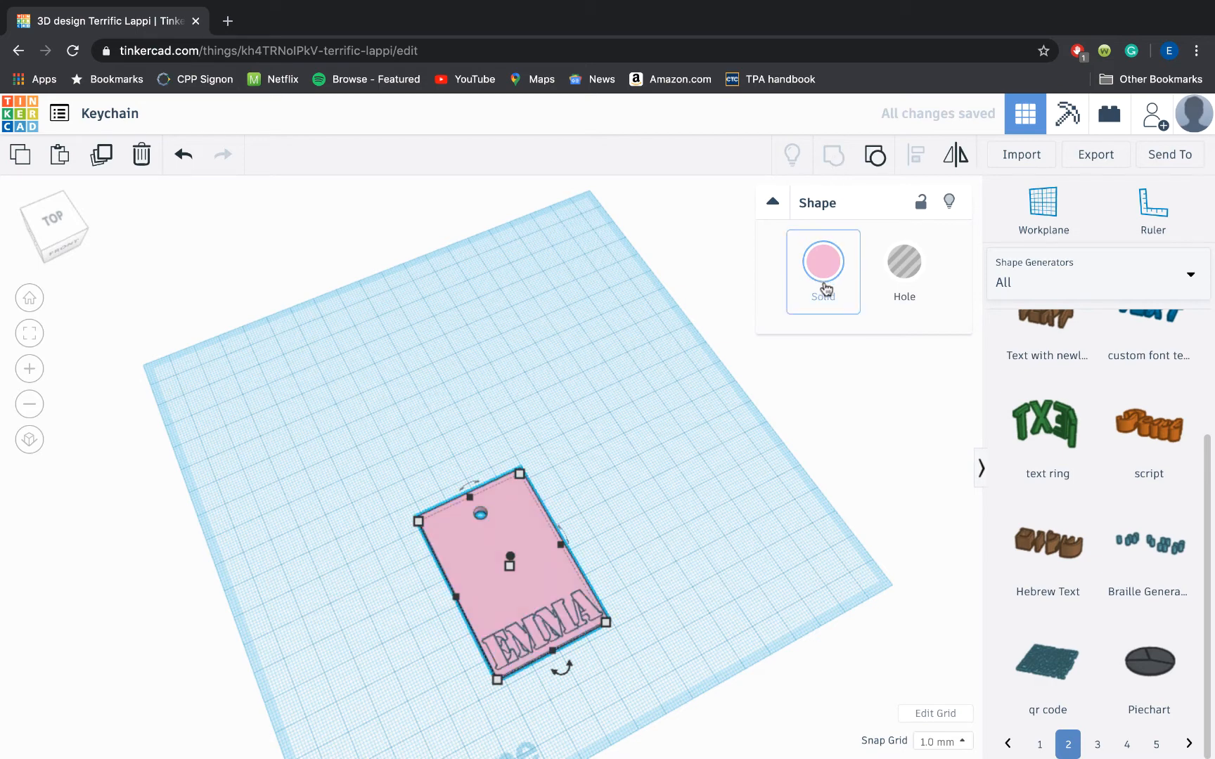
left_click(822, 261)
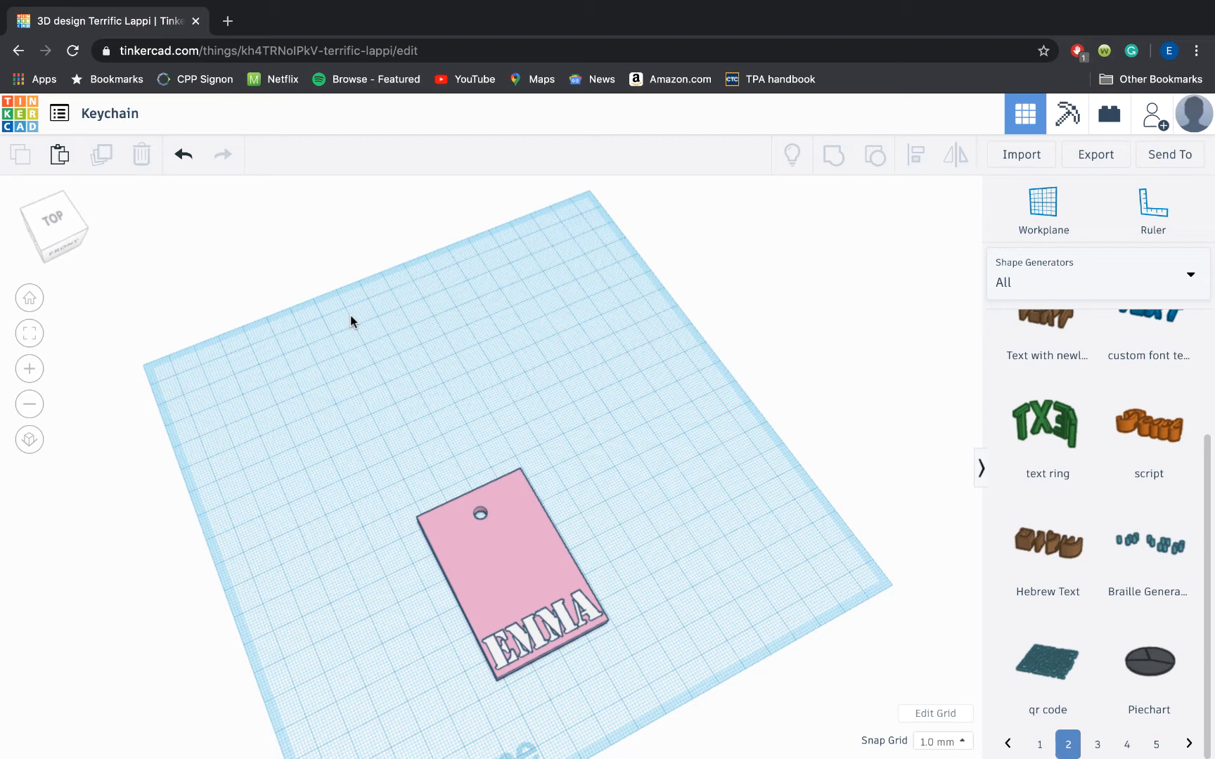
View the keychain from the top and switch the shape library to Basic Shapes.
left_click_drag(53, 225, 54, 233)
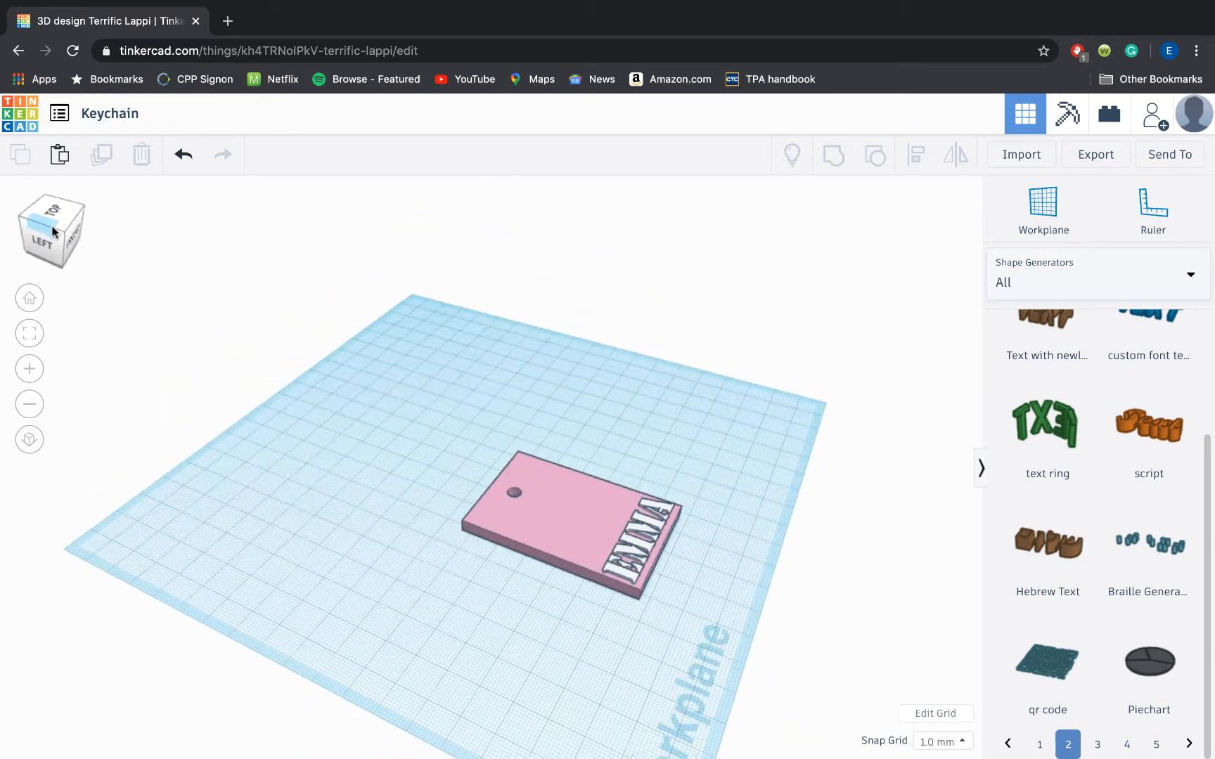
left_click(50, 218)
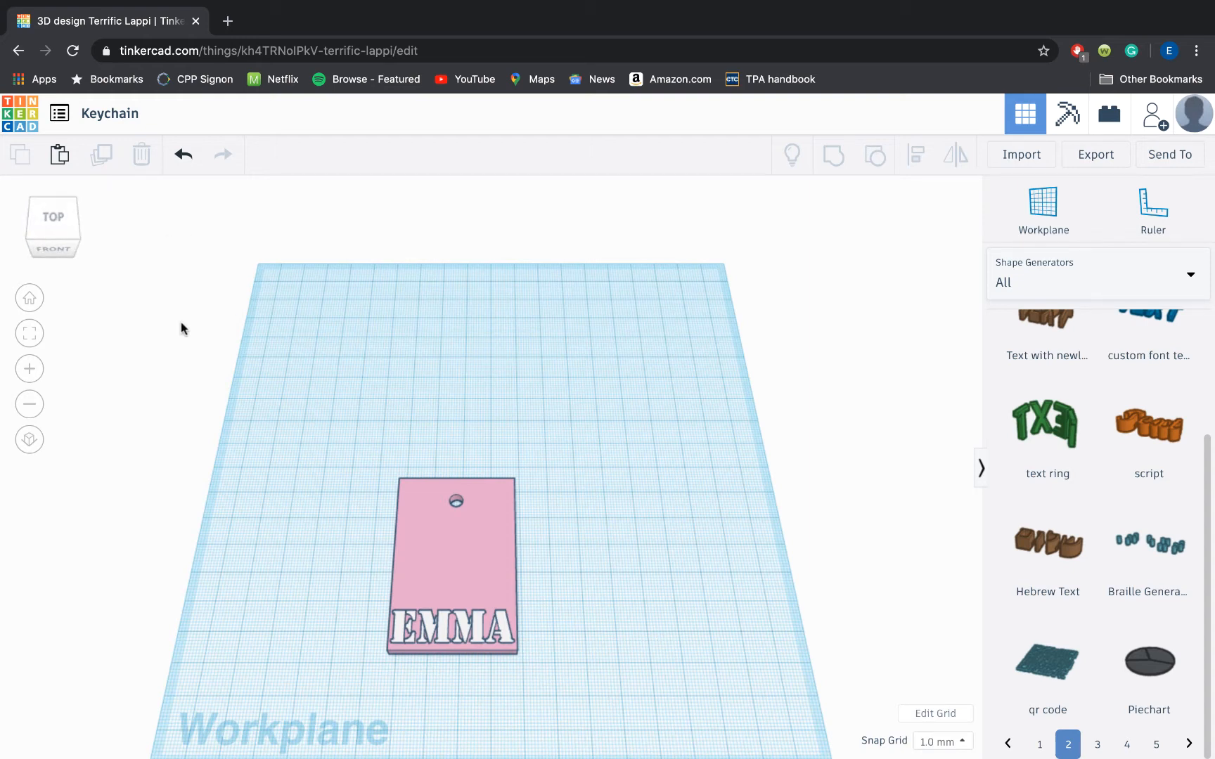
mouse_move(150, 366)
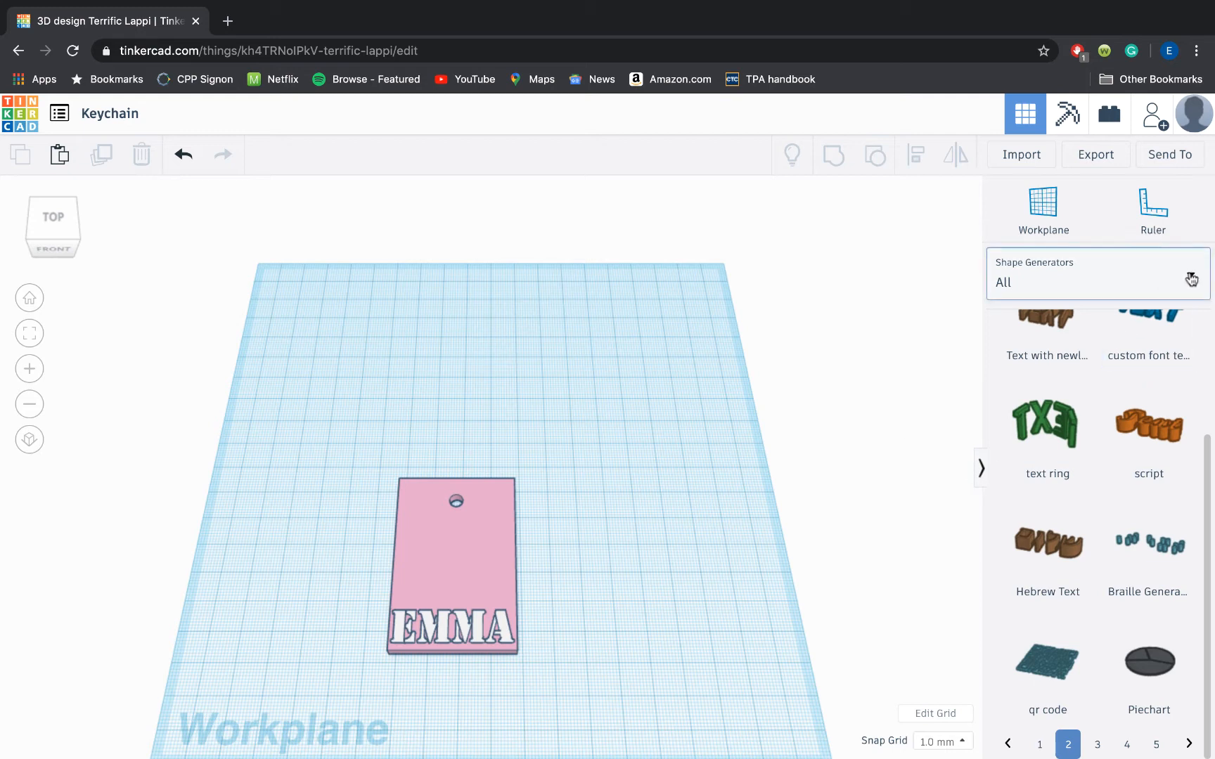
left_click(1097, 282)
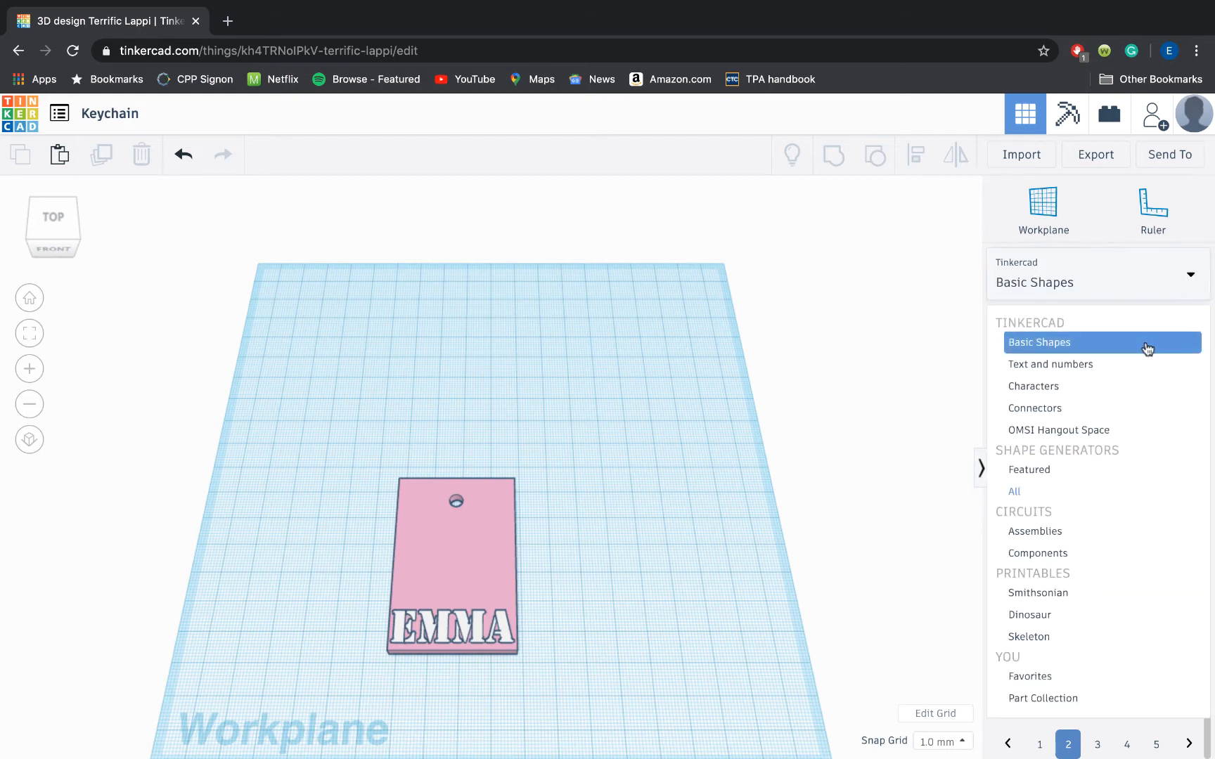
left_click(1039, 342)
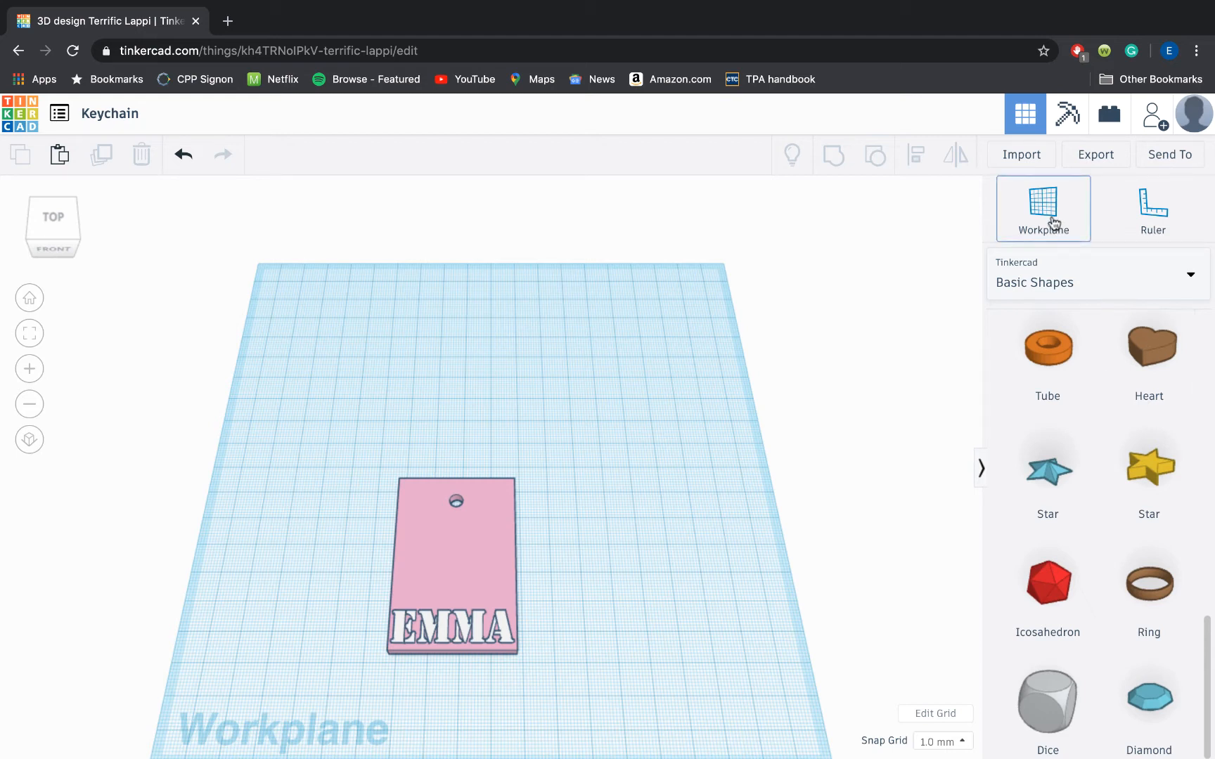
Place a heart on the plate top and shrink it to fit above EMMA.
left_click(456, 567)
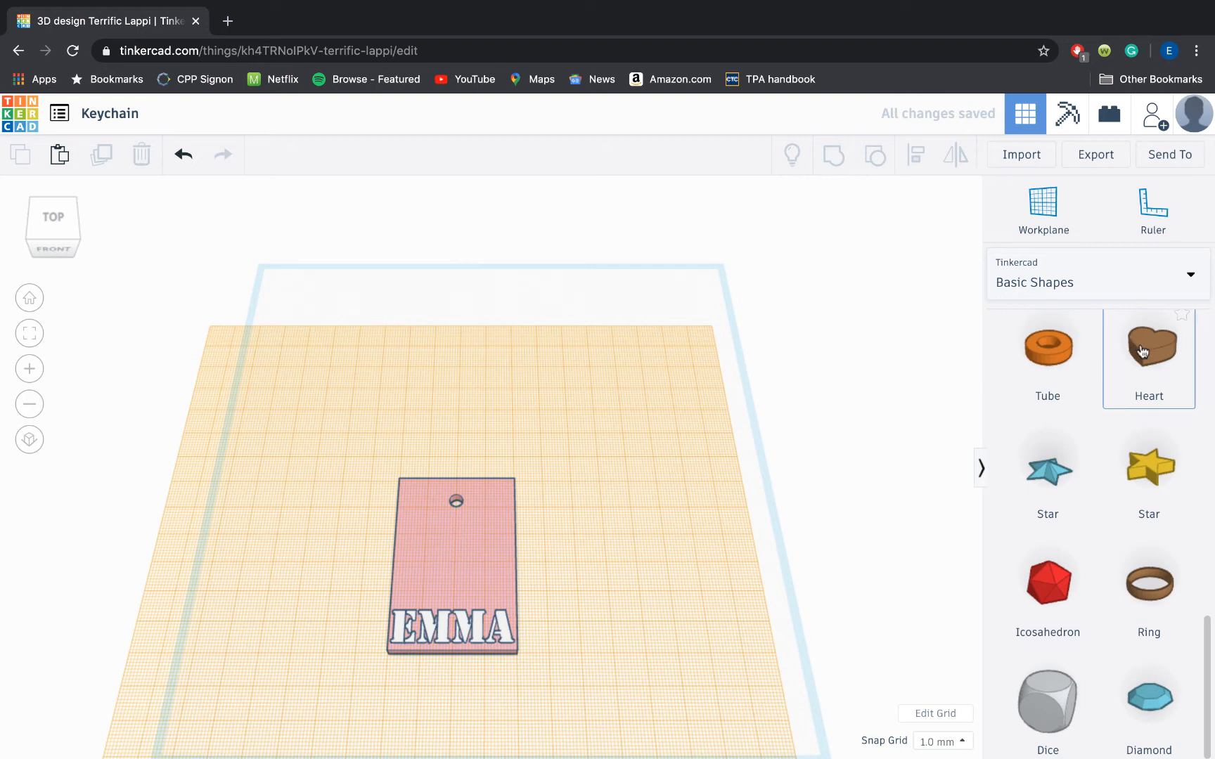
left_click(1148, 355)
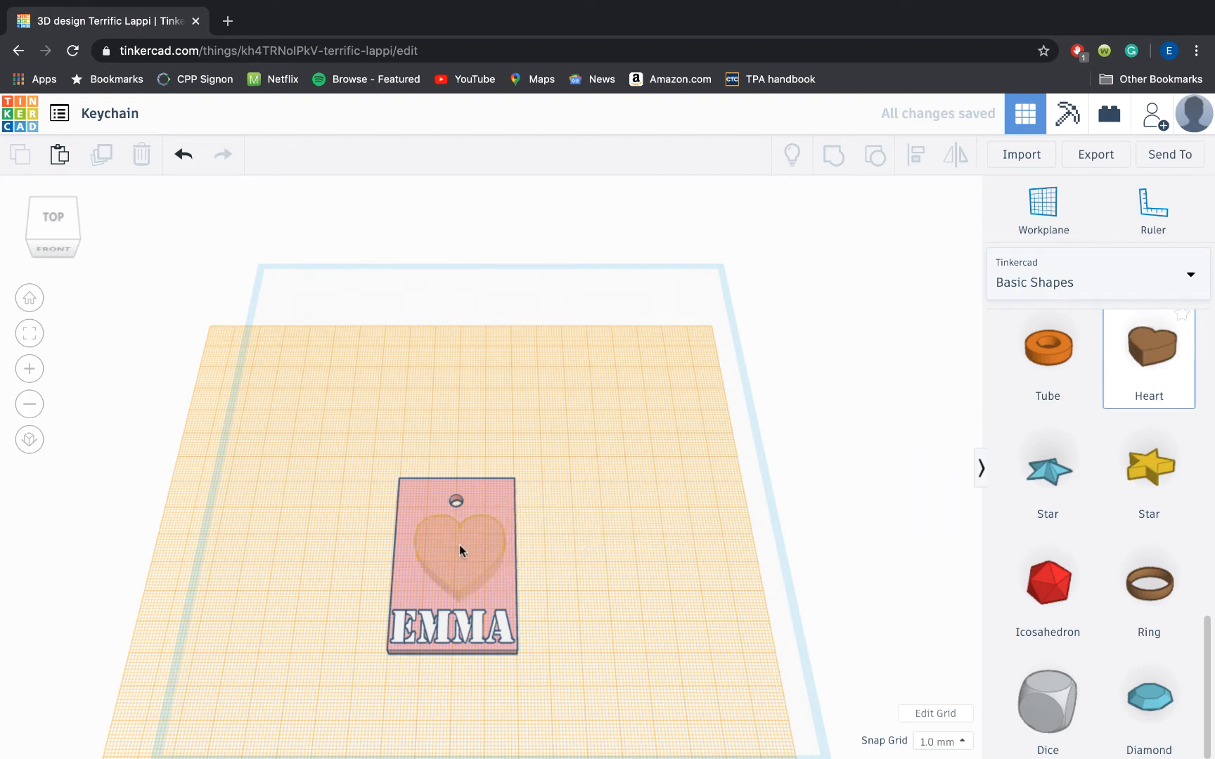
left_click(459, 551)
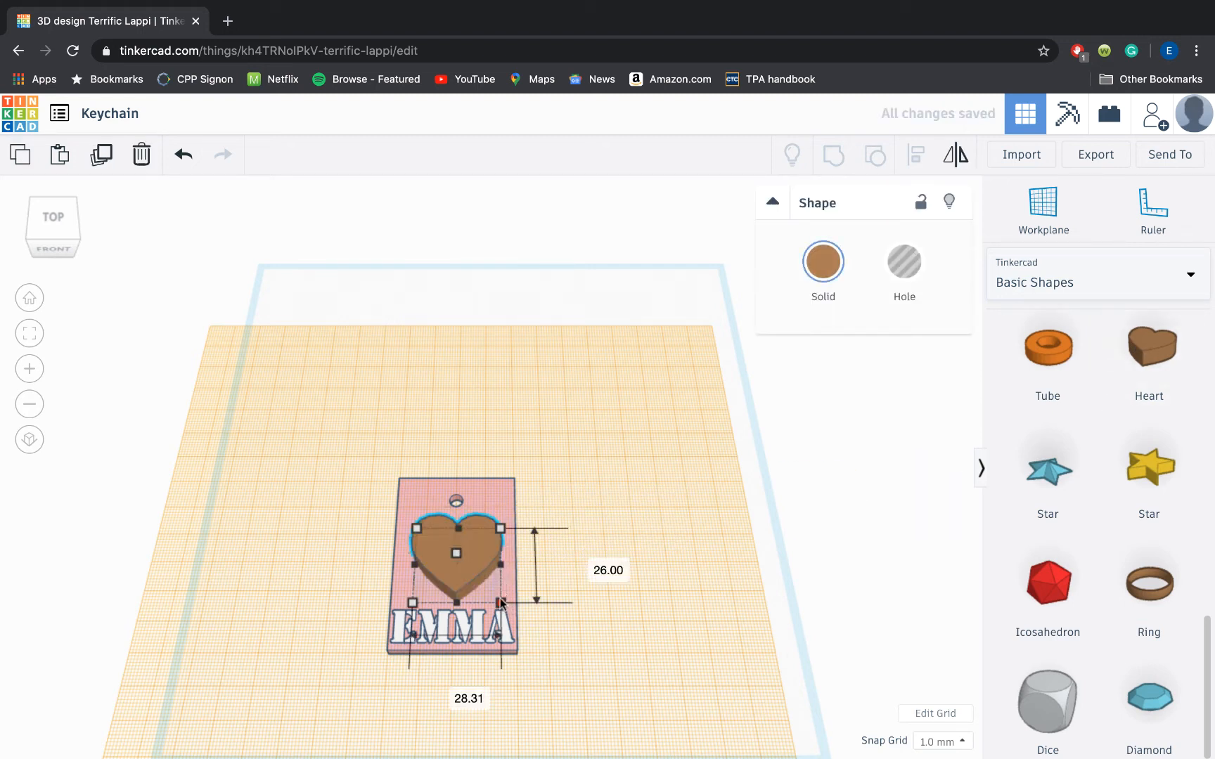
left_click_drag(495, 605, 456, 534)
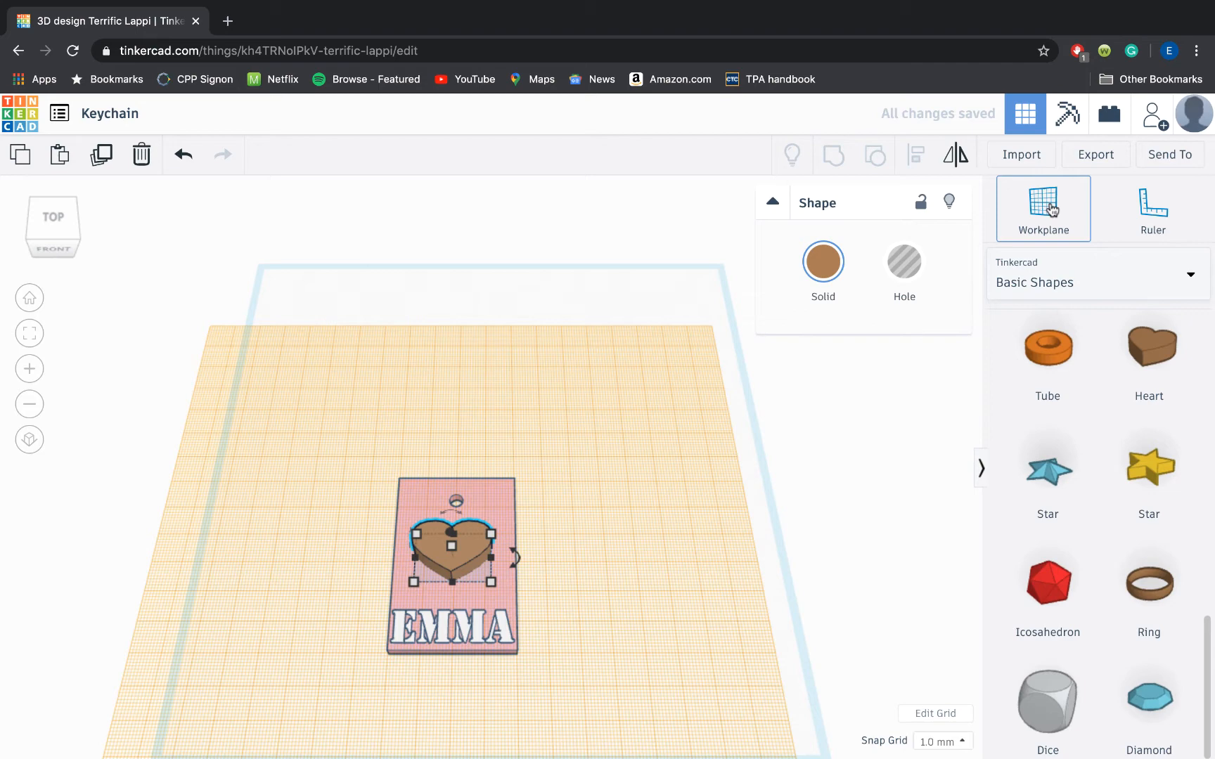
left_click(1042, 204)
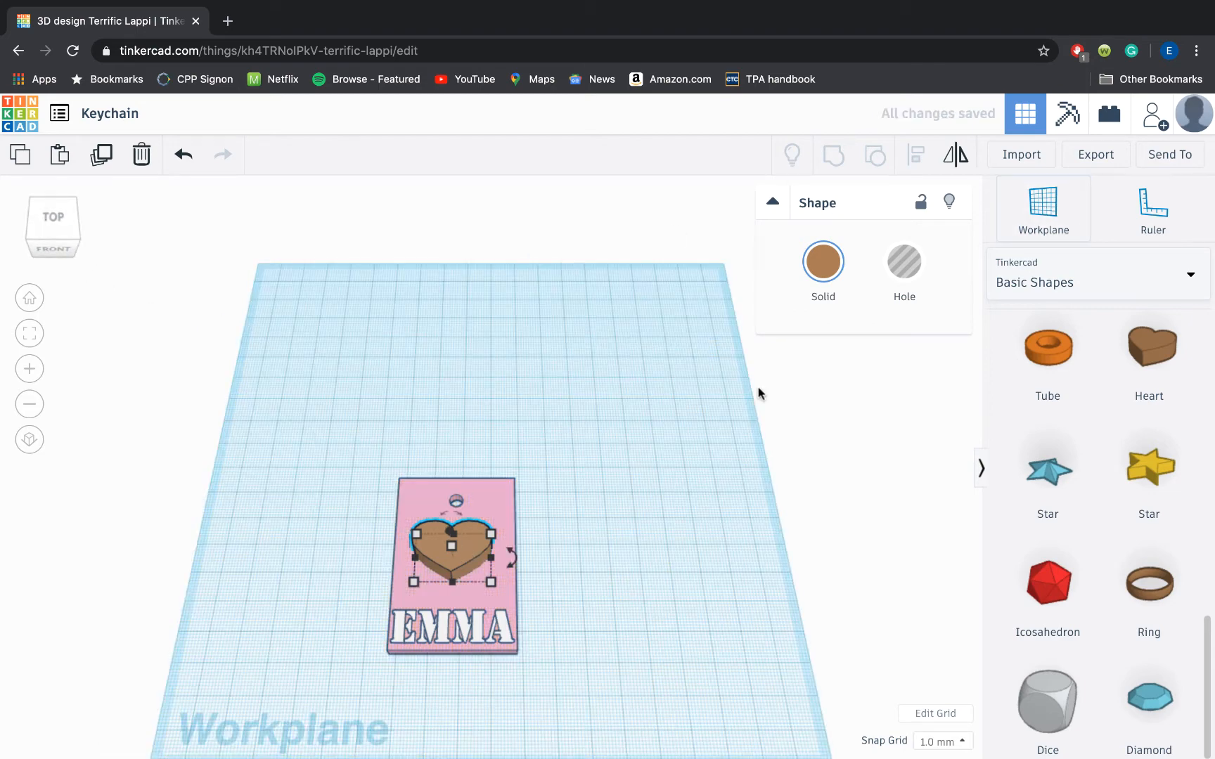
Turn the heart into a hole and make it smaller.
left_click(904, 263)
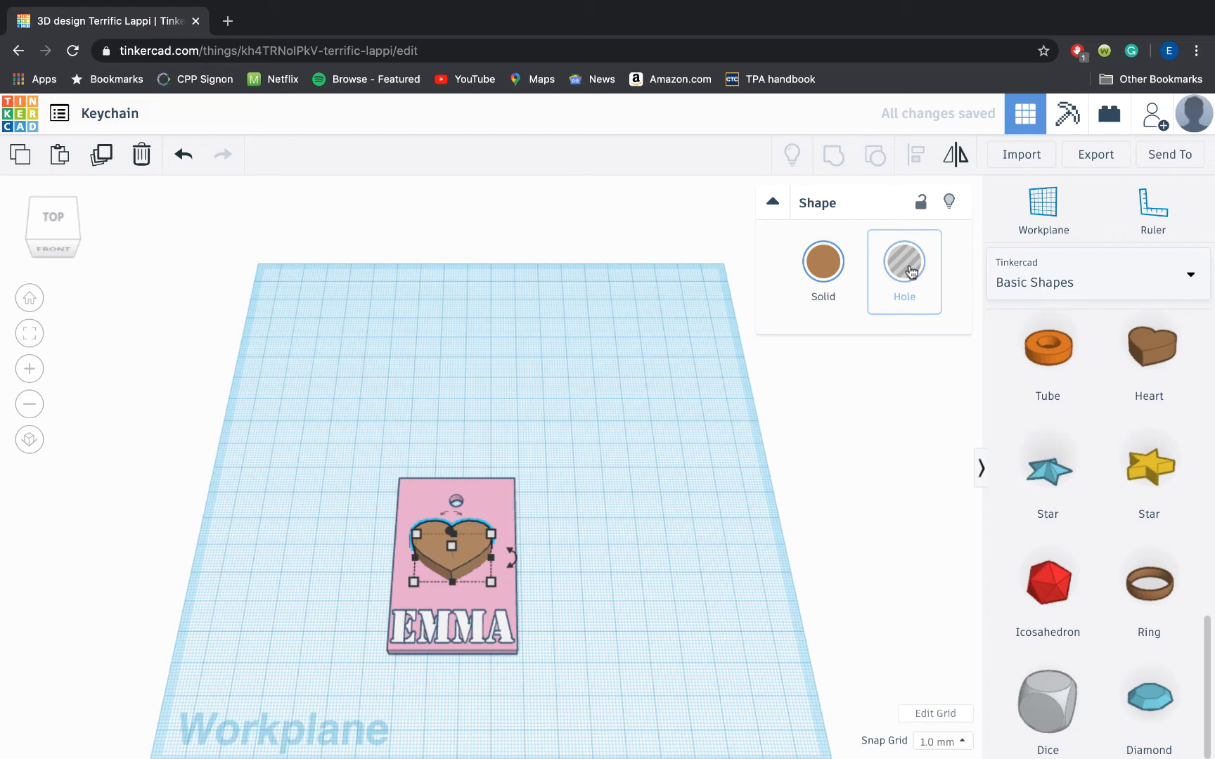
left_click(904, 261)
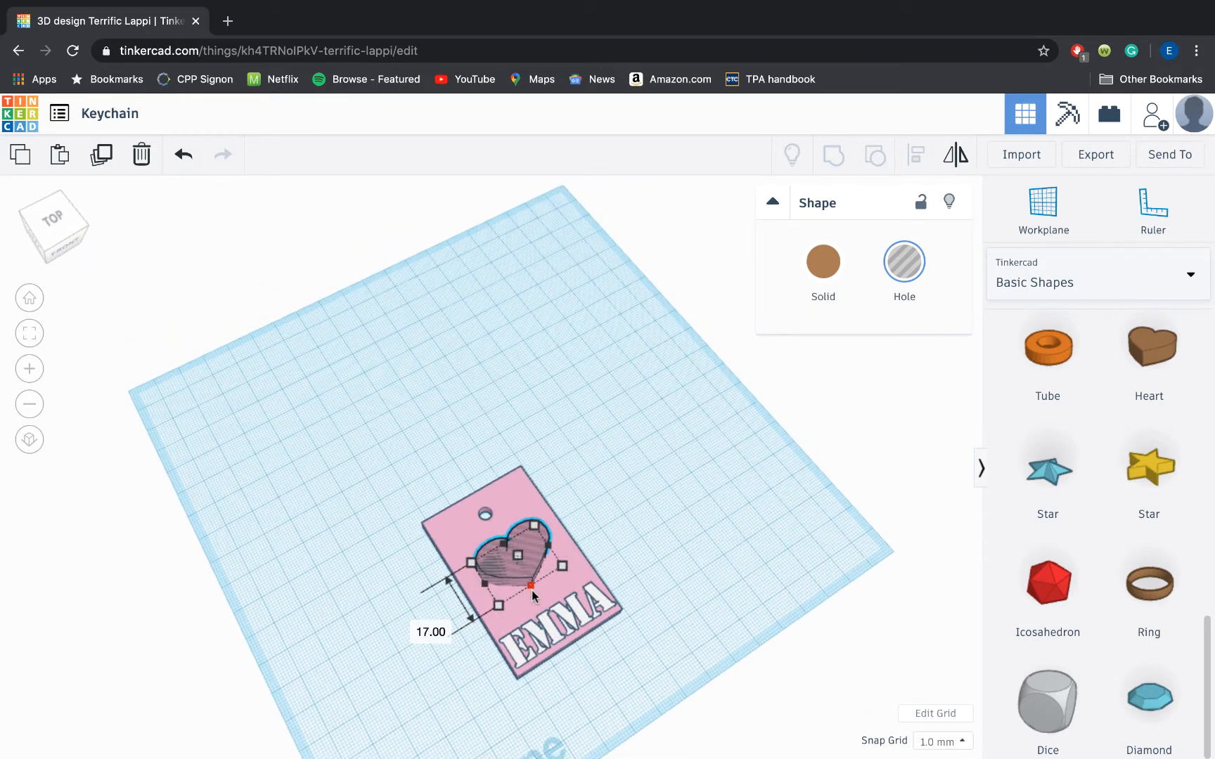
left_click_drag(530, 585, 539, 599)
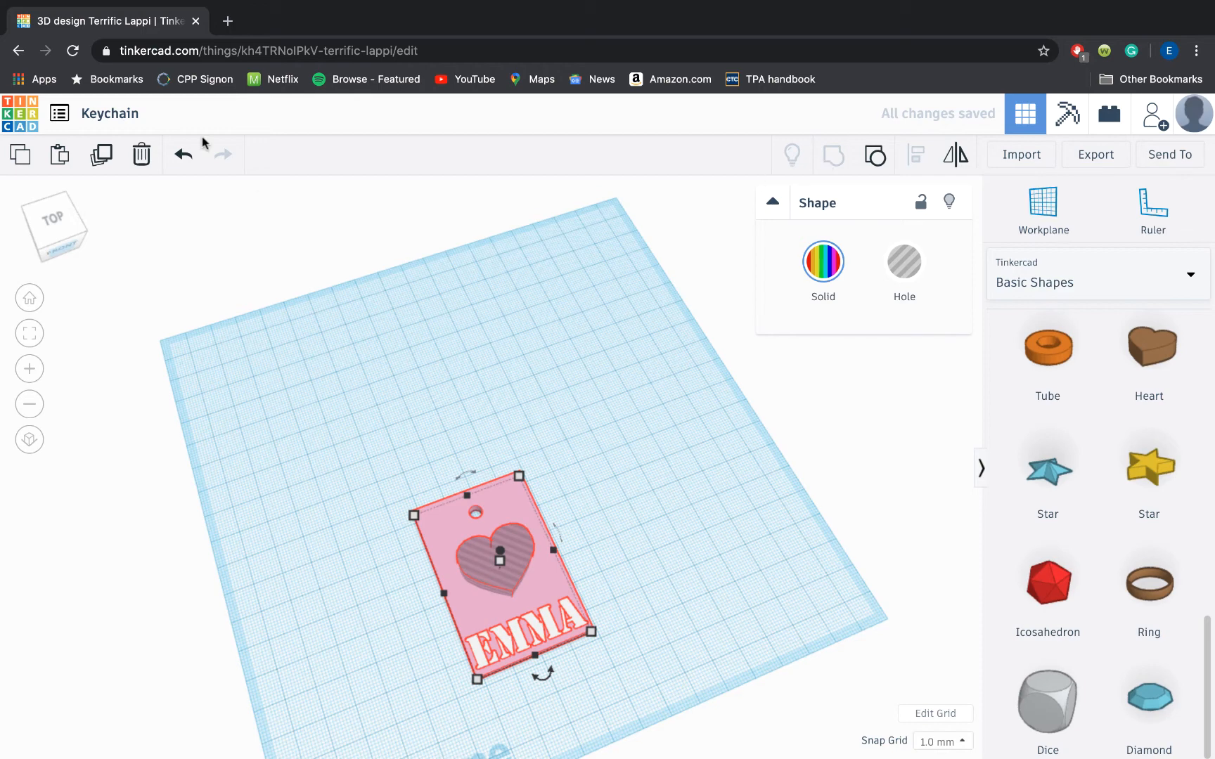
left_click(182, 153)
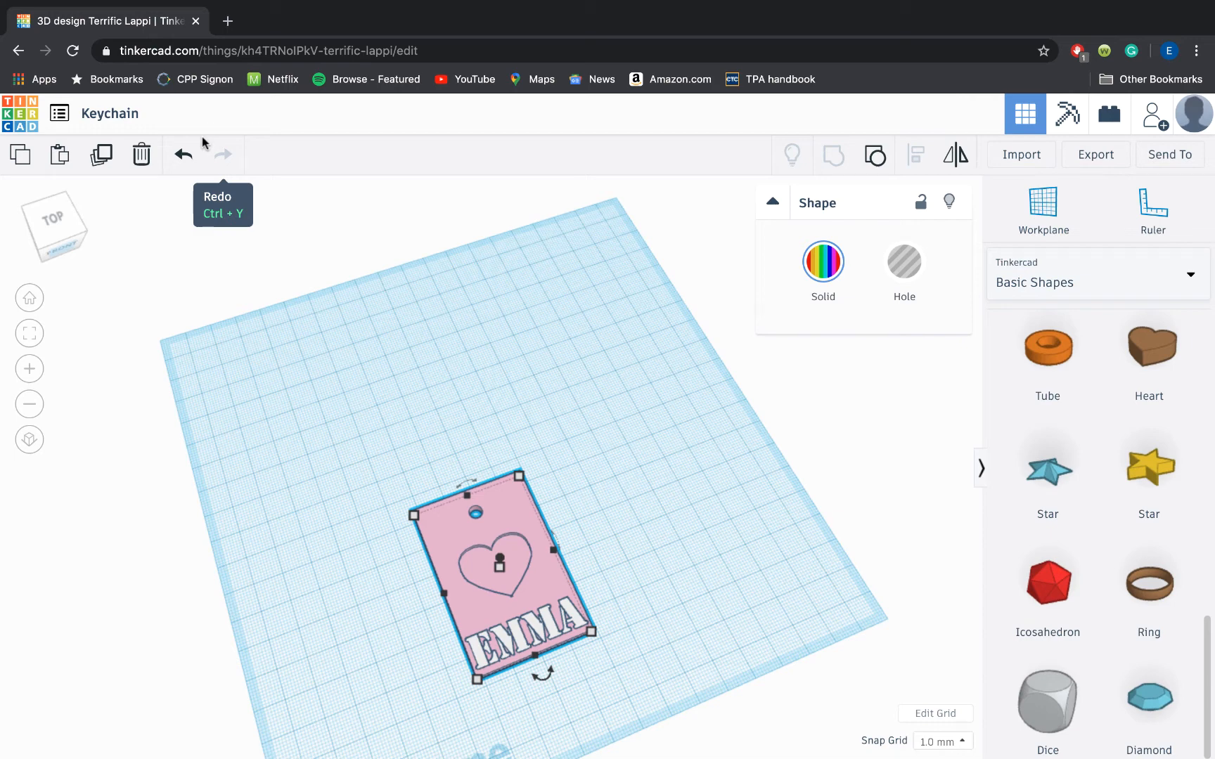
mouse_move(702, 490)
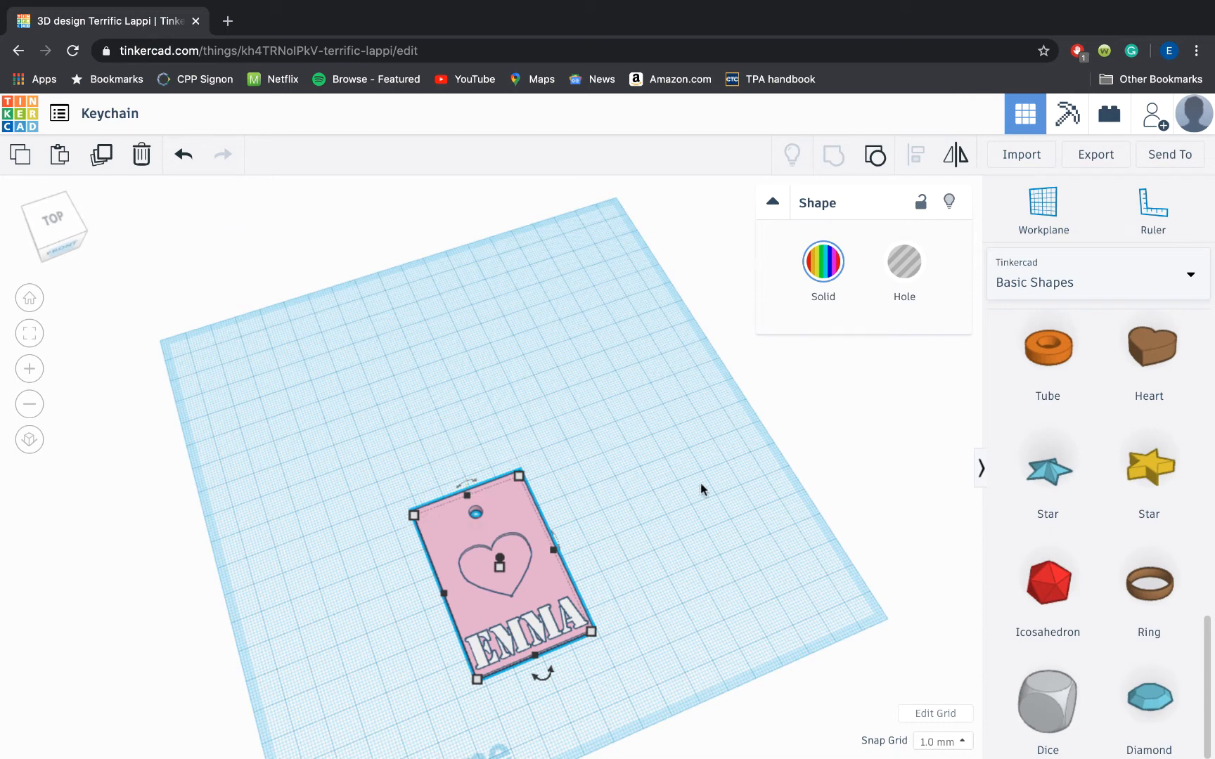
mouse_move(906, 486)
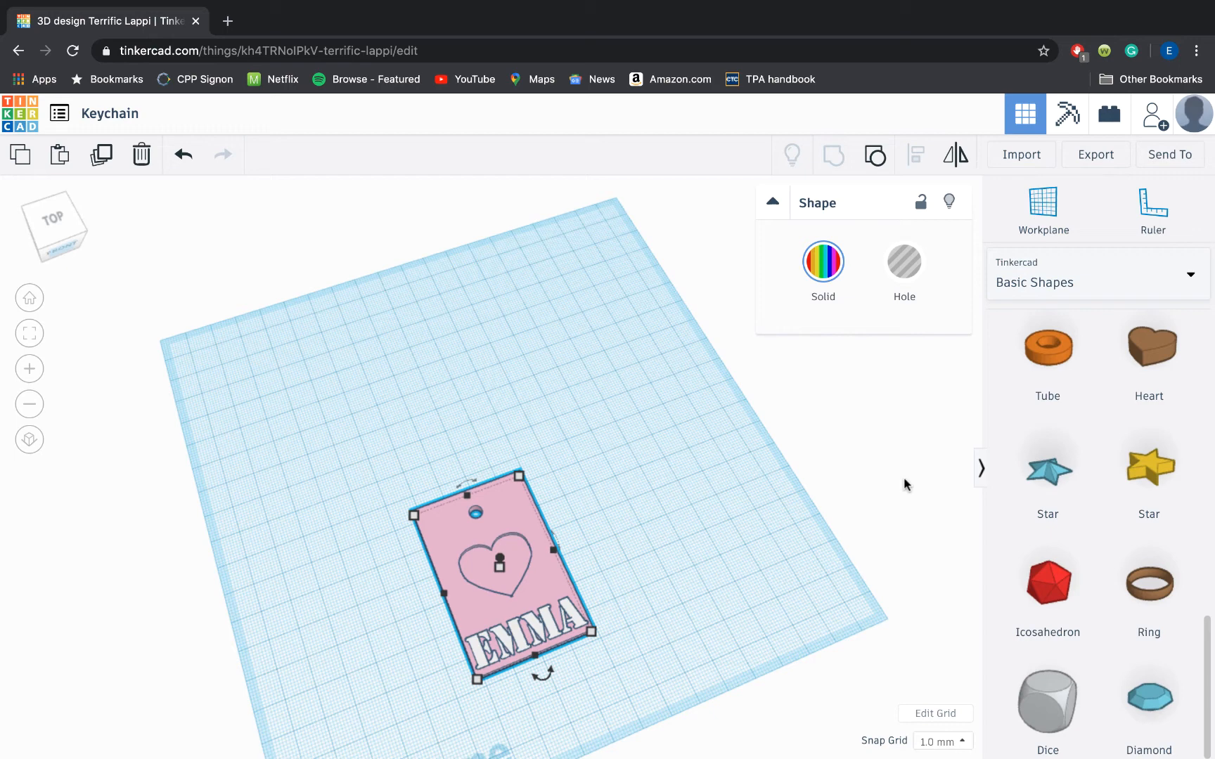
mouse_move(1074, 473)
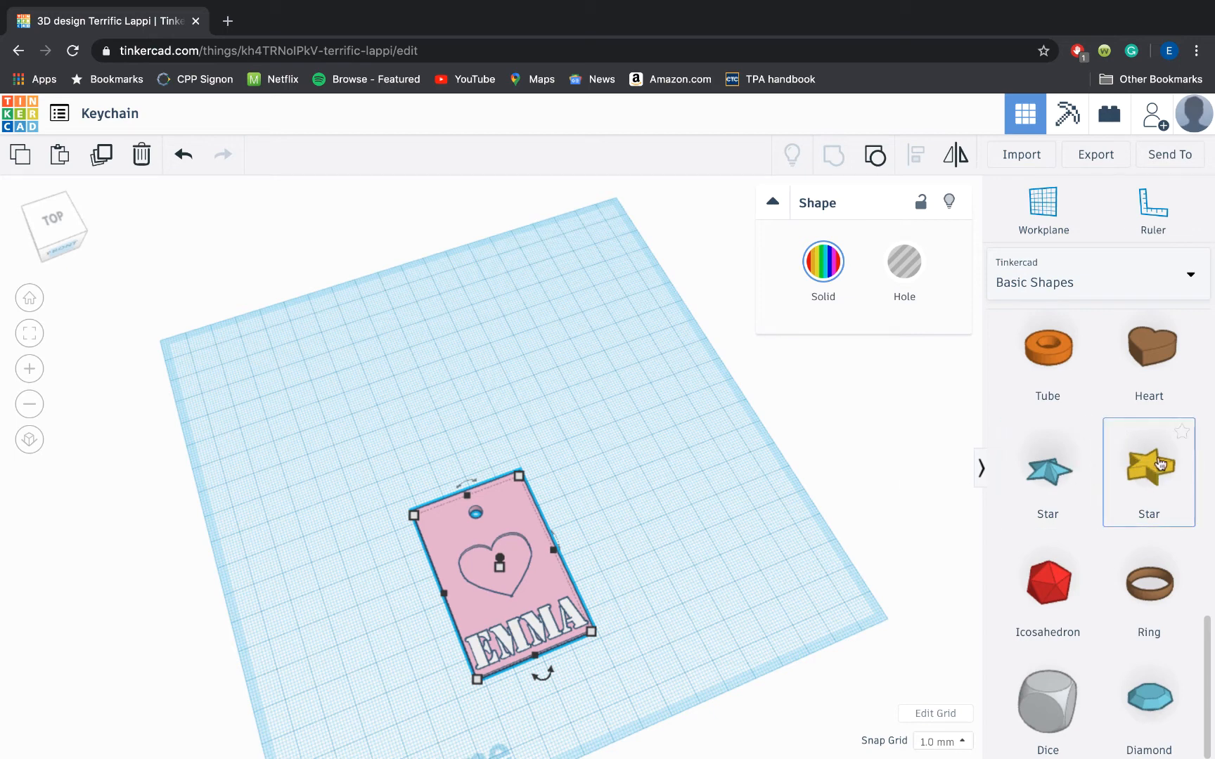
Add a star beside the plate, shrink it to about 13 mm, and make it a hole.
left_click_drag(1148, 465, 651, 558)
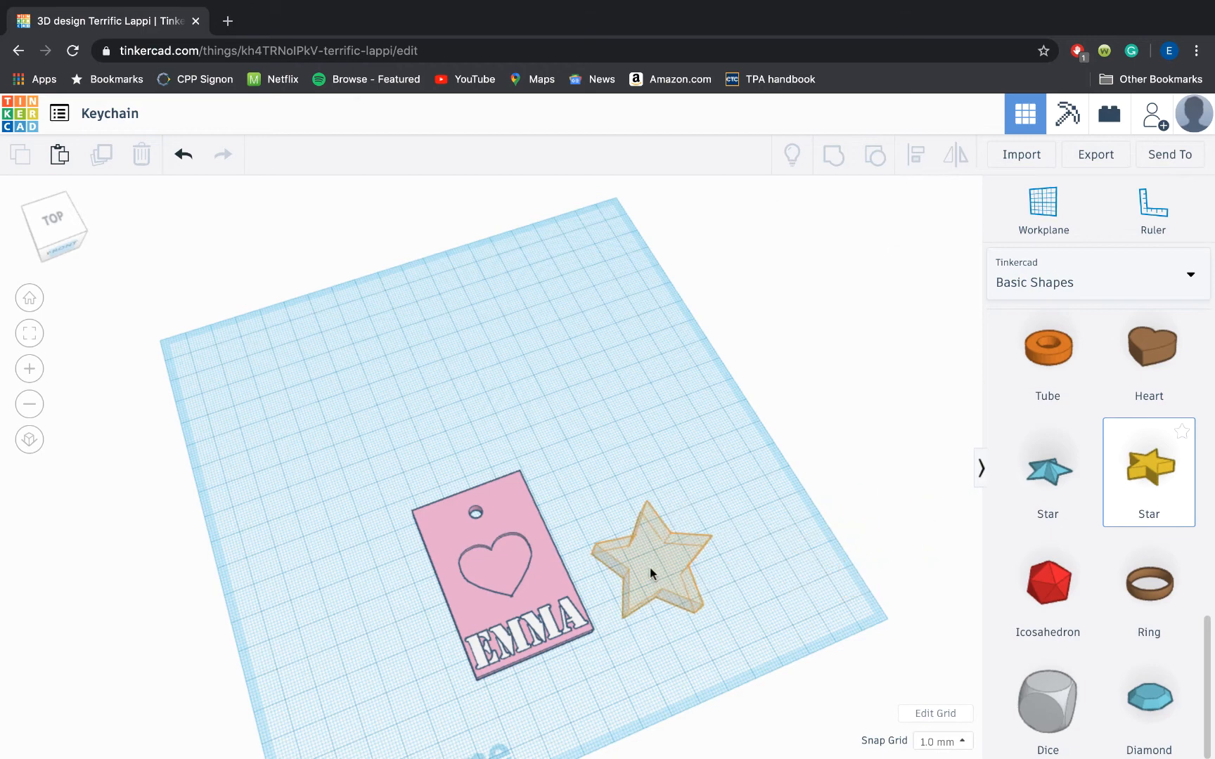
left_click(654, 572)
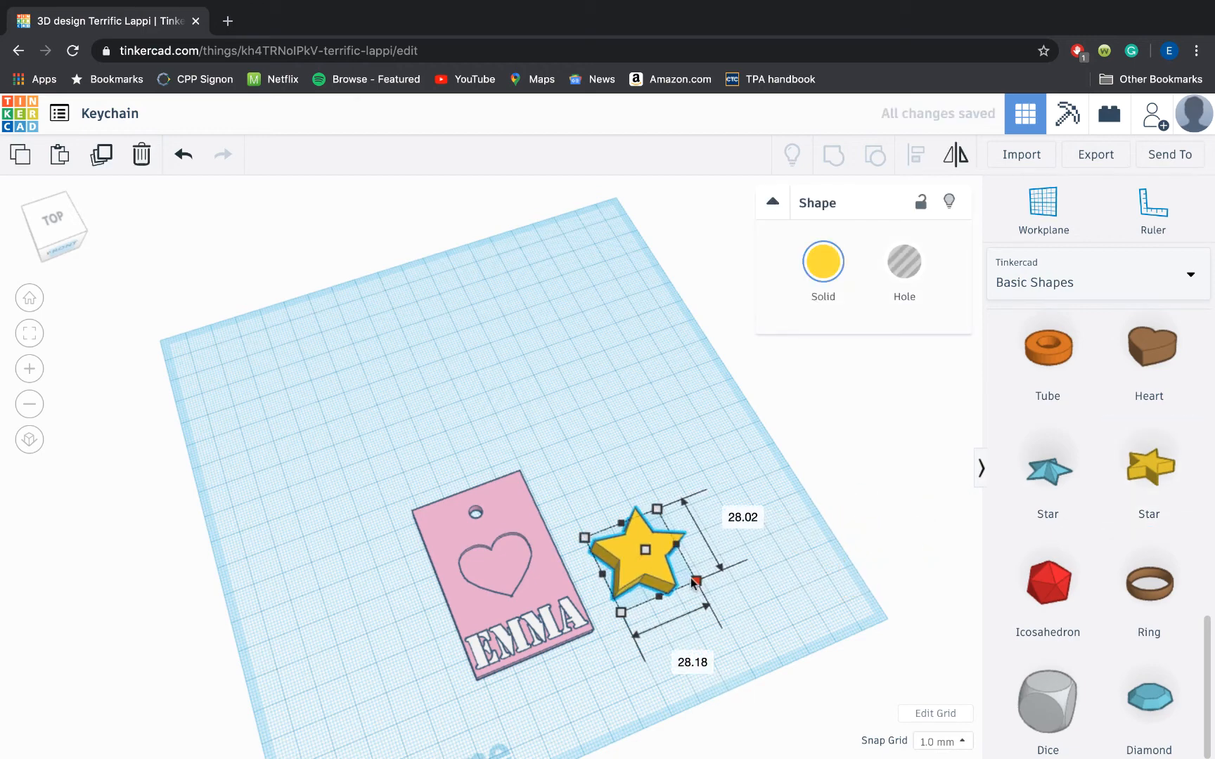
left_click_drag(695, 583, 651, 552)
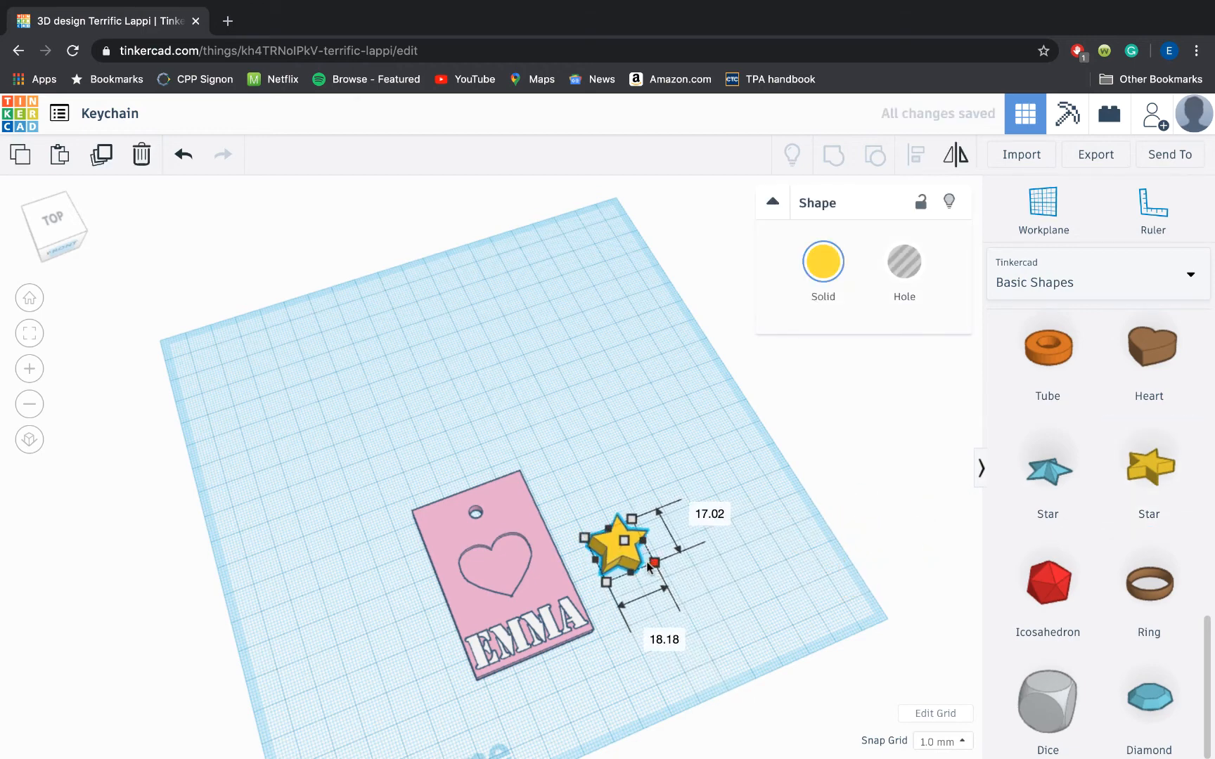
left_click_drag(651, 560, 620, 554)
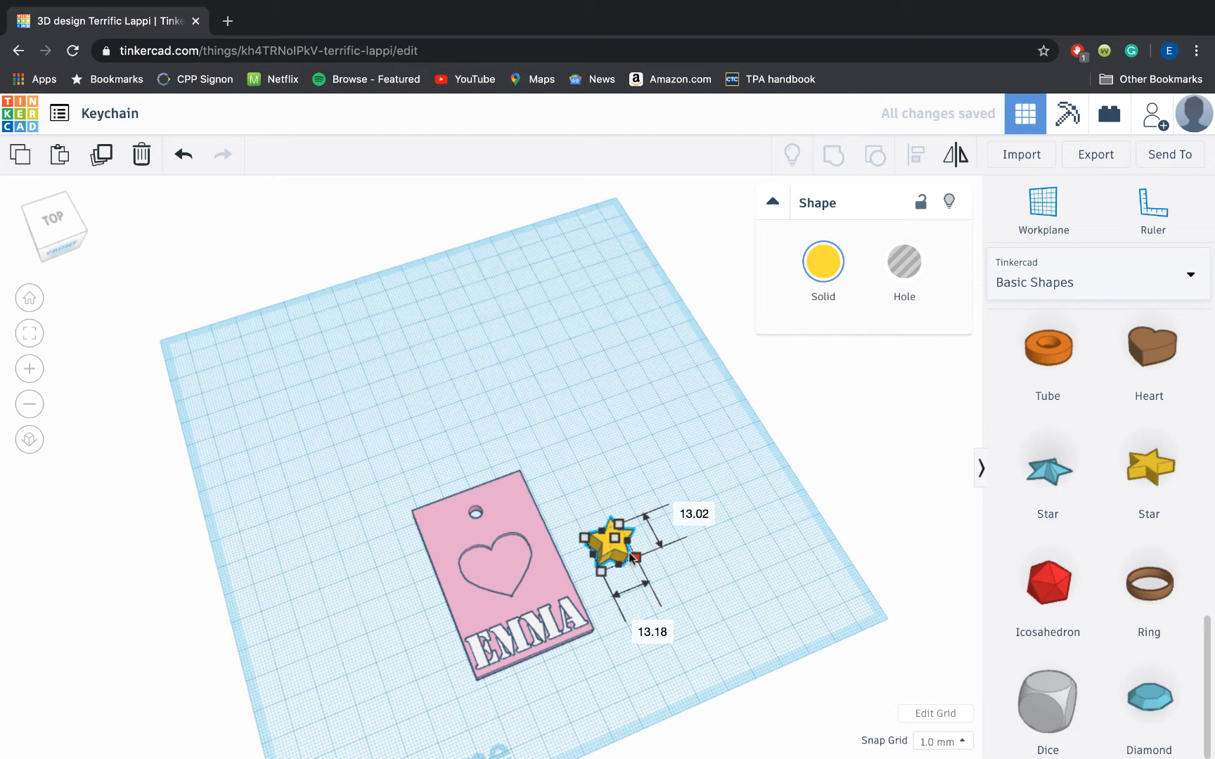
left_click(904, 262)
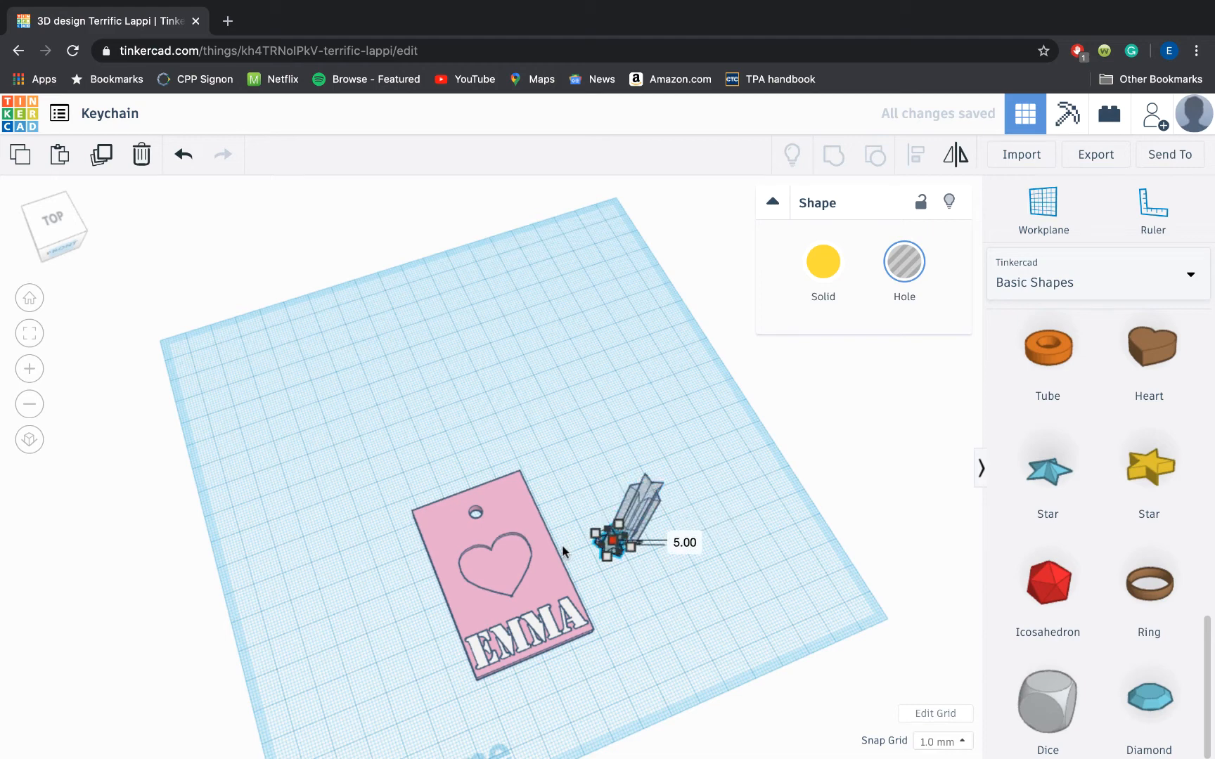
Sink the star holes into the keychain and position two above EMMA's ends.
left_click_drag(612, 535, 620, 503)
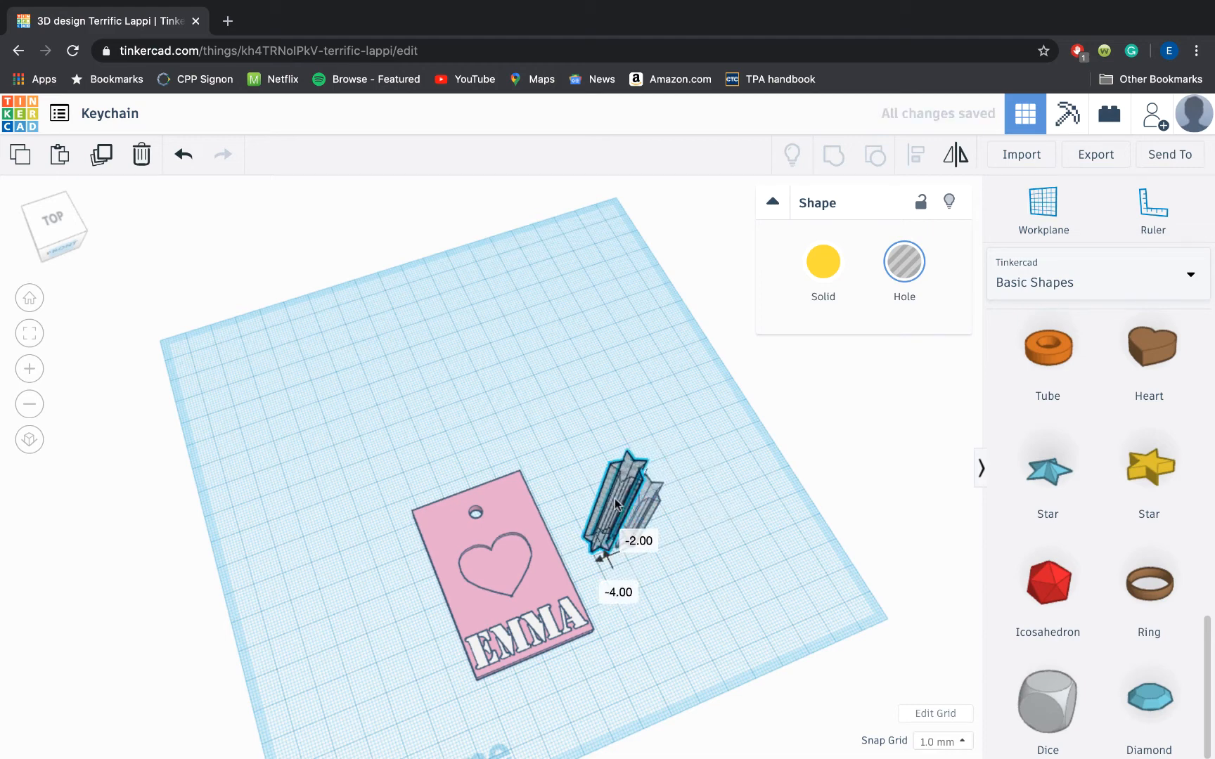
left_click_drag(616, 503, 473, 574)
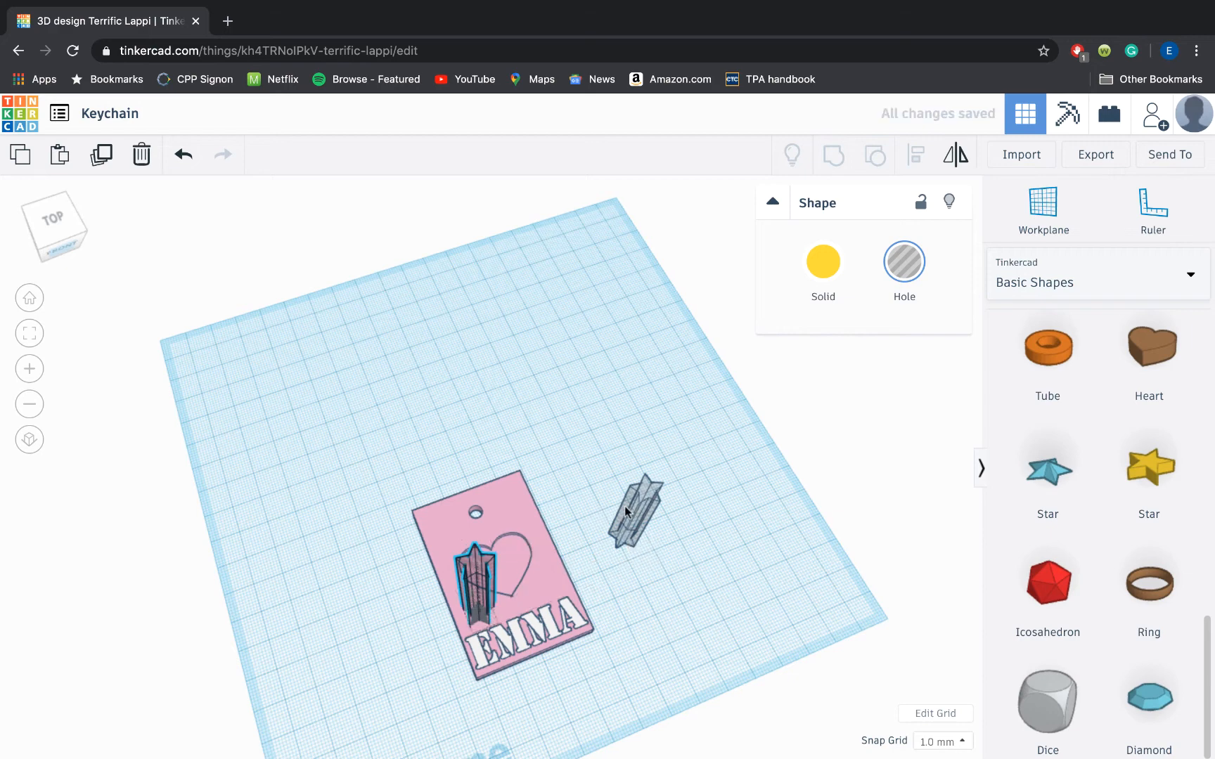
left_click_drag(637, 511, 554, 561)
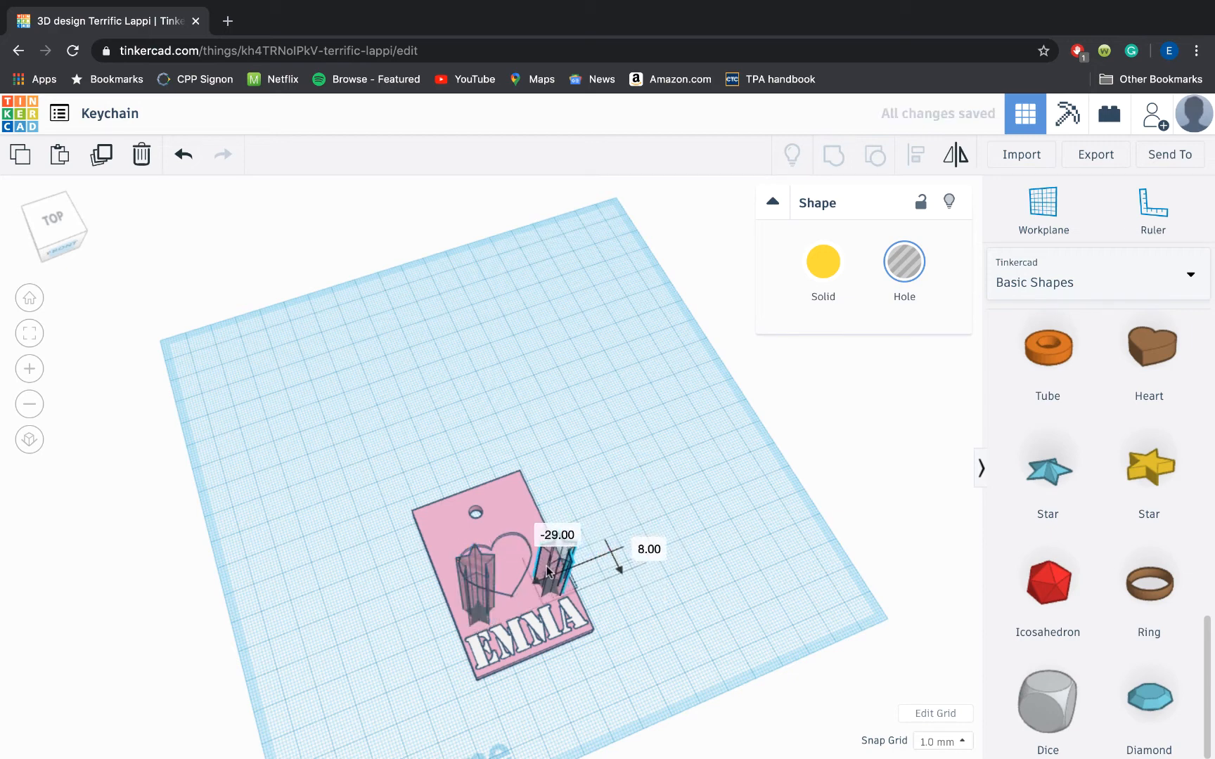
left_click_drag(558, 569, 554, 577)
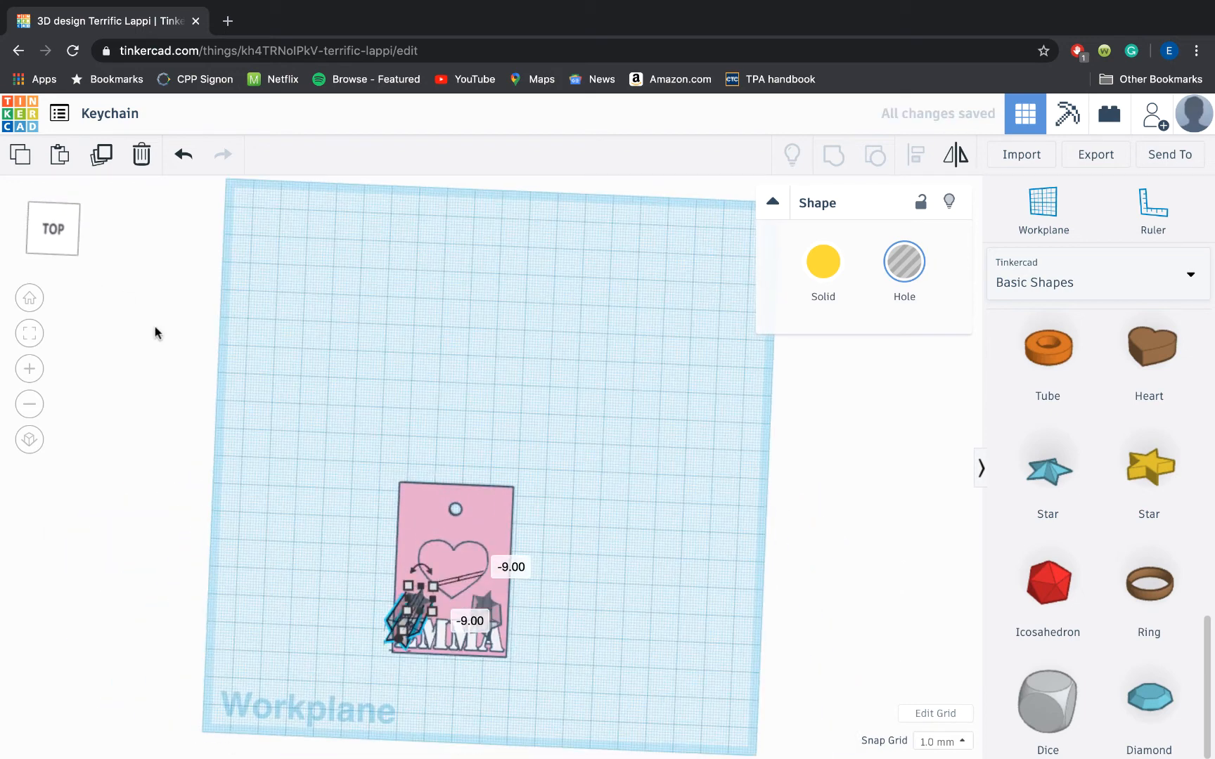
left_click(362, 562)
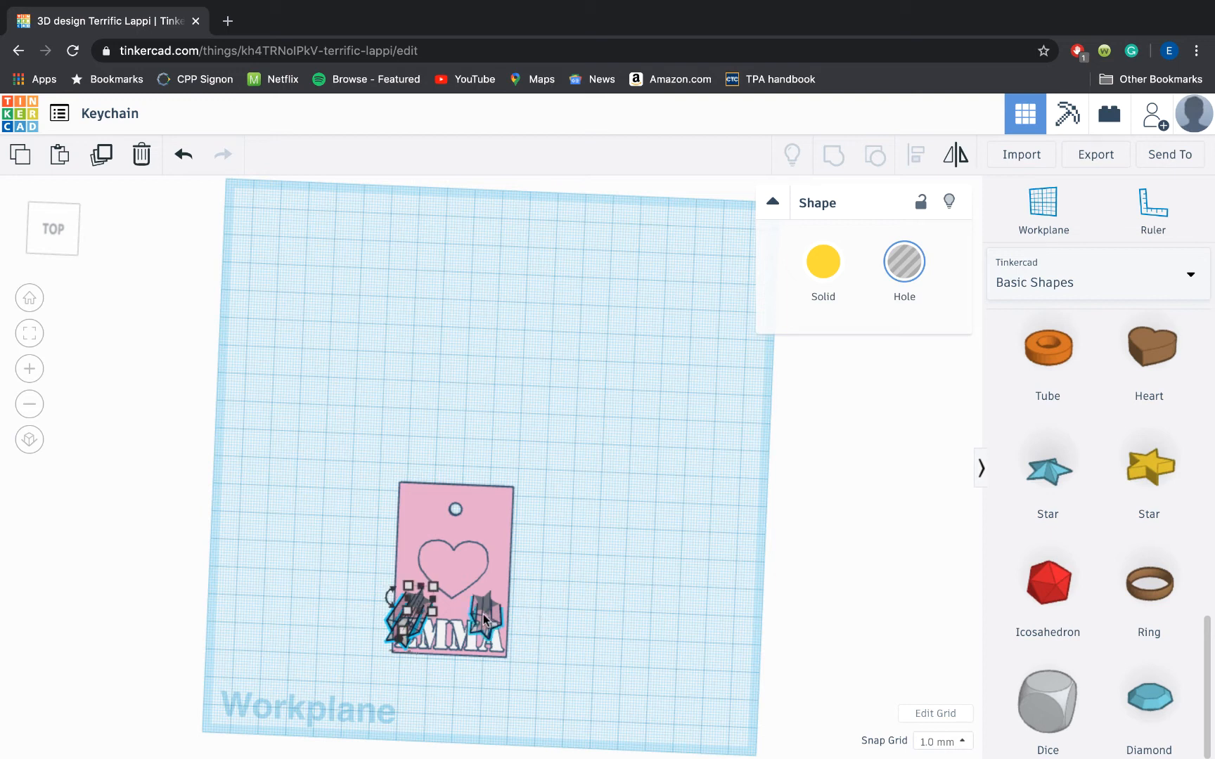
left_click(833, 155)
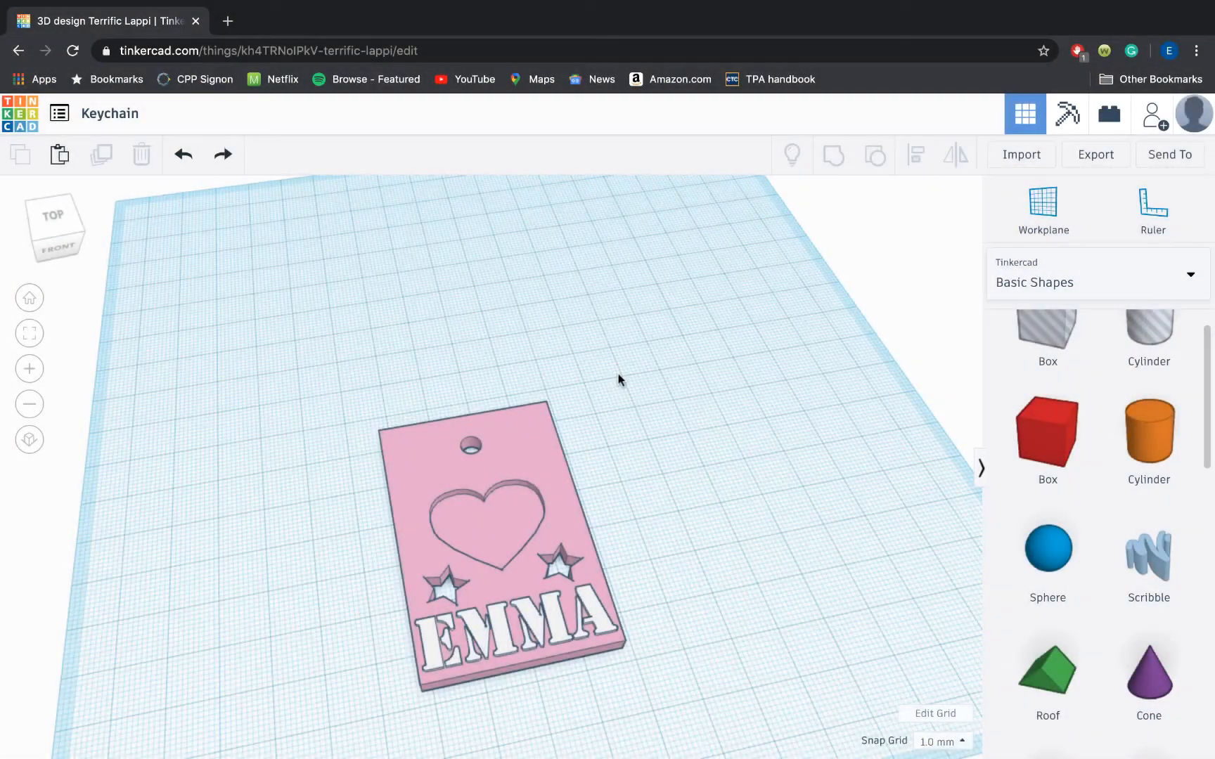
mouse_move(1157, 564)
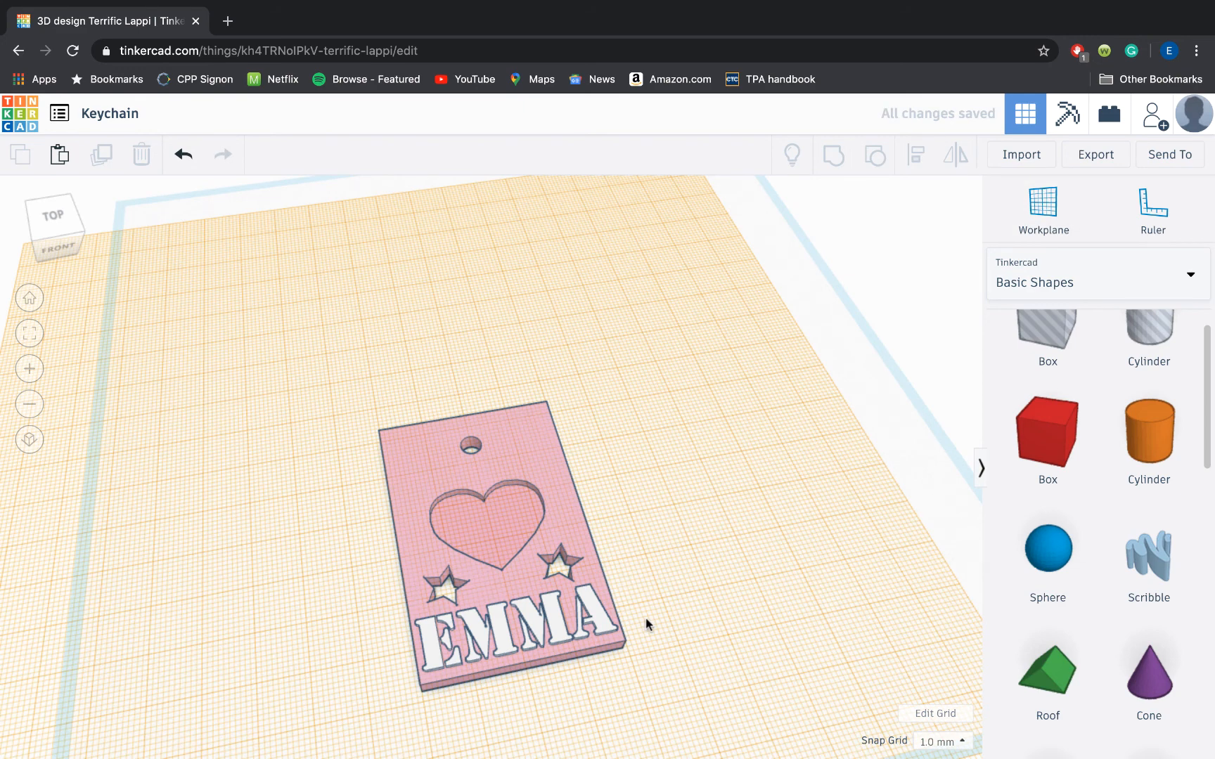
Drop a Scribble shape beside the keychain, opening its blank drawing canvas.
left_click(1147, 556)
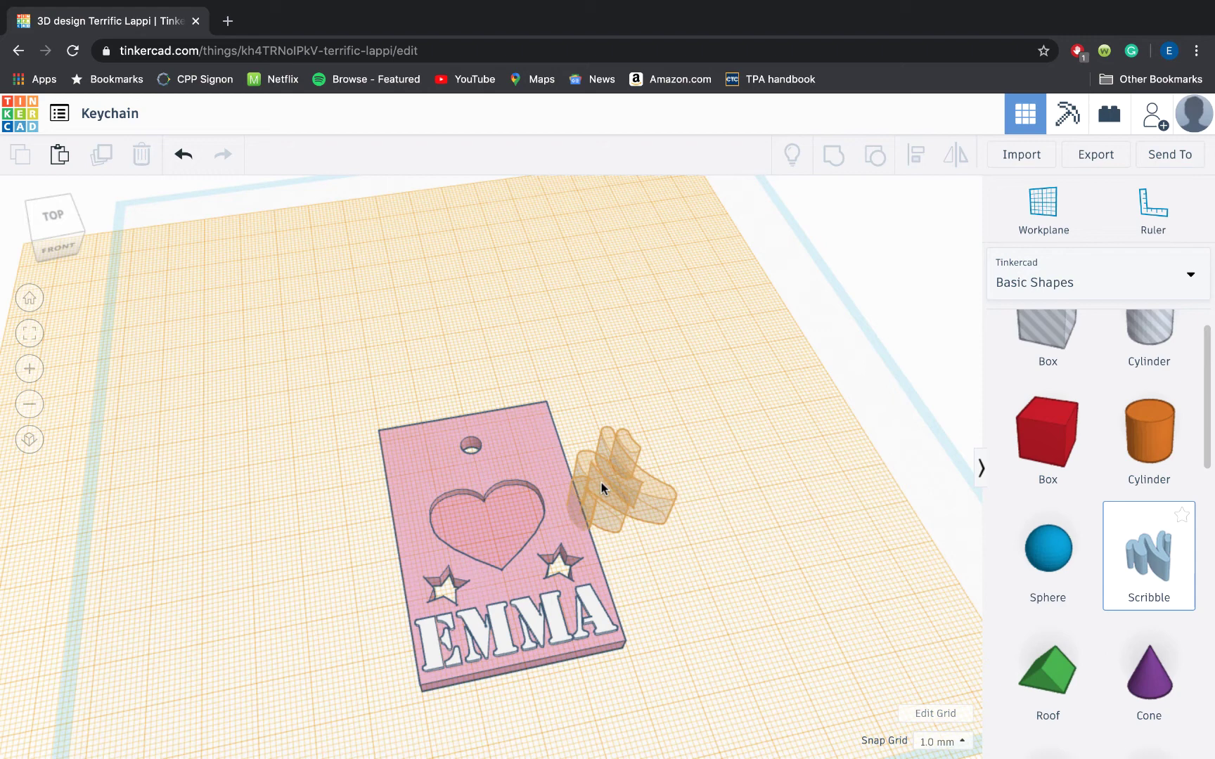
left_click(1148, 557)
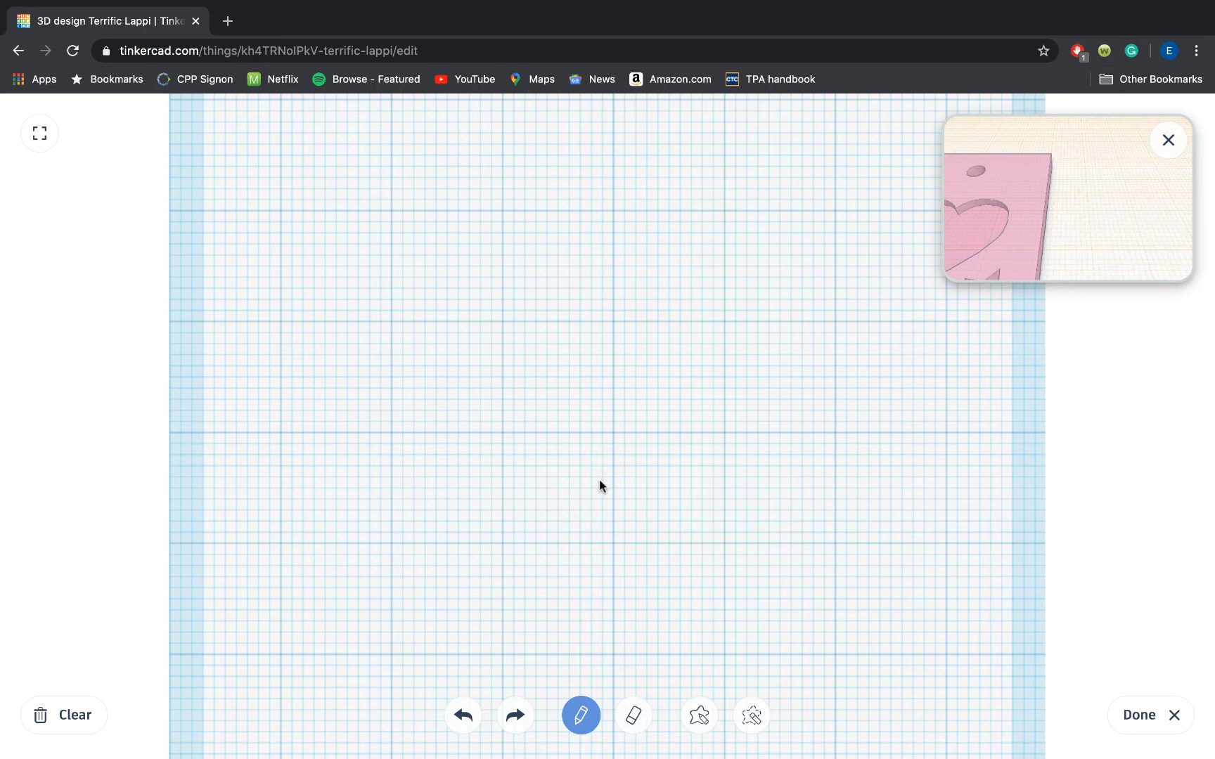
Draw eye dots and a curved mouth, redrawing the lopsided mouth, then finish.
left_click(514, 377)
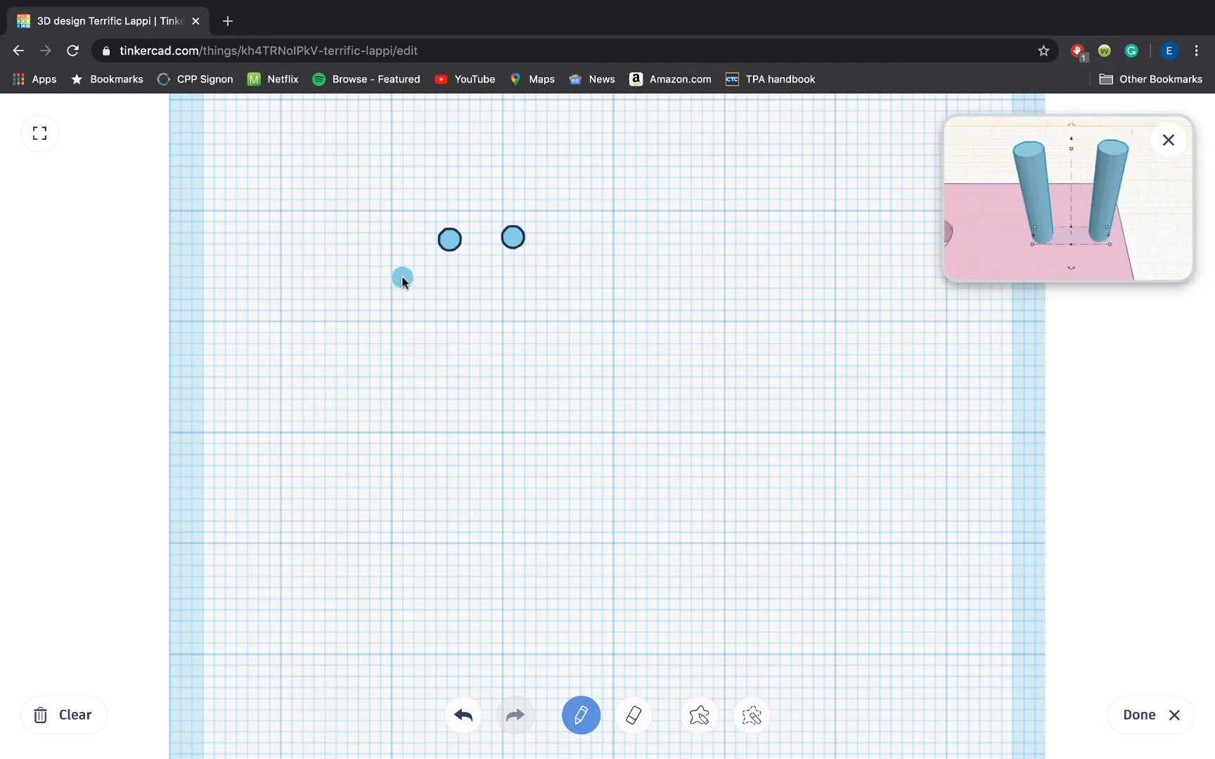
left_click_drag(399, 275, 579, 271)
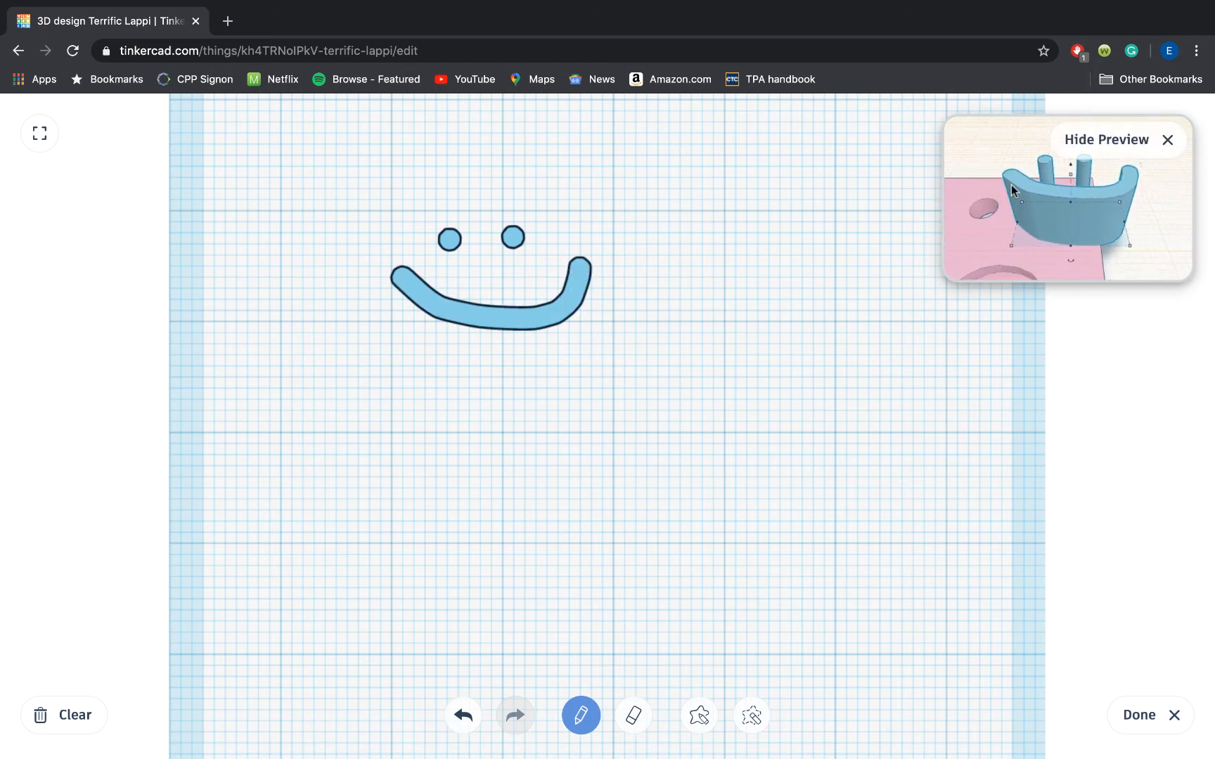
mouse_move(949, 270)
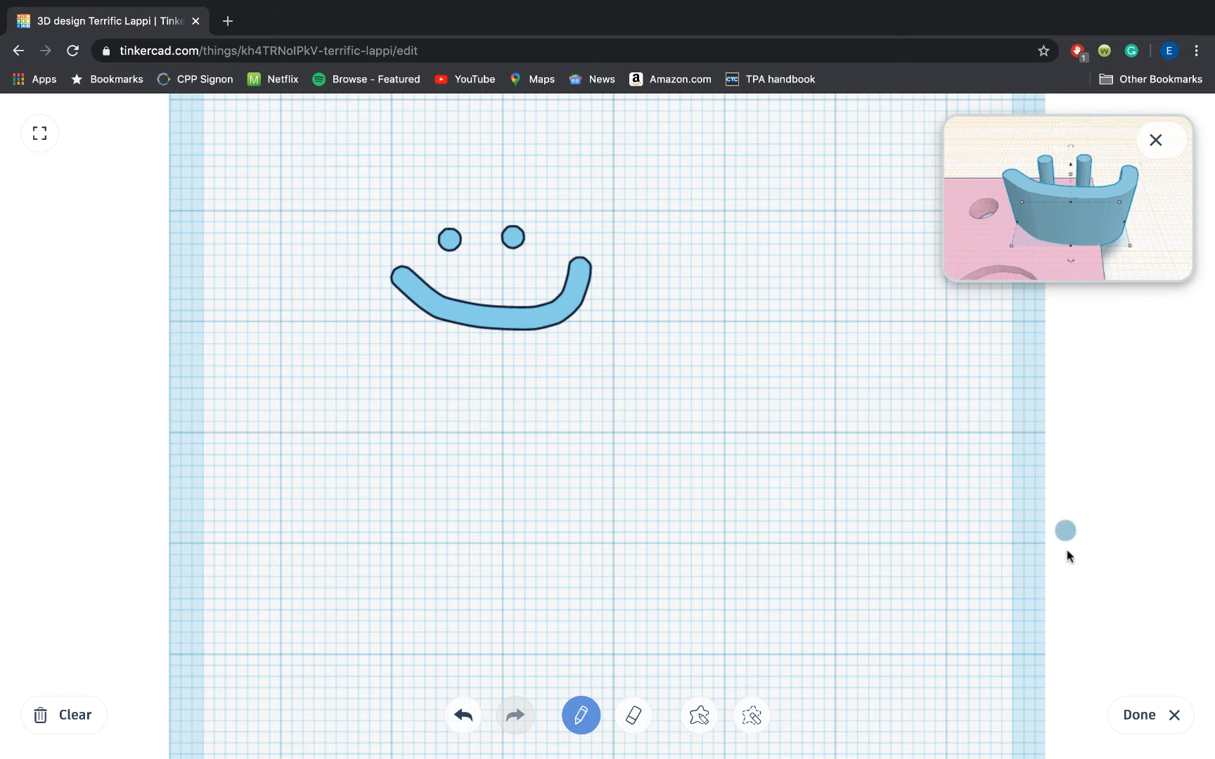
left_click(633, 715)
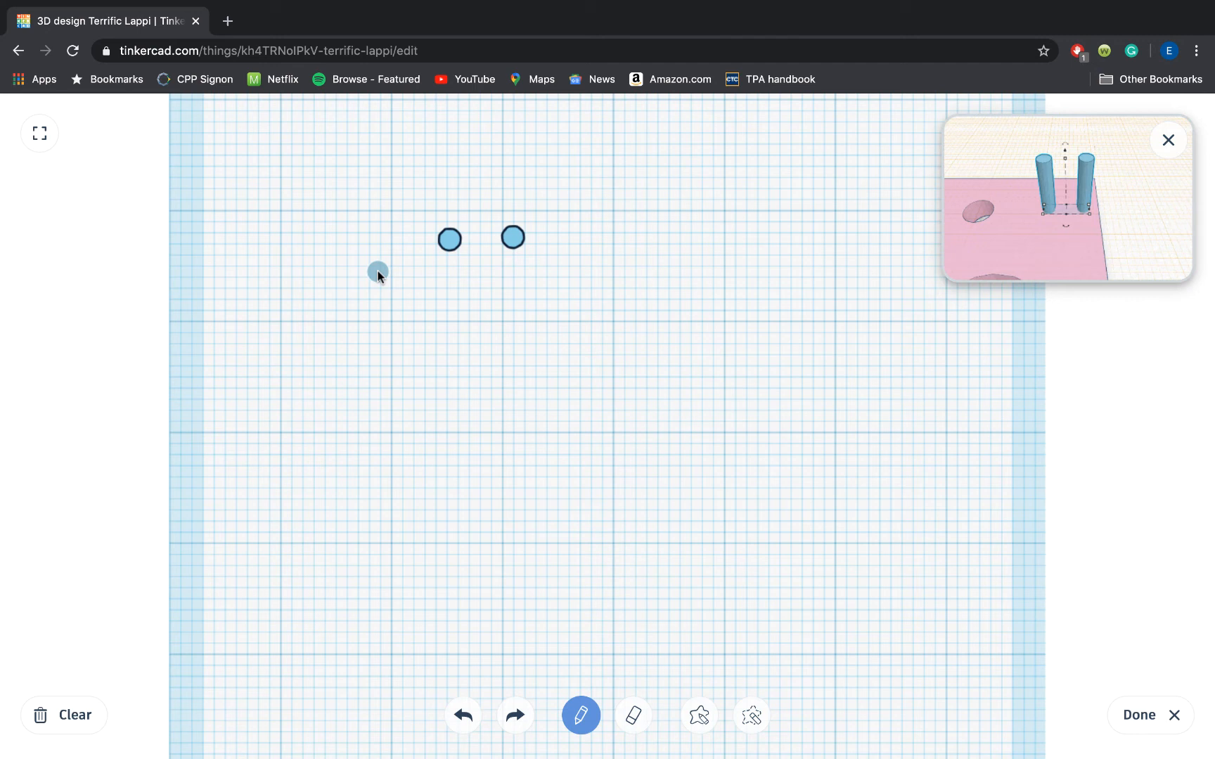
left_click_drag(377, 275, 469, 303)
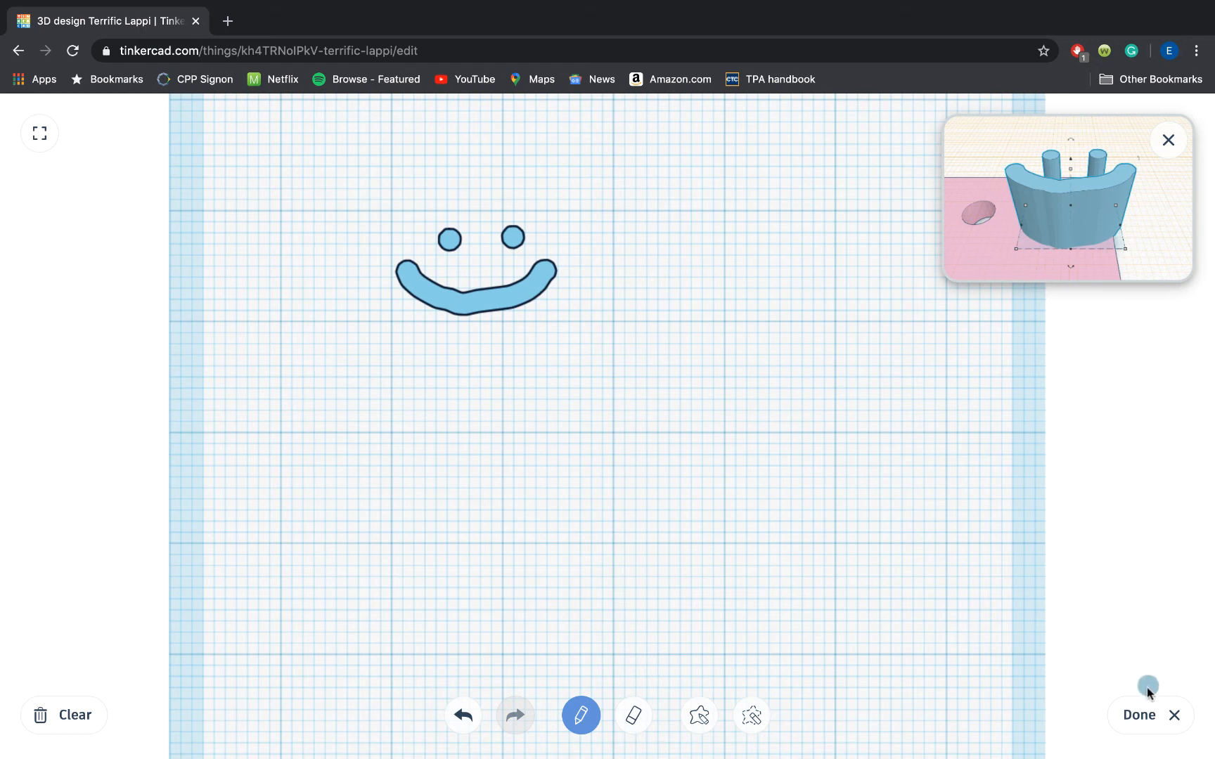
left_click(1138, 715)
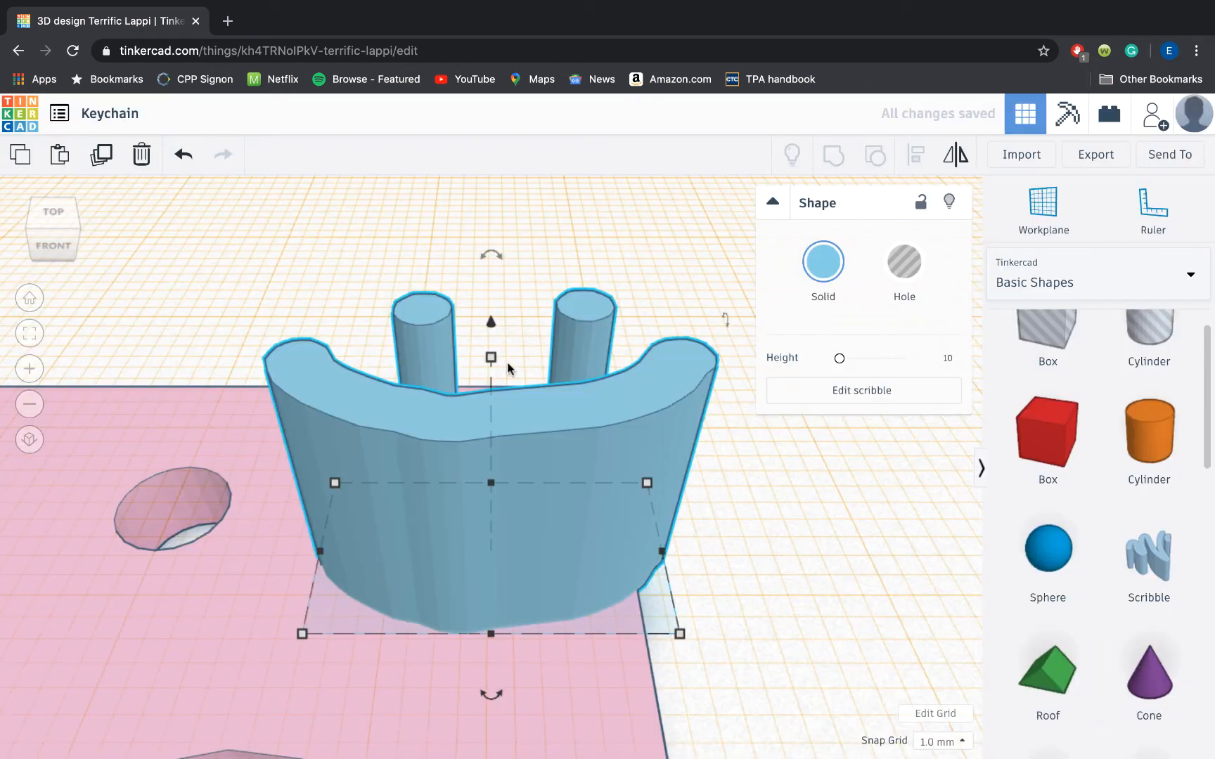
Flatten the smiley scribble to a height of 6 and turn it into a hole.
left_click_drag(489, 357, 489, 427)
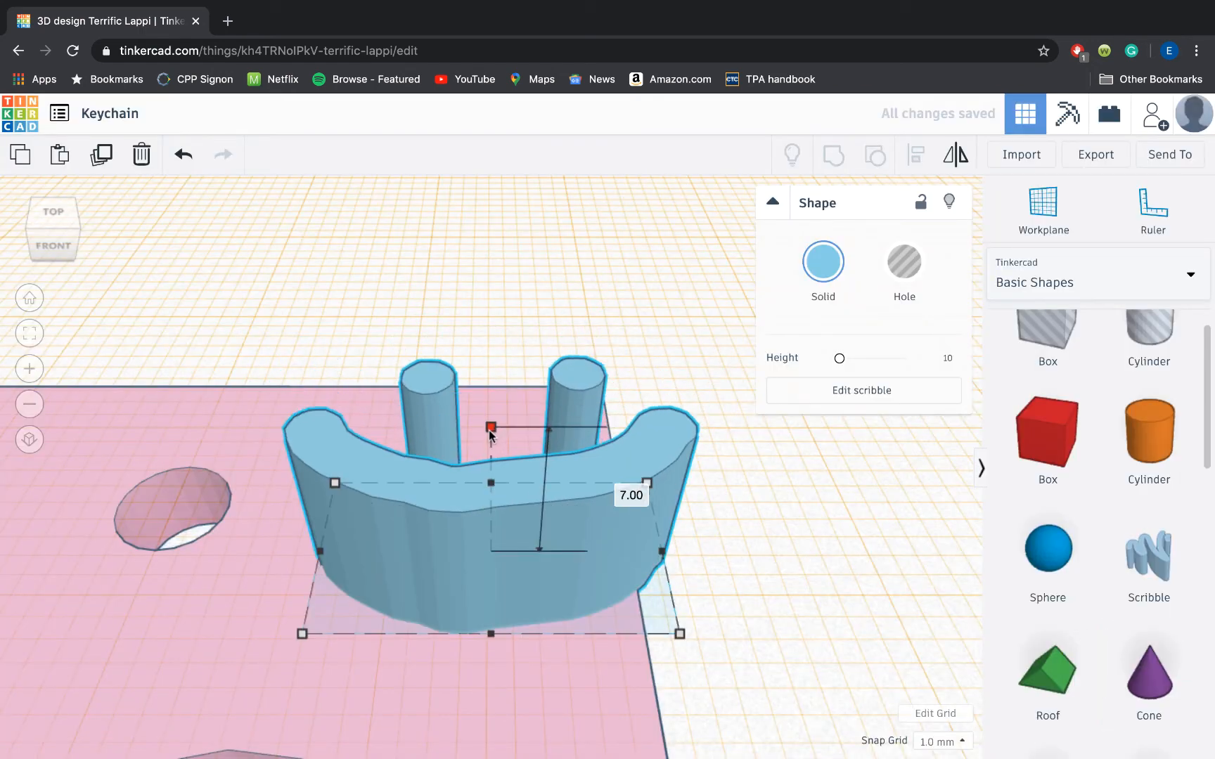
left_click_drag(489, 427, 489, 447)
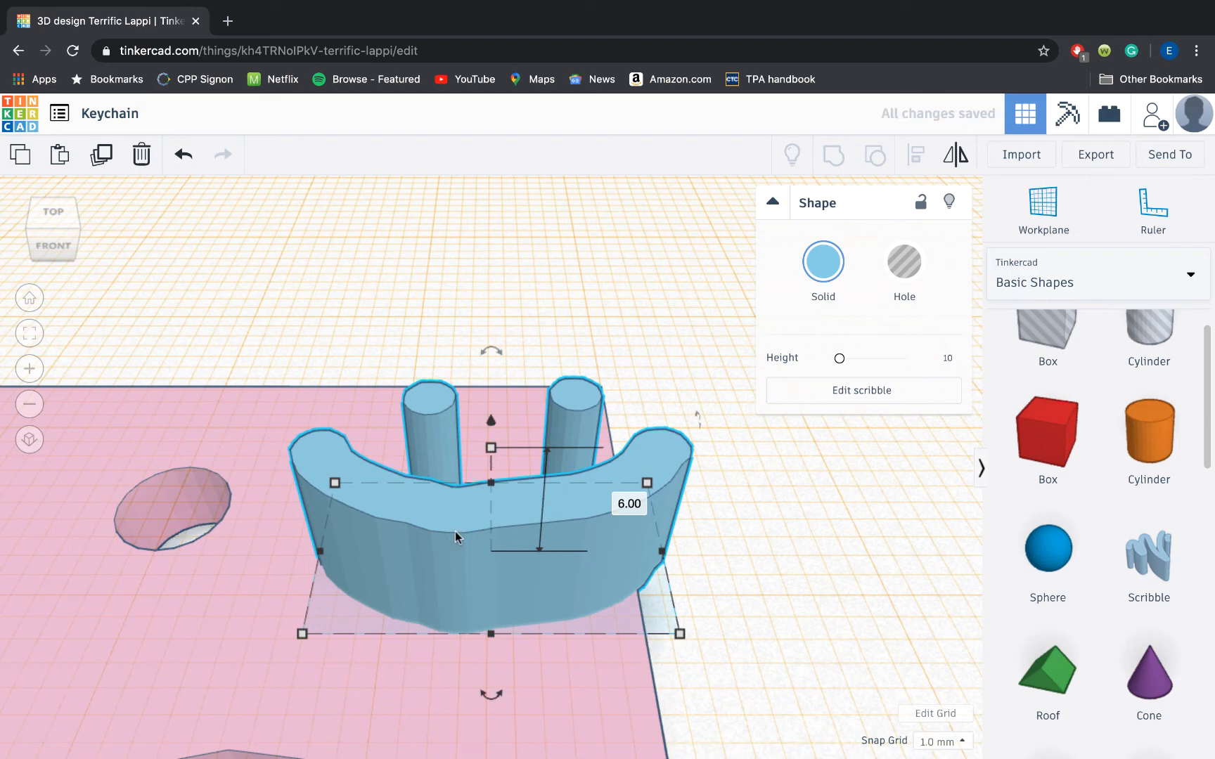
left_click(904, 262)
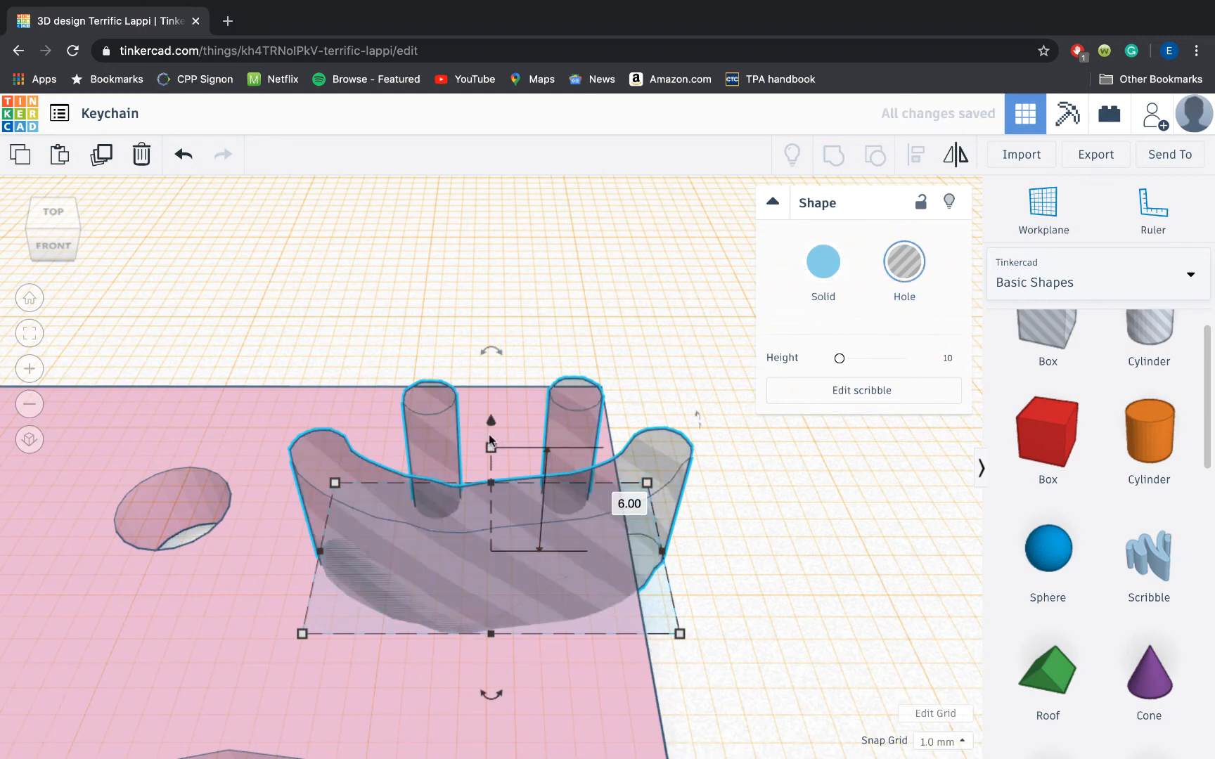
Move the smiley holes onto the keychain and push them down through it from a side view.
left_click_drag(489, 419, 489, 357)
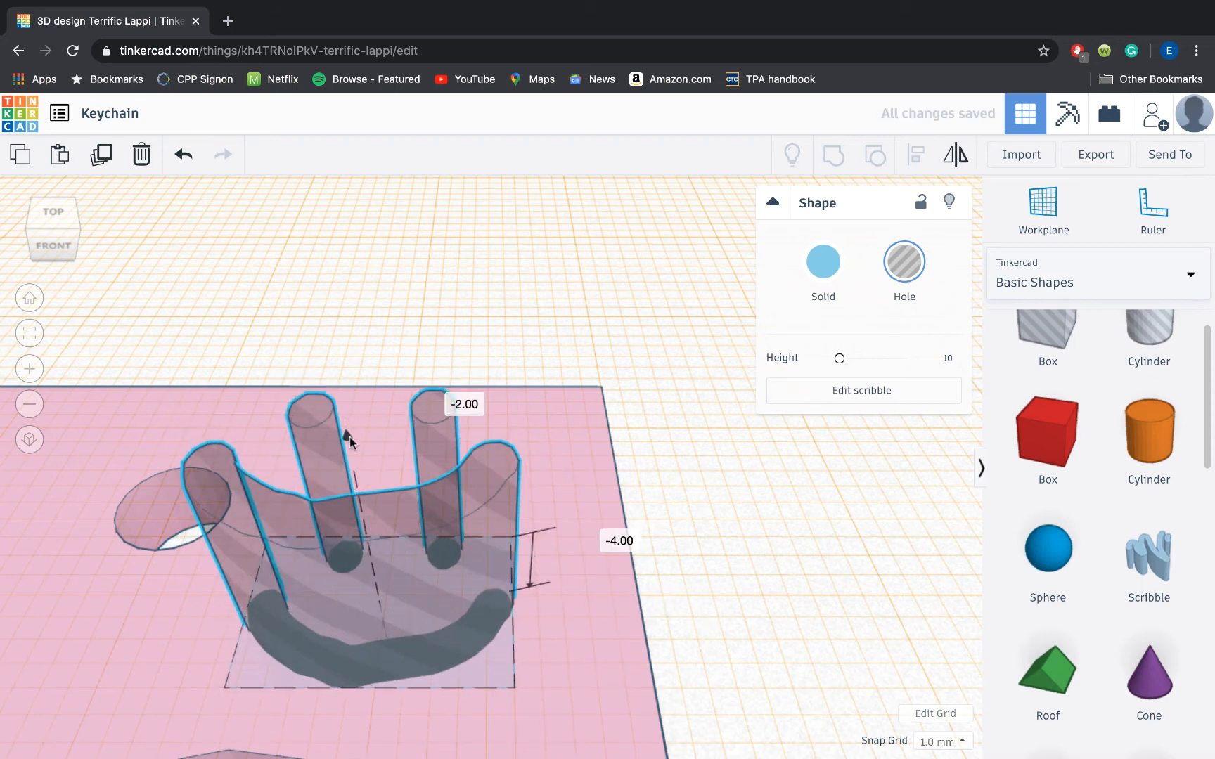
left_click_drag(349, 434, 337, 379)
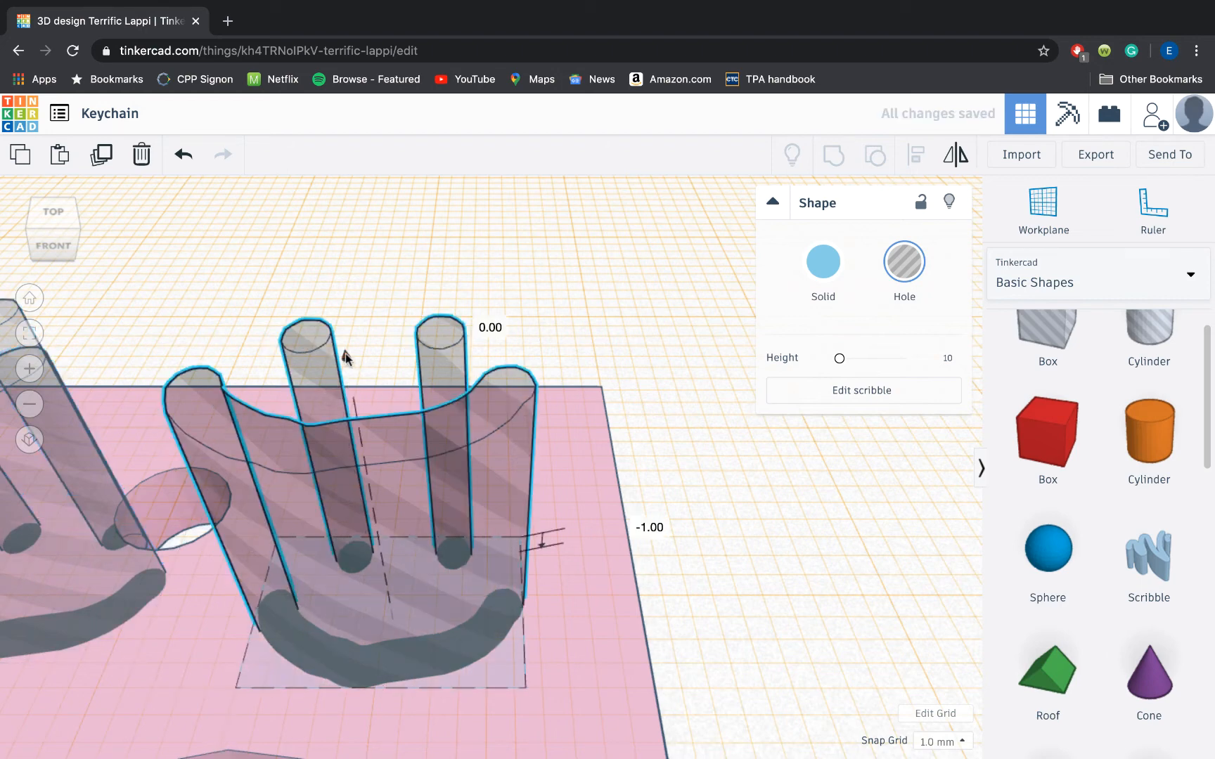
left_click_drag(347, 357, 348, 410)
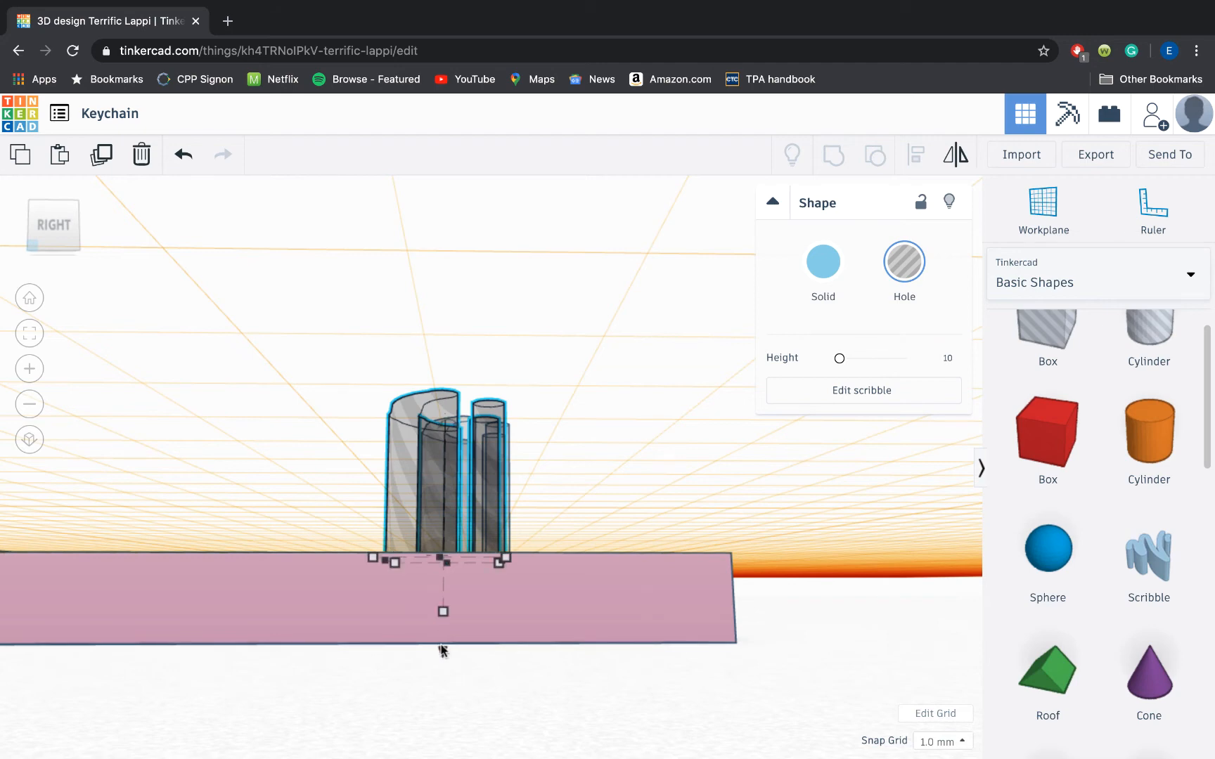
left_click_drag(443, 610, 441, 698)
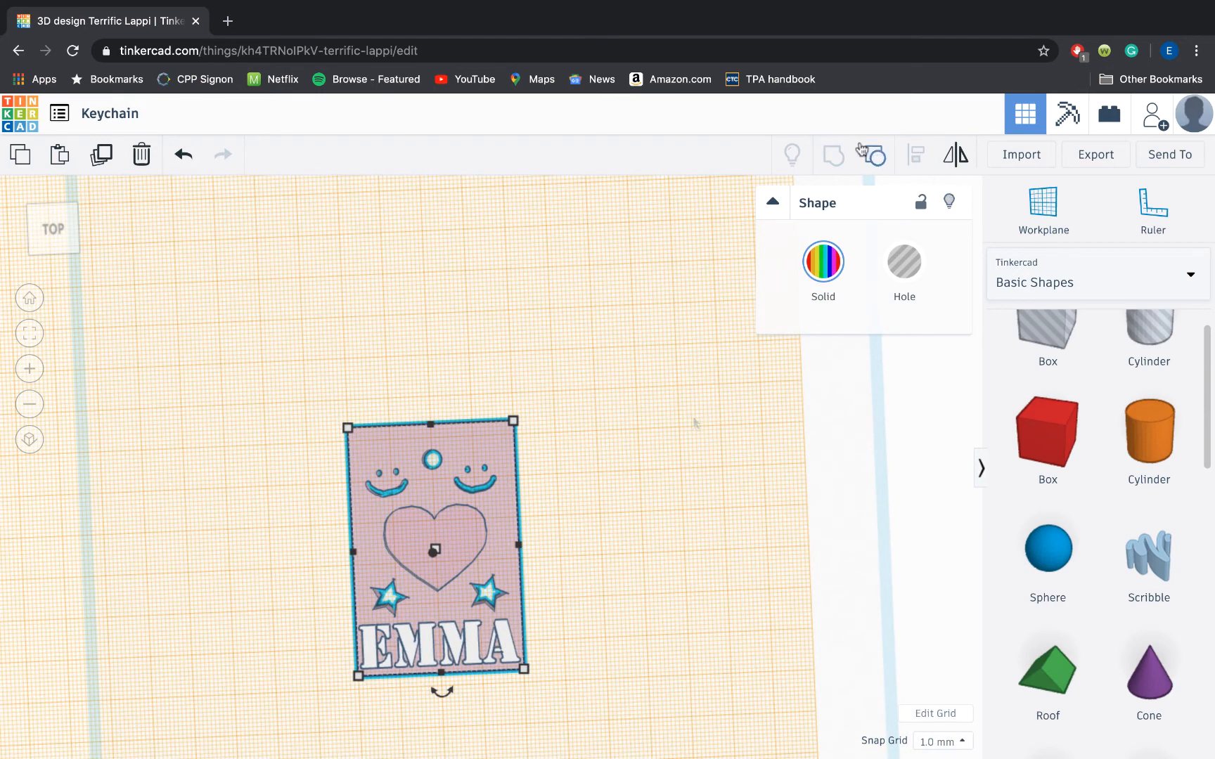
Group the keychain with all its smiley, heart, star and EMMA holes.
left_click(874, 154)
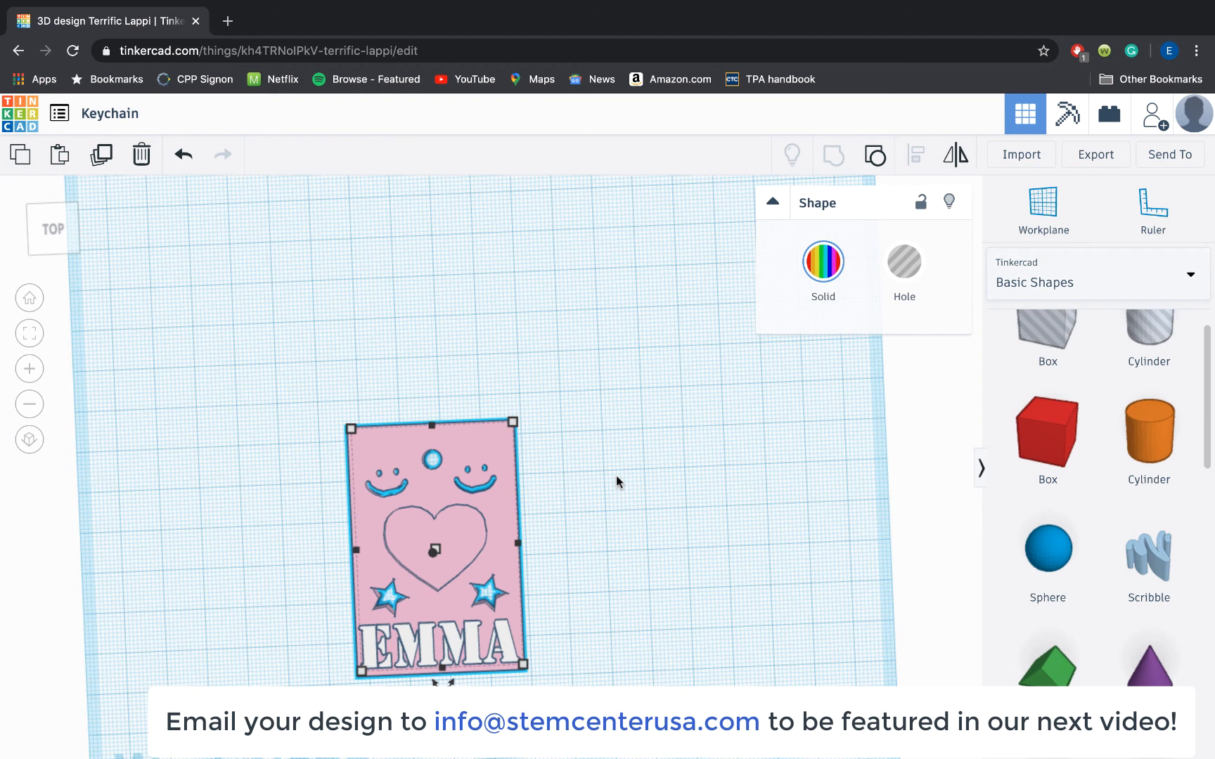
mouse_move(493, 387)
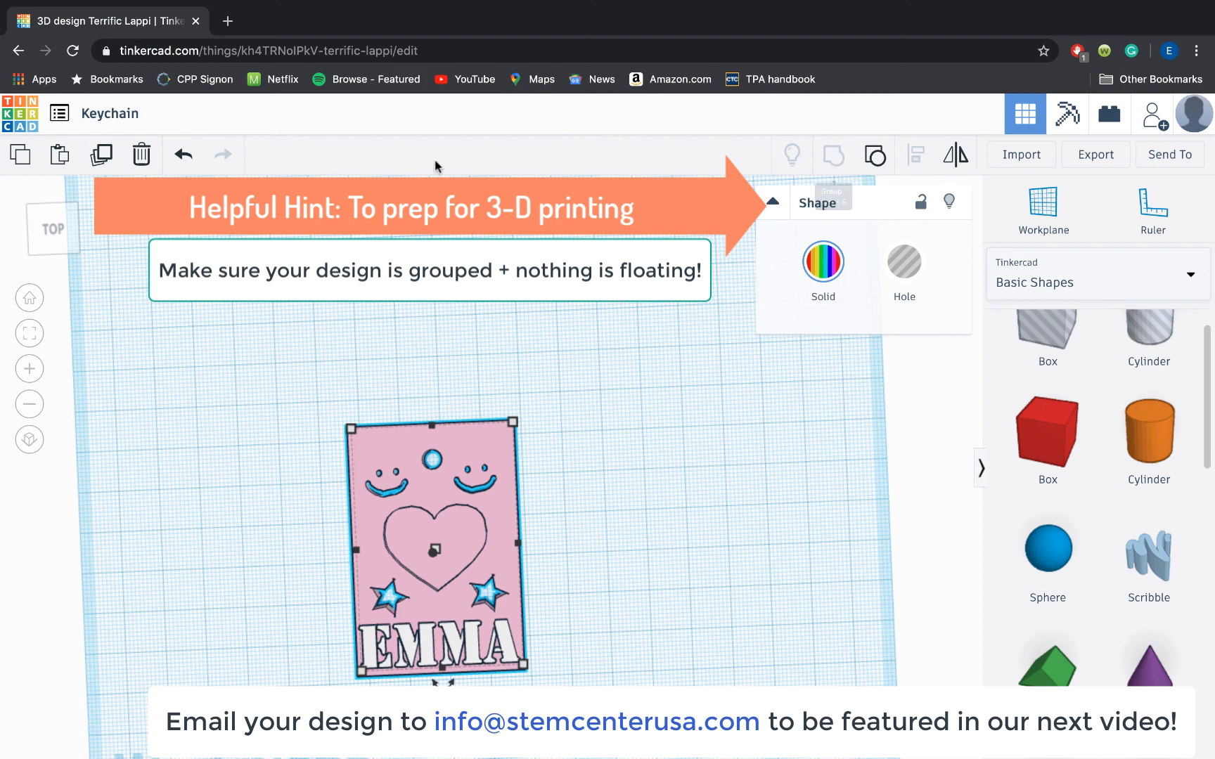
mouse_move(33, 242)
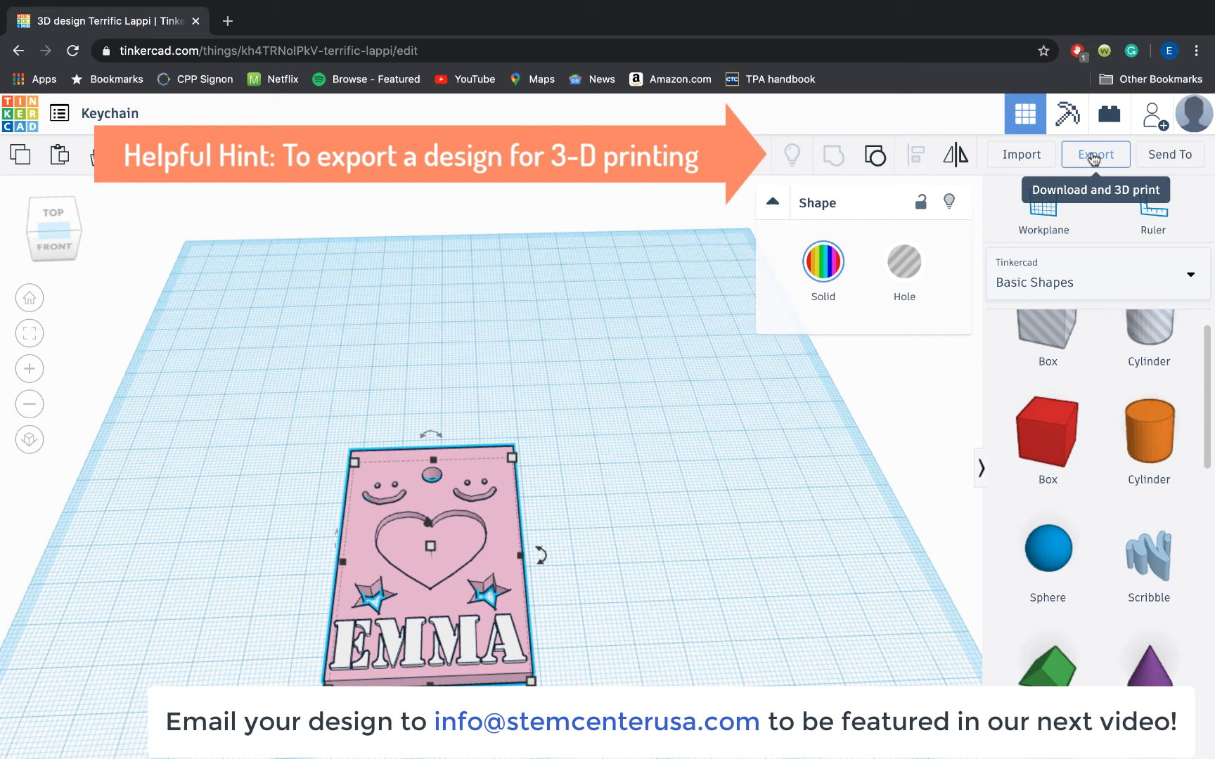
Export the grouped keychain as an .STL file for 3D printing.
left_click(1095, 154)
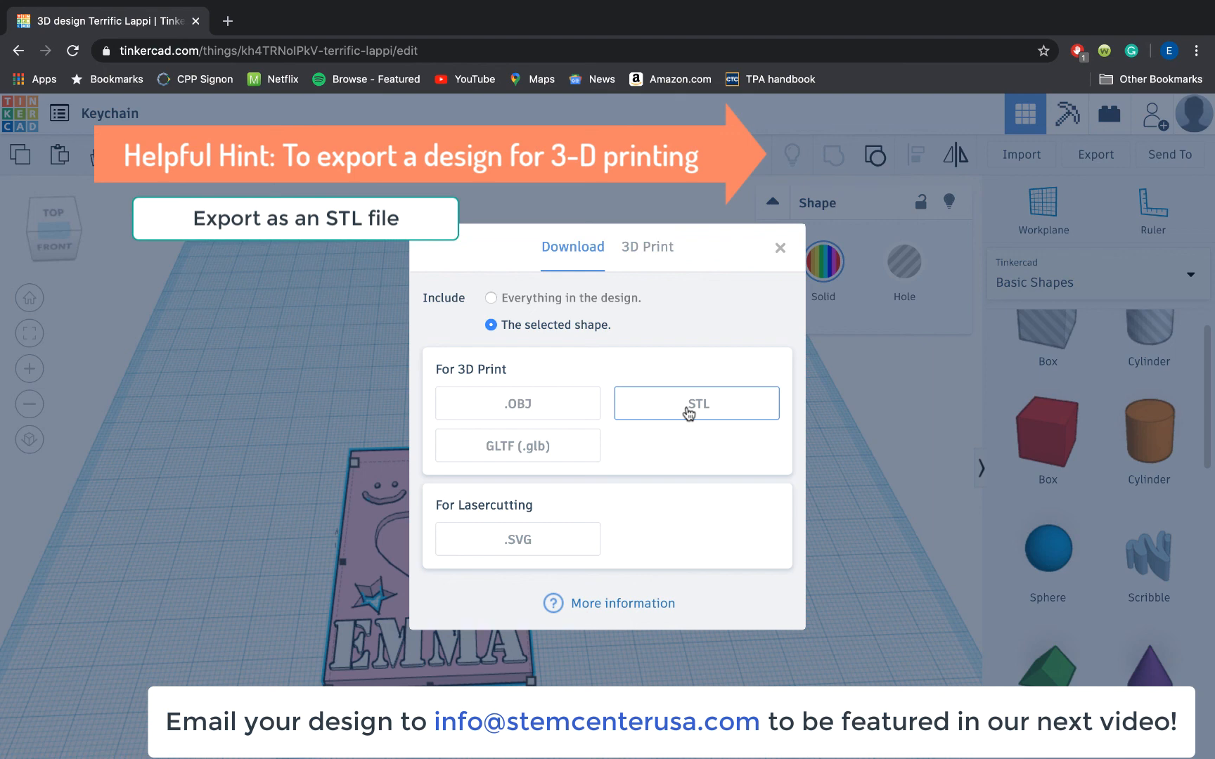
left_click(696, 403)
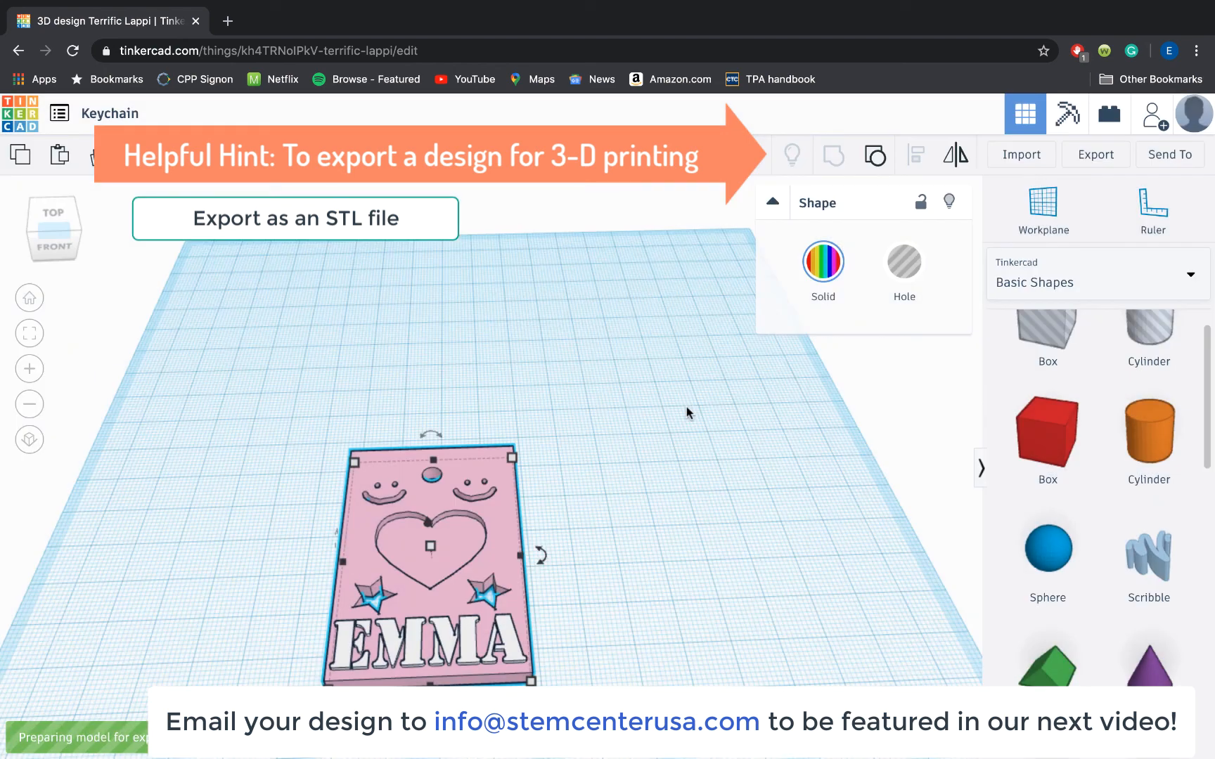